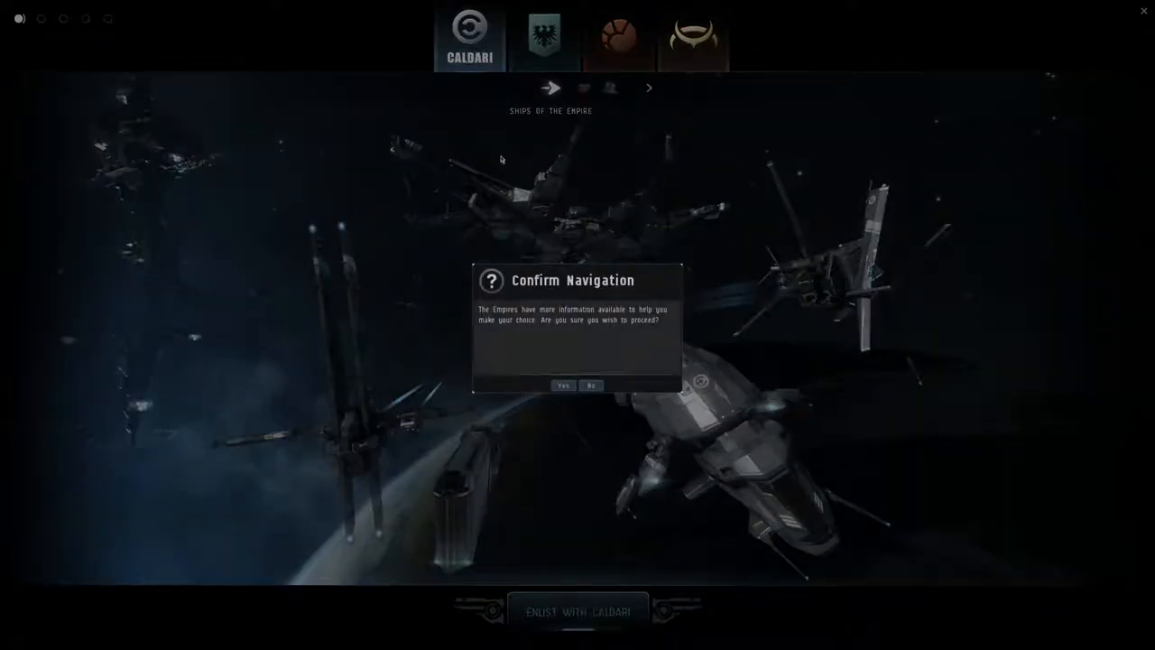
Pick the Deteis bloodline under the Caldari empire and proceed to appearance customization
left_click(563, 387)
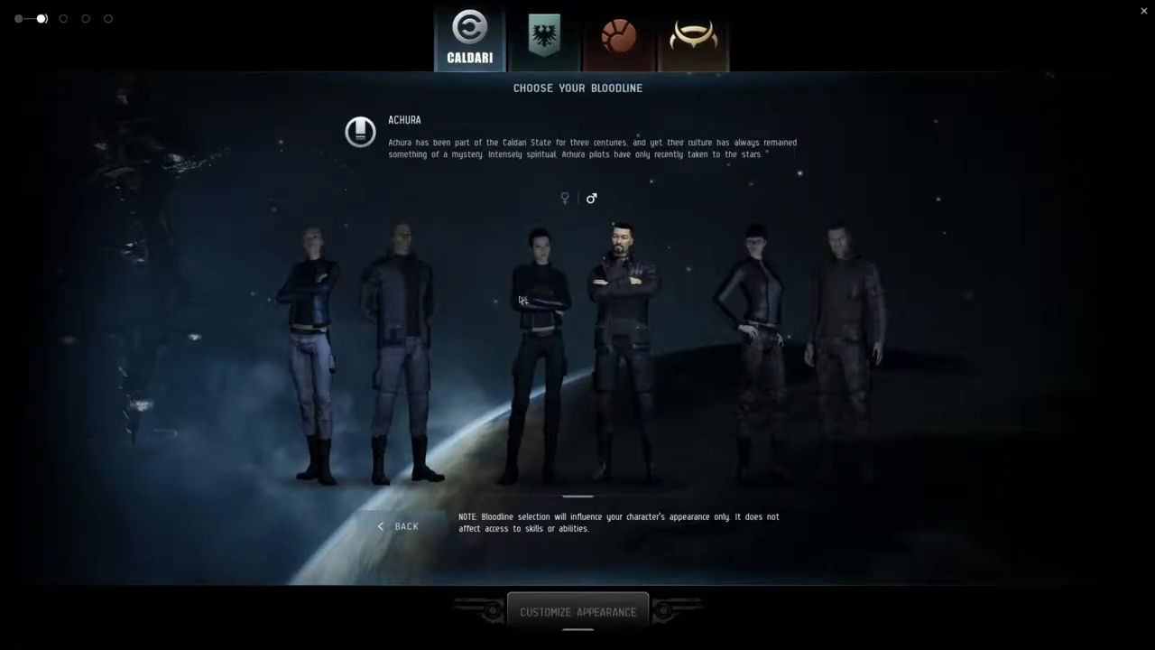
left_click(404, 352)
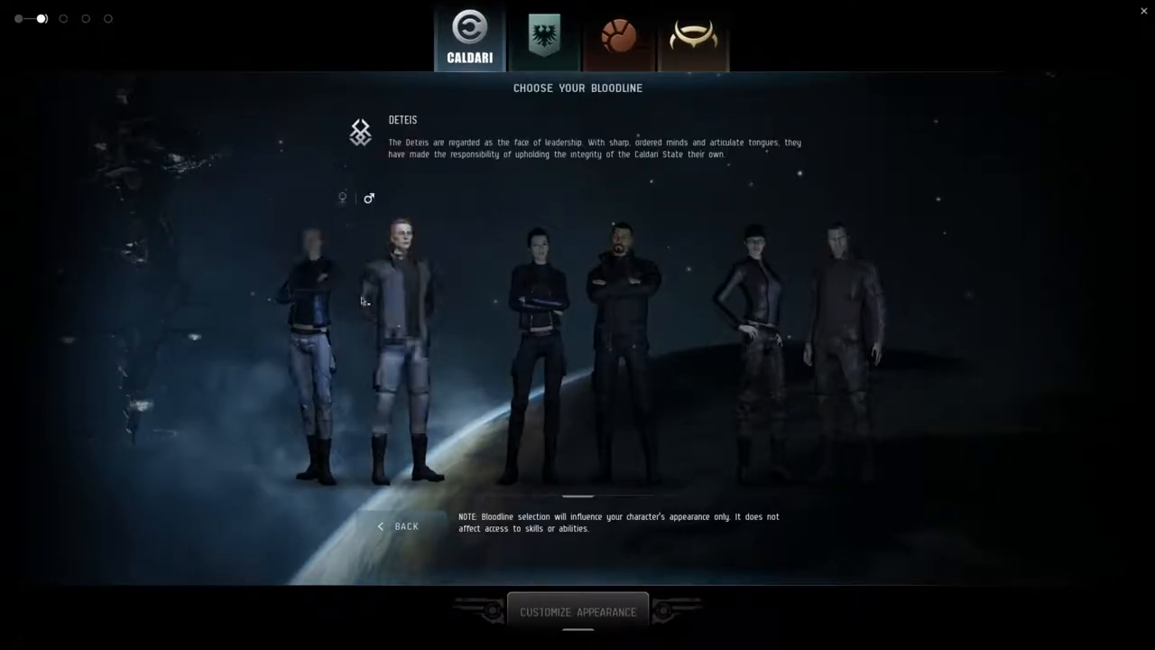
left_click(343, 197)
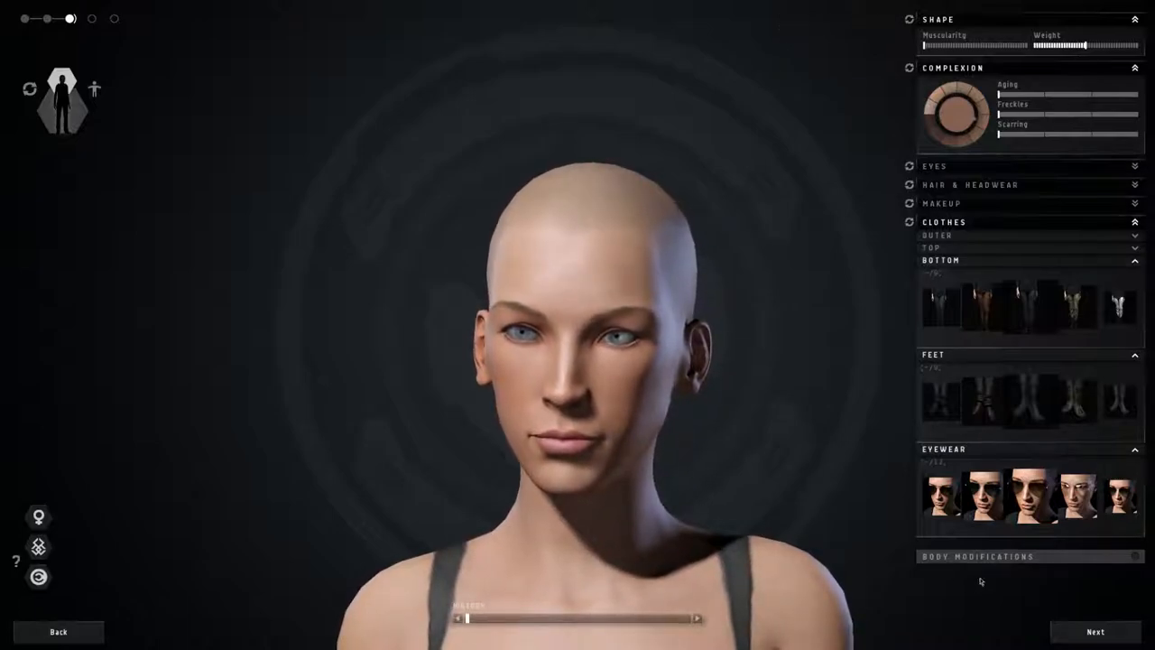
Add aviator sunglasses, adjust and randomize clothing options, then advance to the portrait stage
left_click(1027, 496)
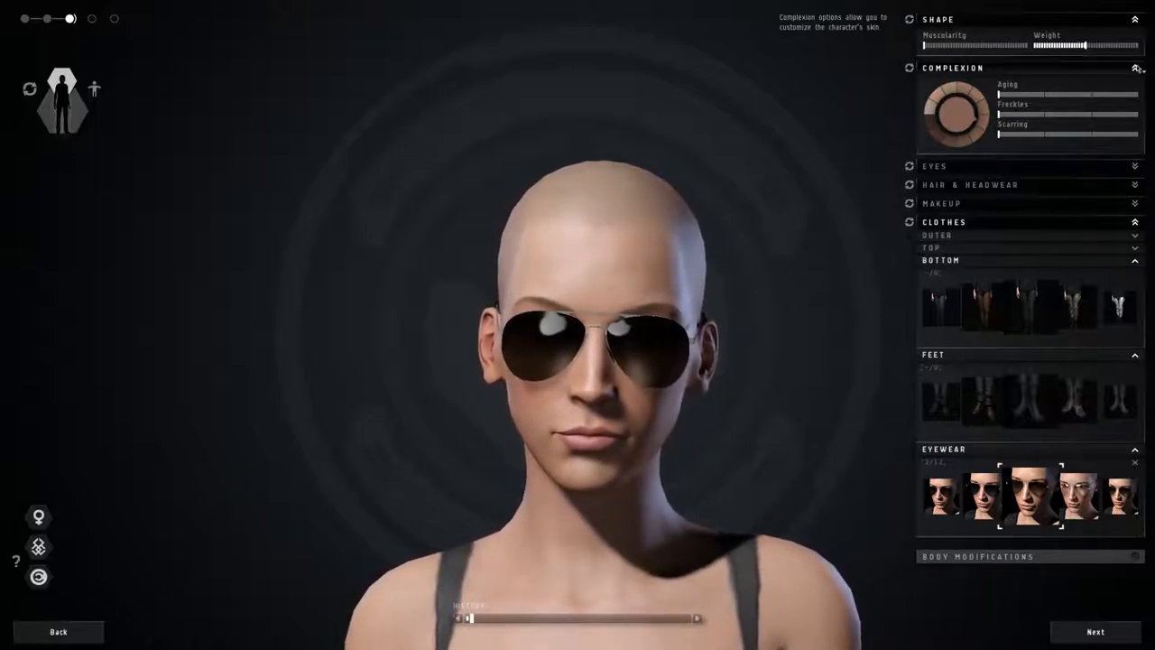
left_click(978, 556)
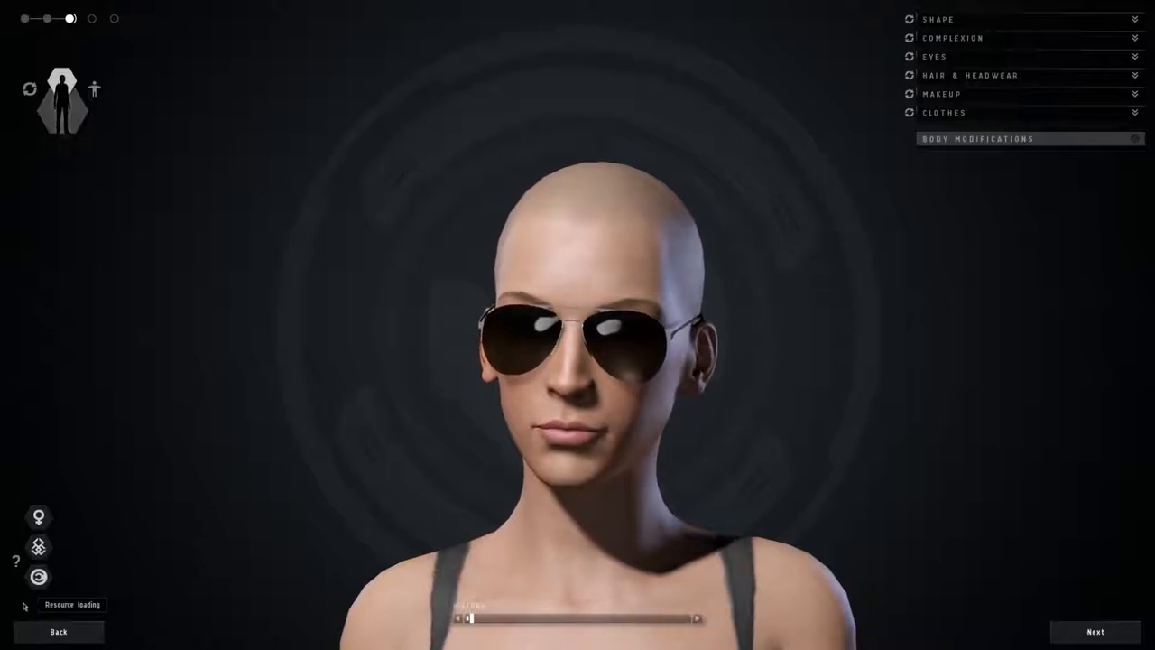
left_click(1094, 632)
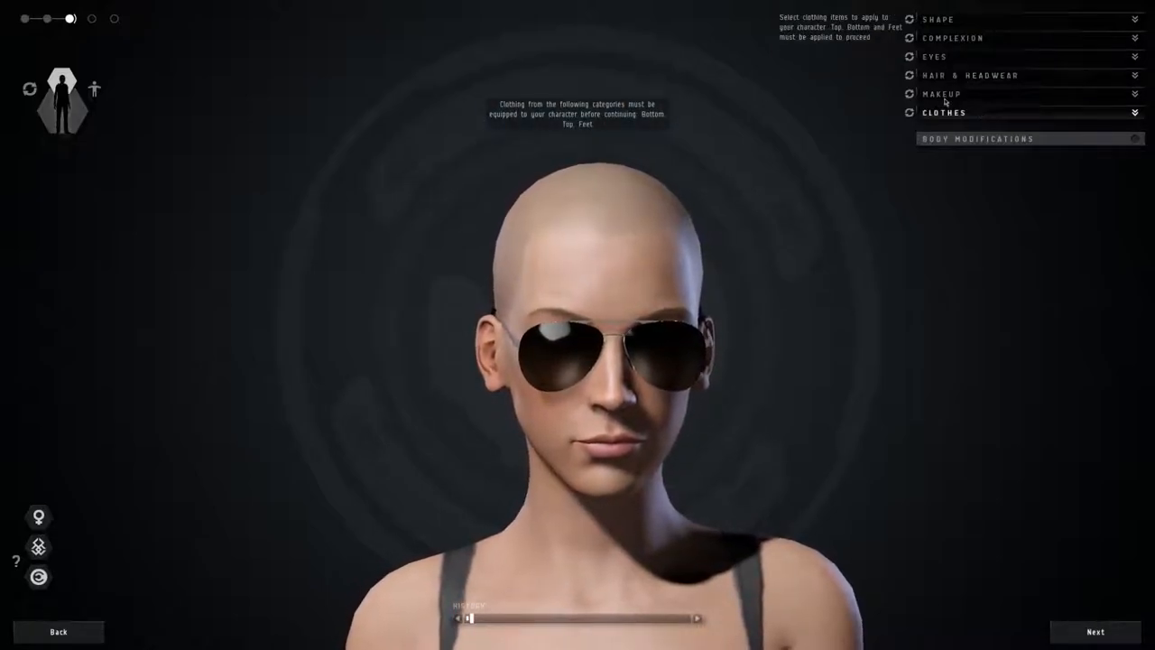
left_click(910, 56)
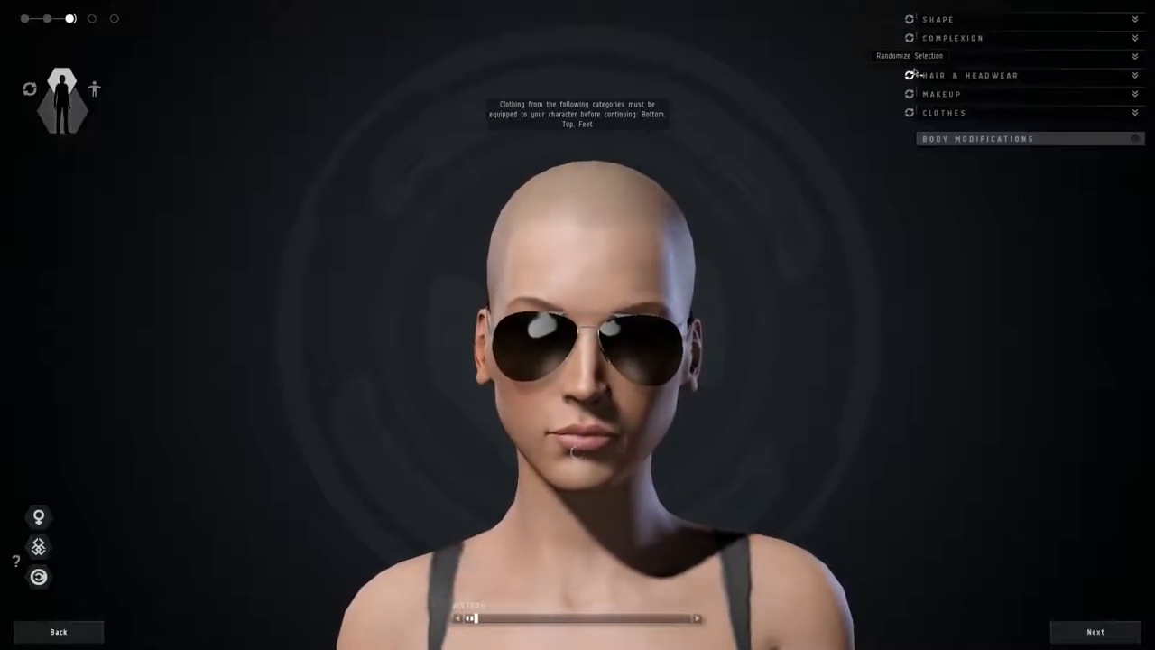
left_click(909, 76)
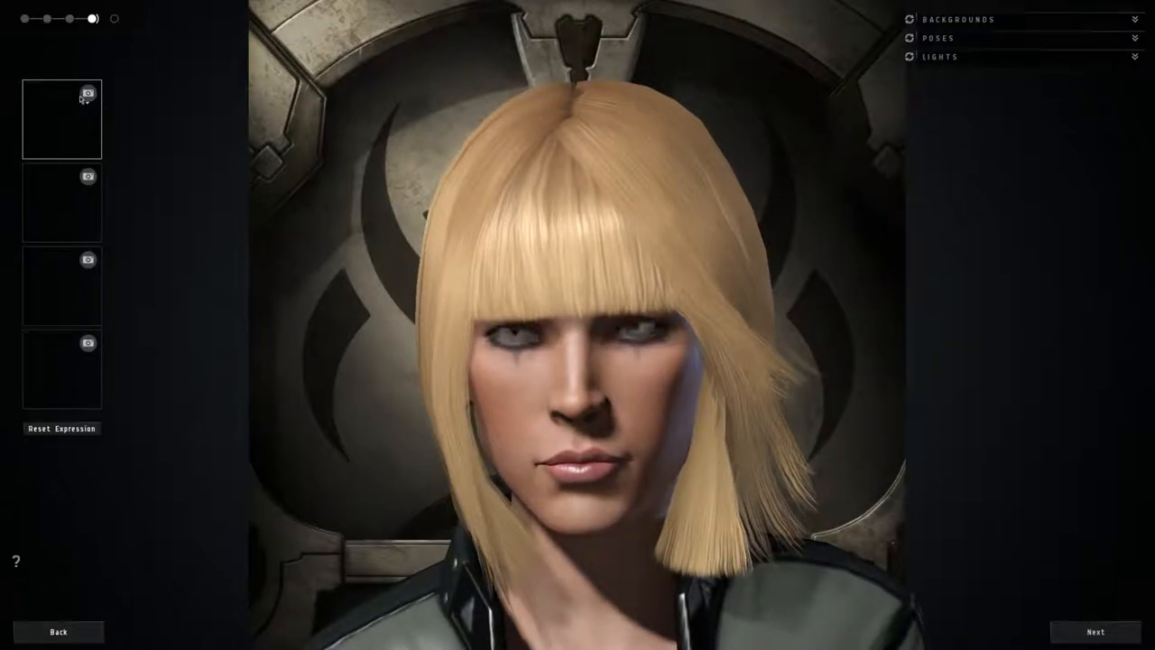
Capture the character's portrait and move on to ancestry, education and name
left_click(86, 94)
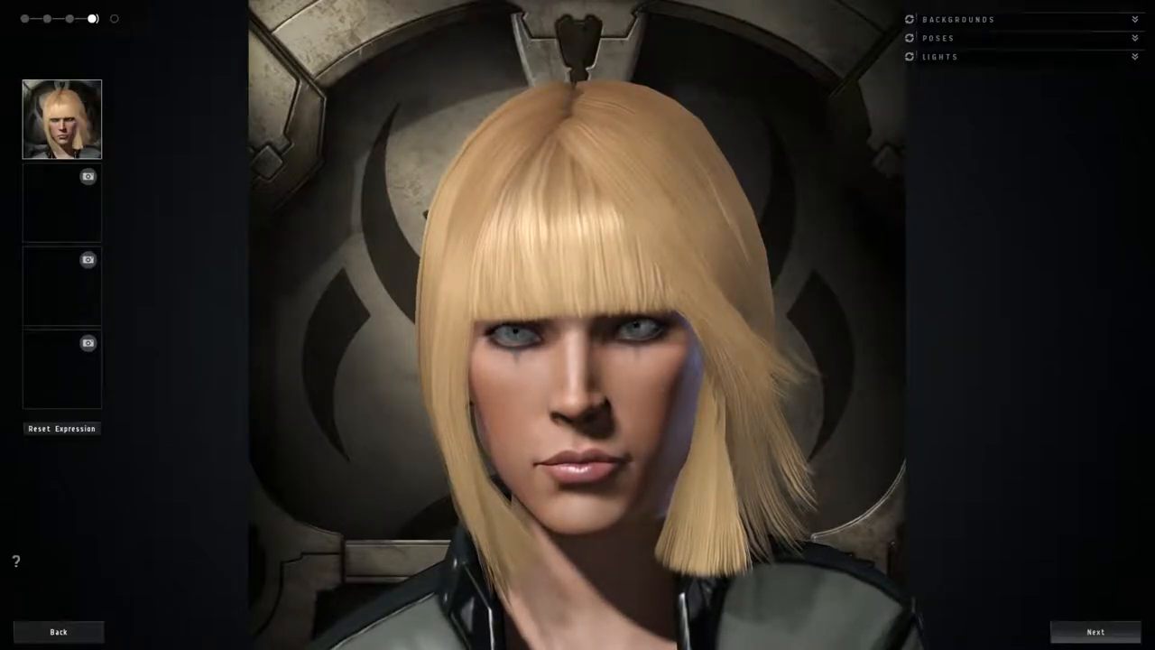
left_click(1094, 631)
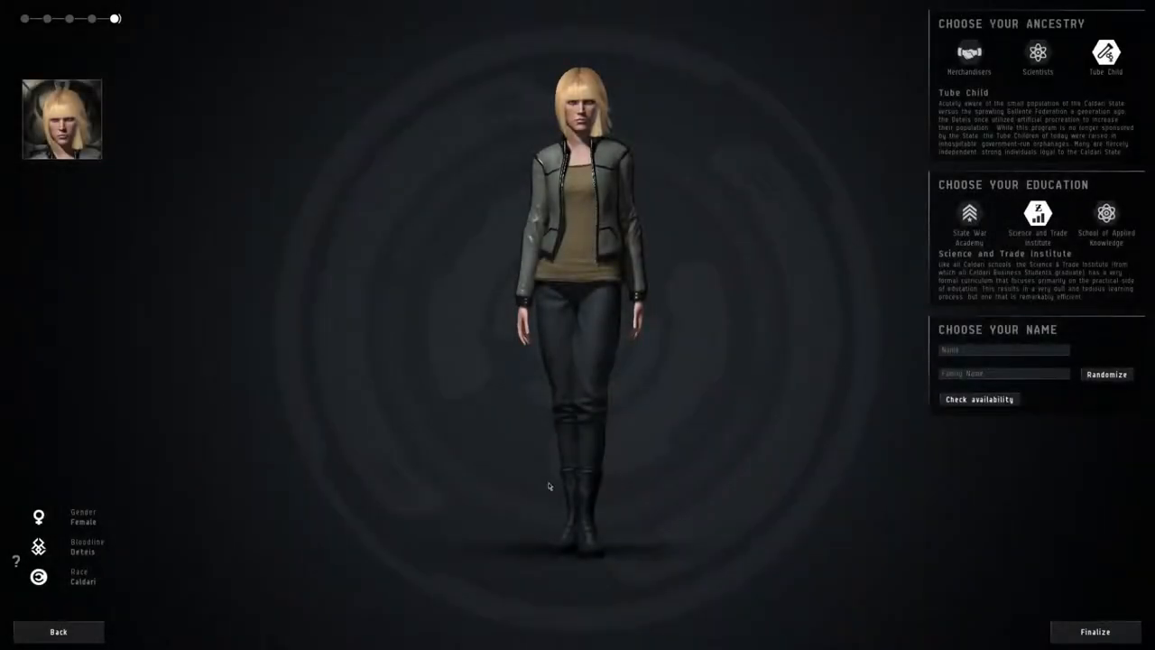
Name the character EVE Noob, check availability, finalize and accept the portrait
left_click(1002, 350)
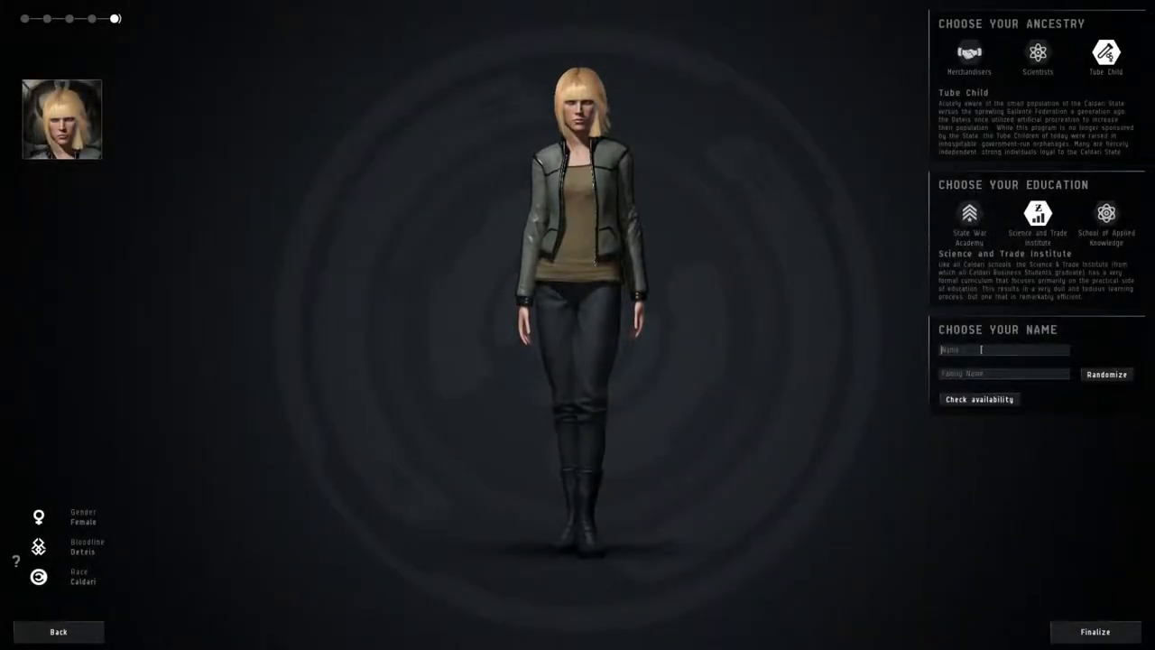
type("EVE")
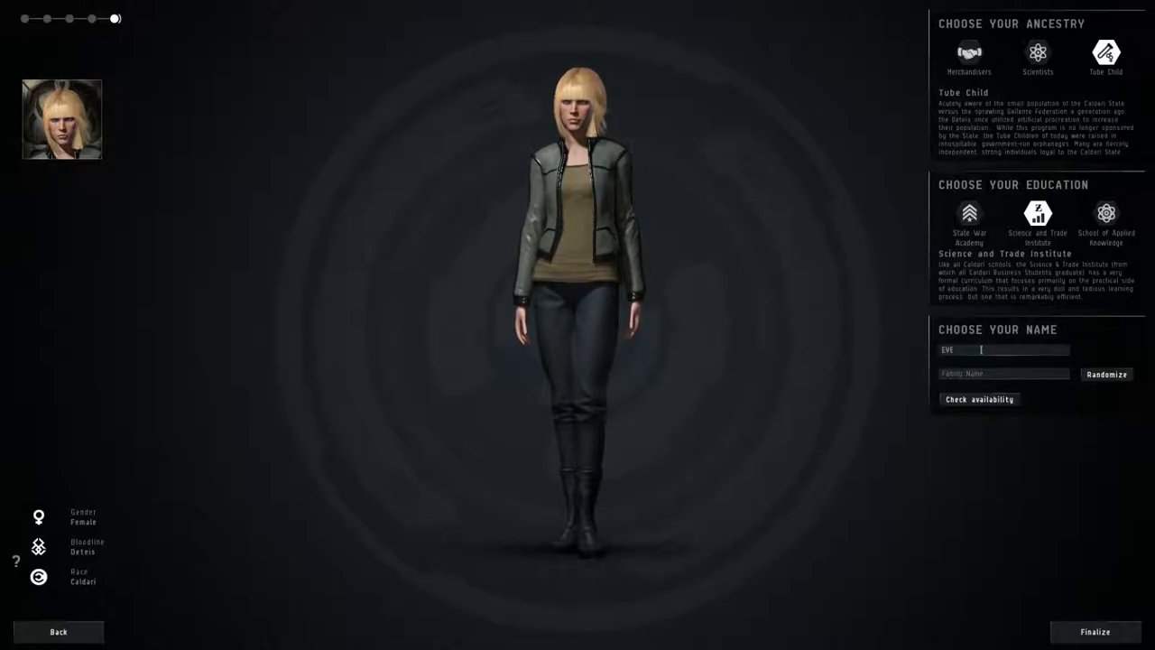
type("Noob")
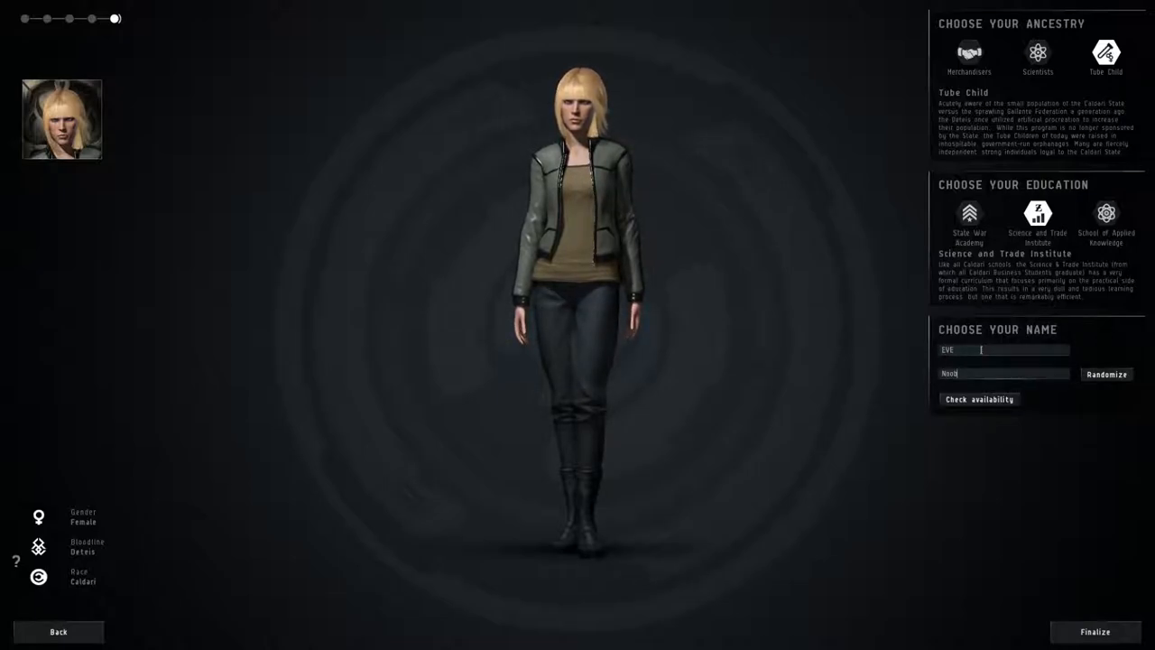
left_click(978, 399)
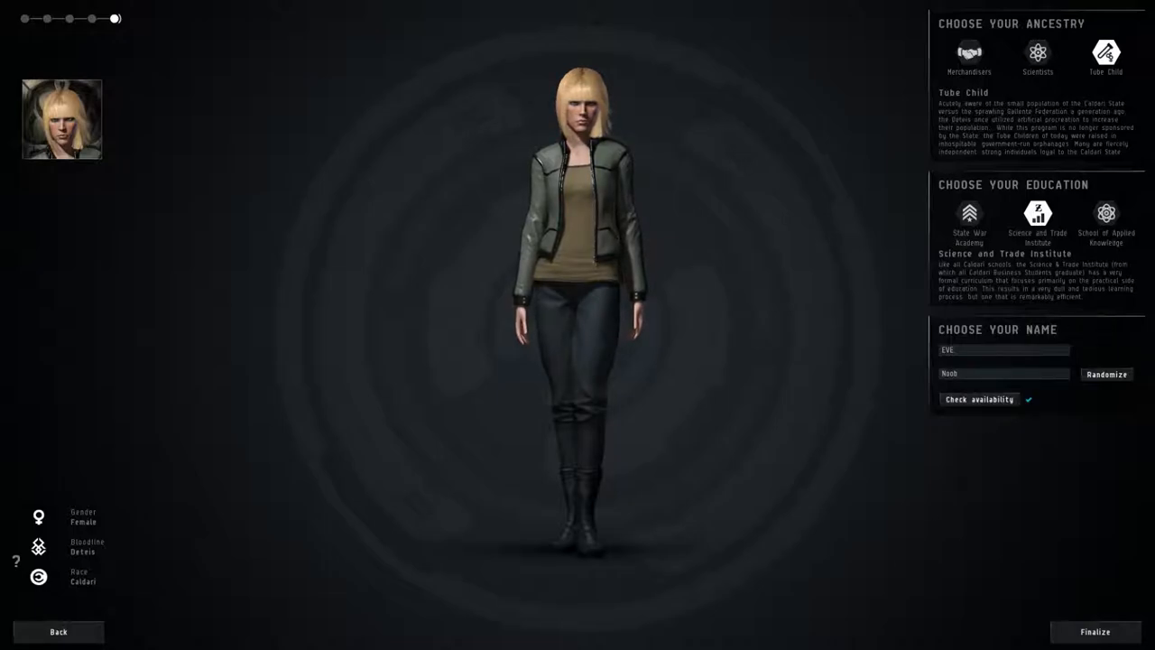
left_click(1093, 632)
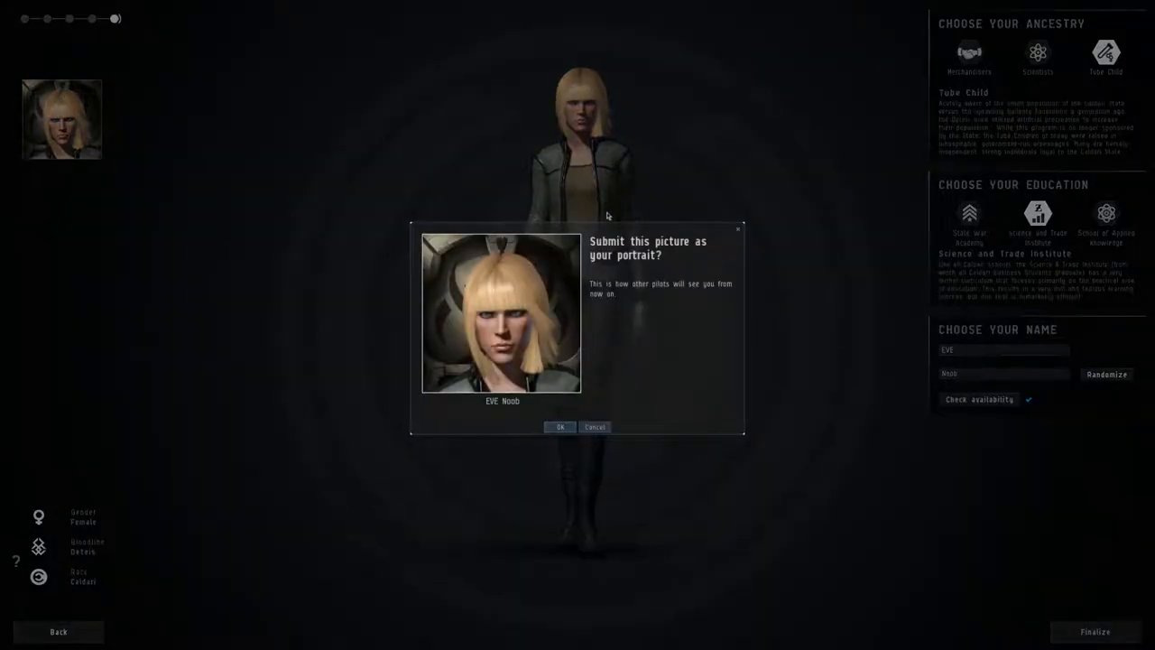
left_click(560, 426)
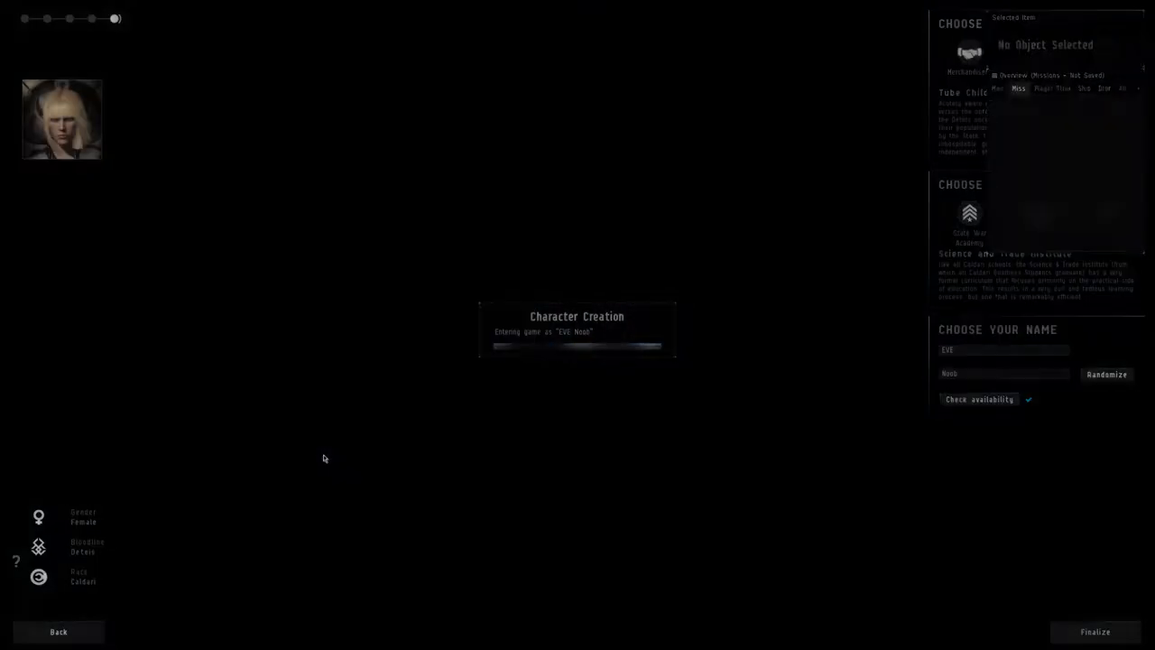
Enter the game with the new character as loading completes
left_click(1094, 631)
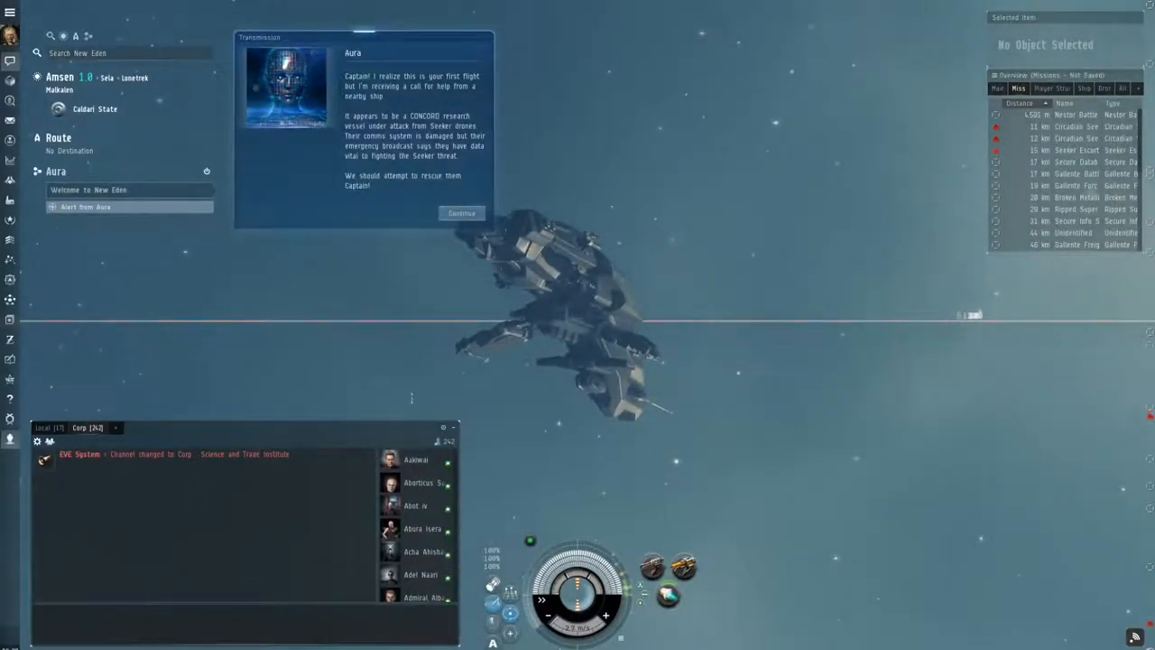
Advance the Aura tutorial past the introduction and camera instructions toward finding the wreck
left_click(462, 213)
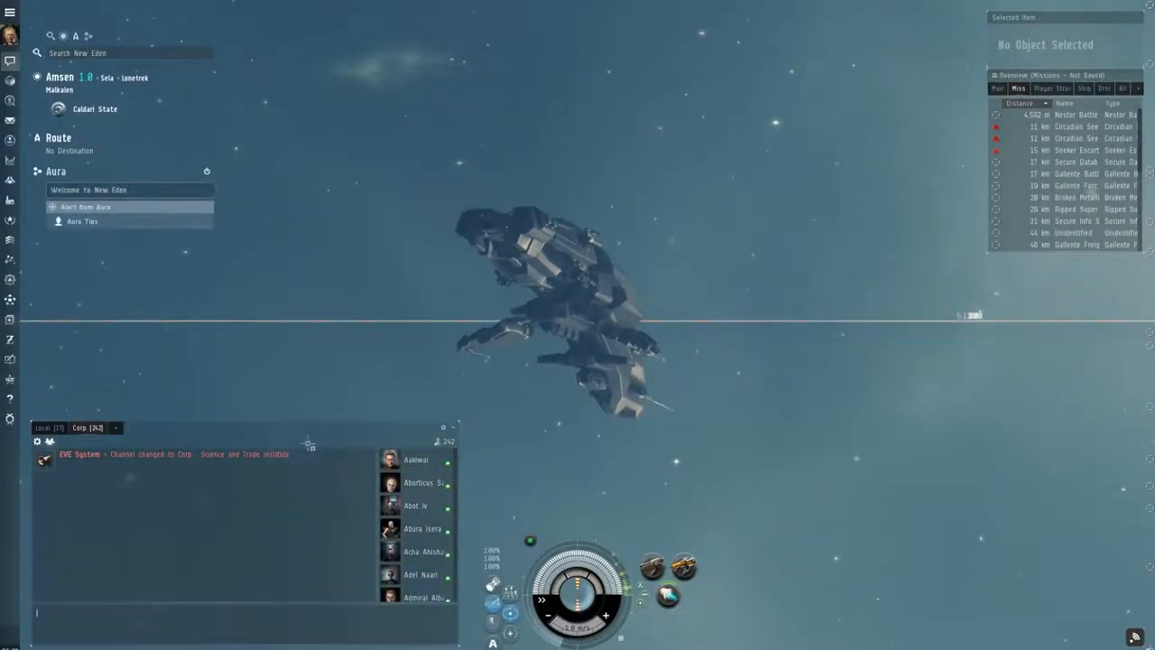
left_click(47, 426)
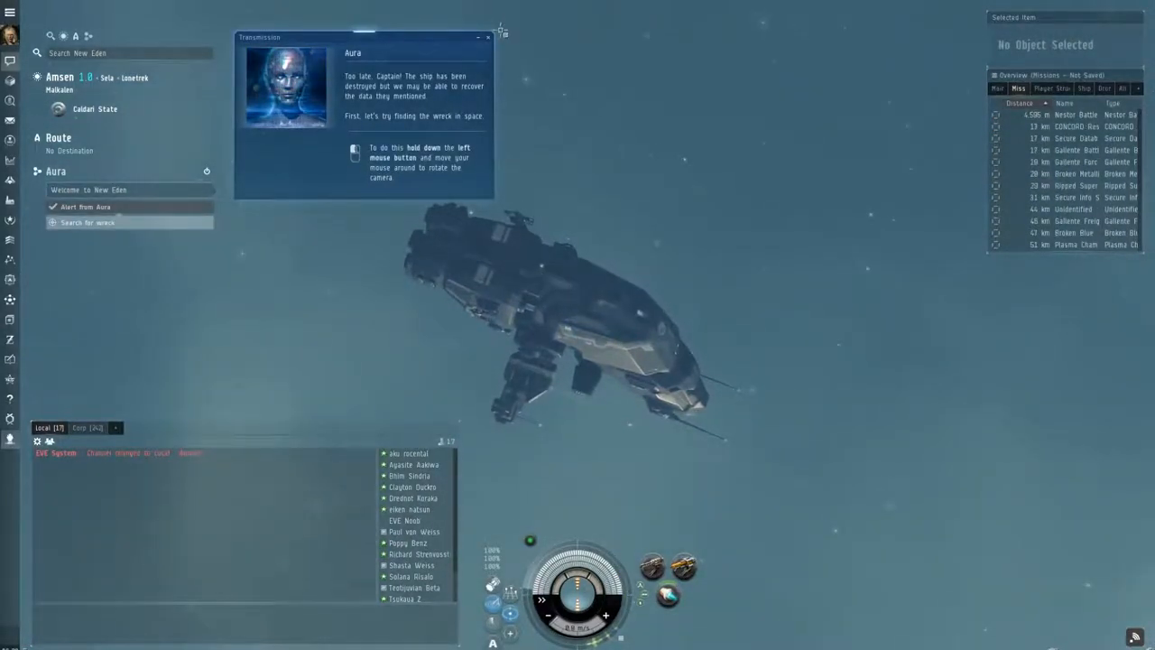
left_click(996, 87)
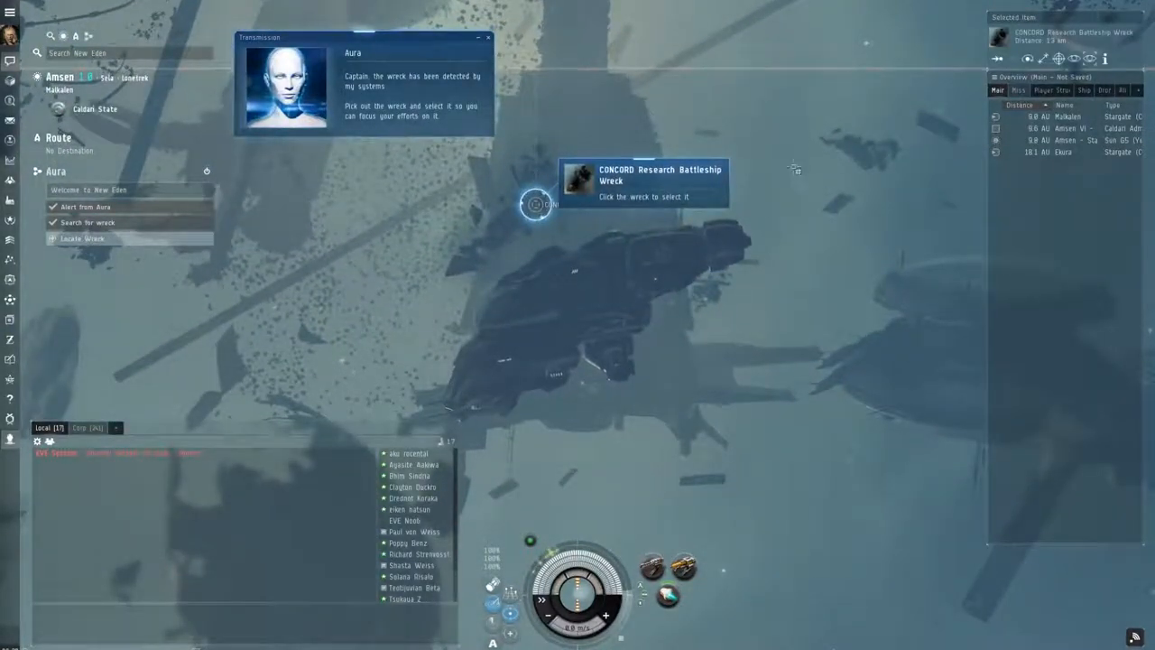
Select the CONCORD Research Battleship Wreck, approach it and let its data upload
left_click(536, 204)
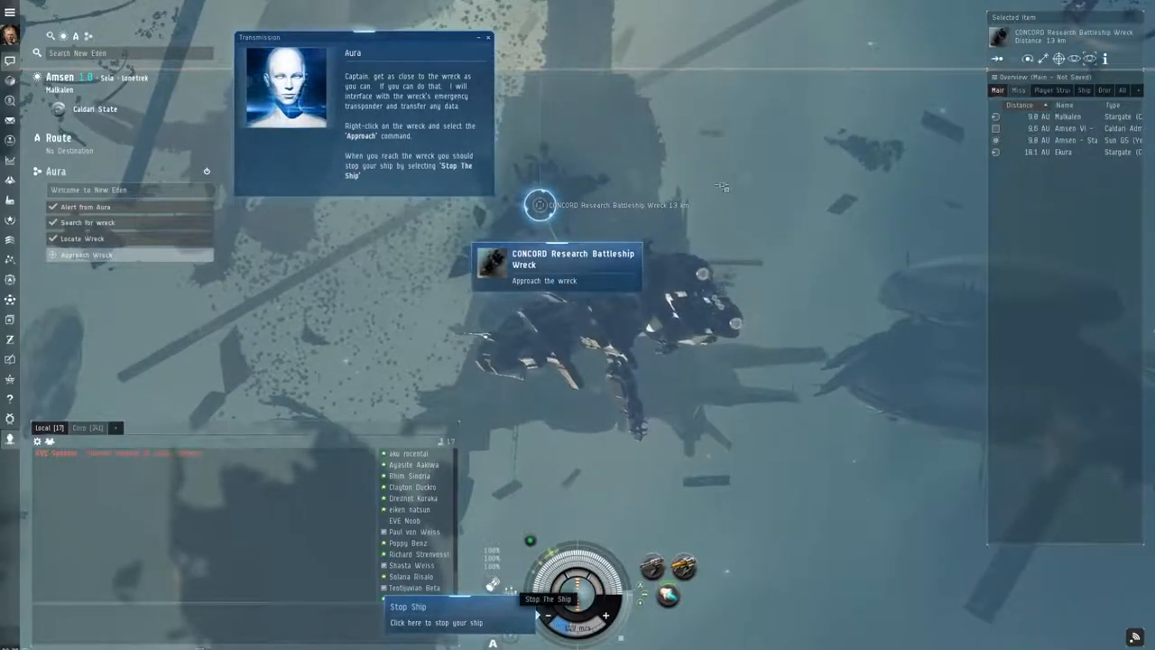
left_click(545, 280)
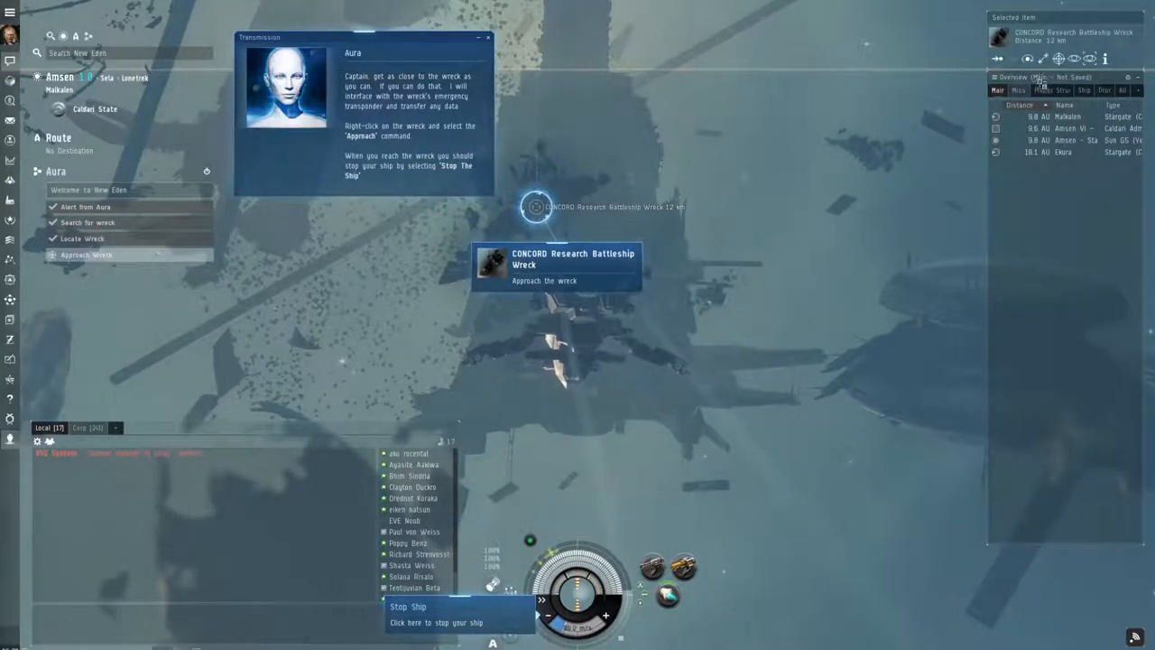
left_click(1018, 90)
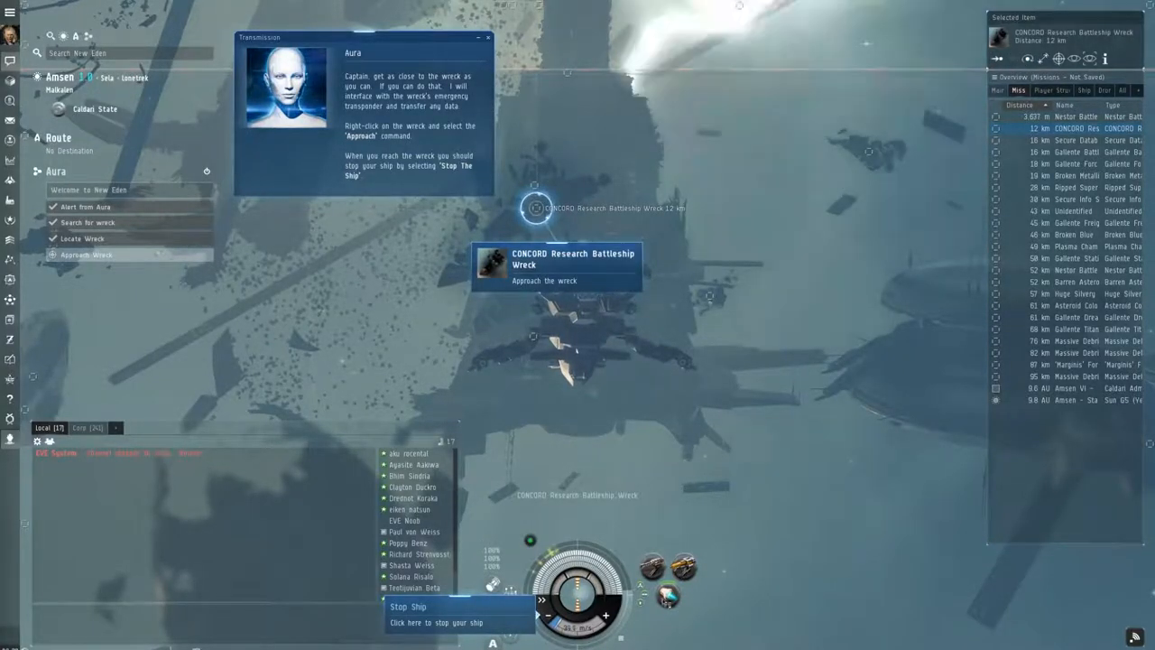
left_click(545, 281)
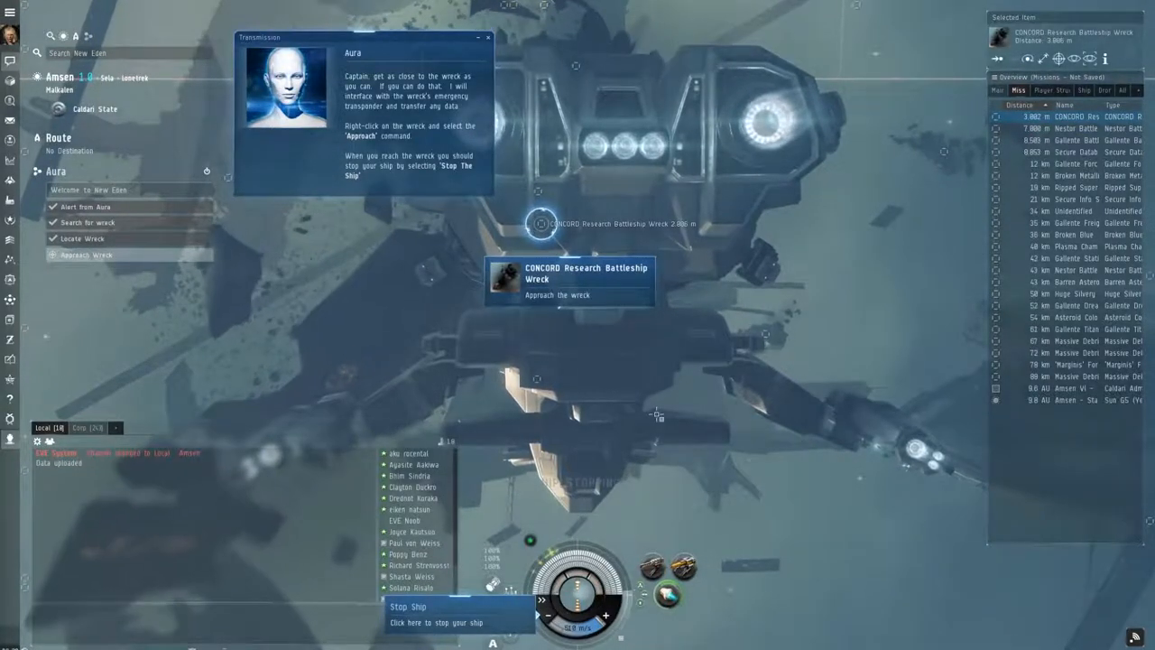
left_click(437, 606)
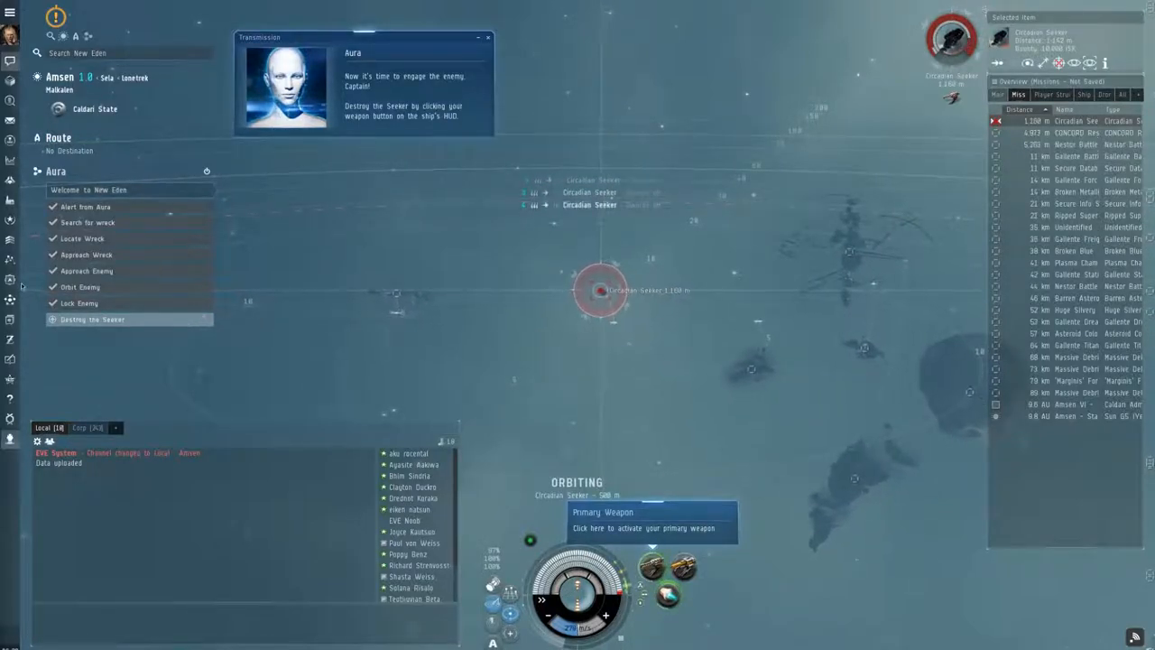
Destroy the Circadian Seeker with primary weapons, dismiss Aura and dock at the Caldari Administrative Station
left_click(11, 339)
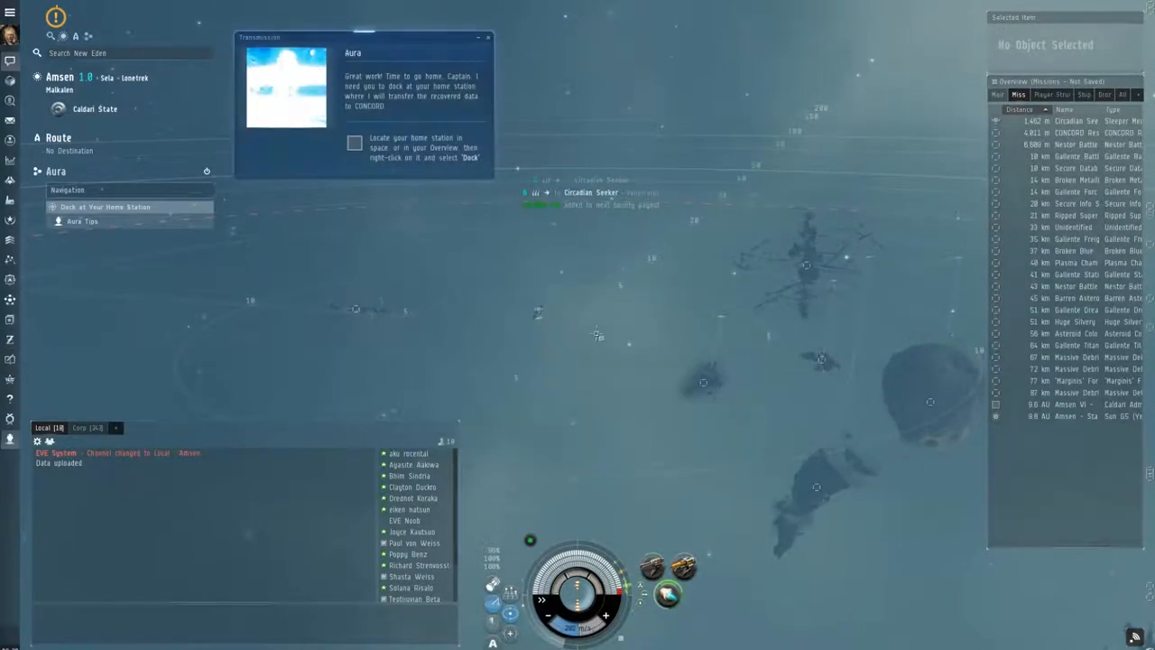
left_click(1064, 404)
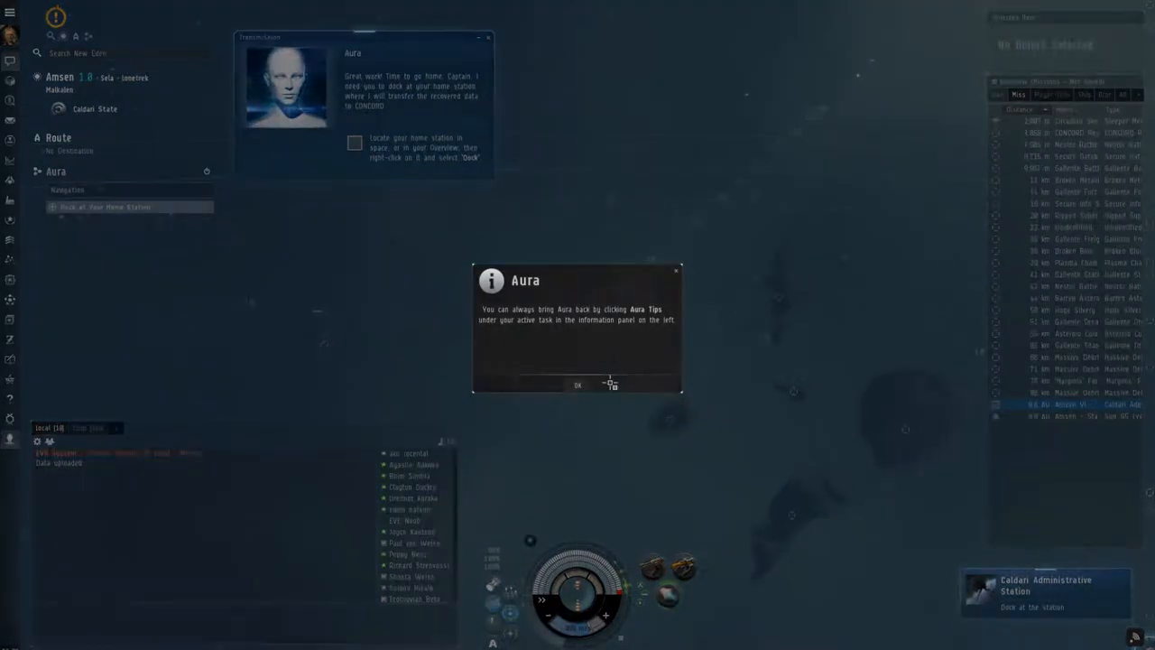
left_click(577, 385)
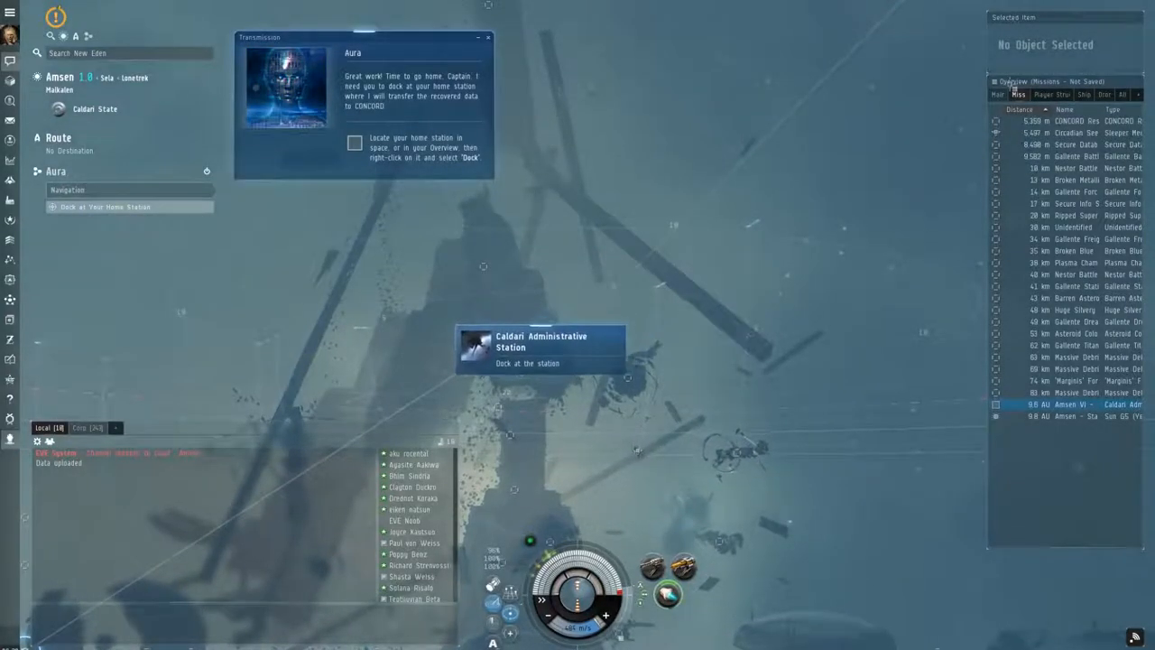
left_click(1071, 404)
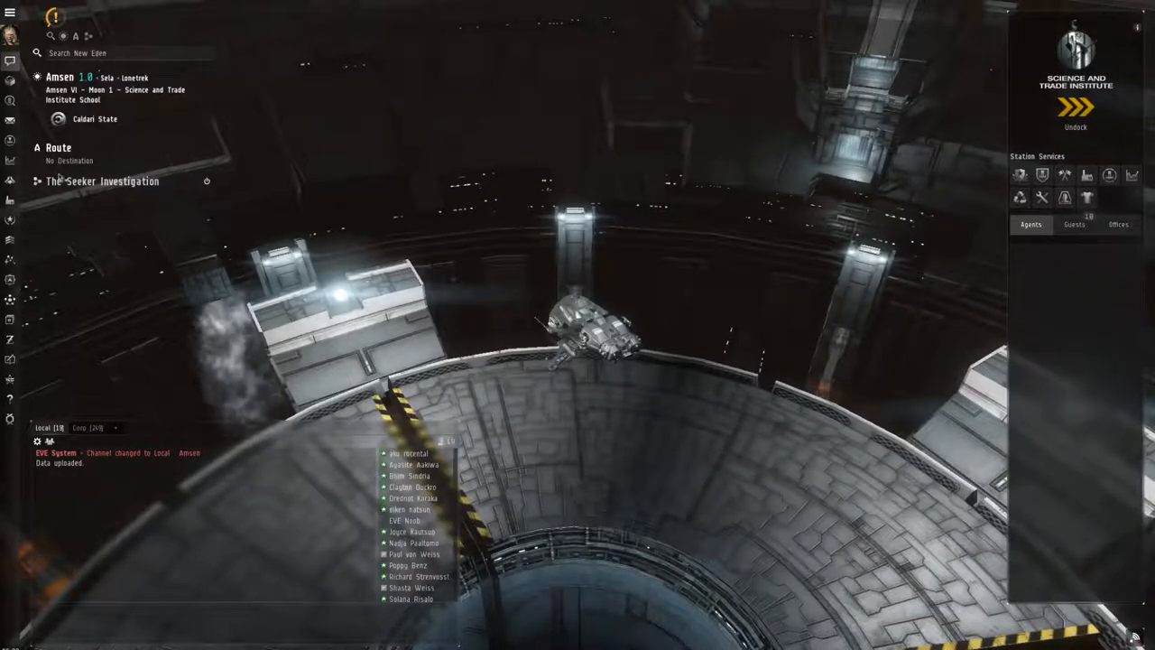
mouse_move(11, 278)
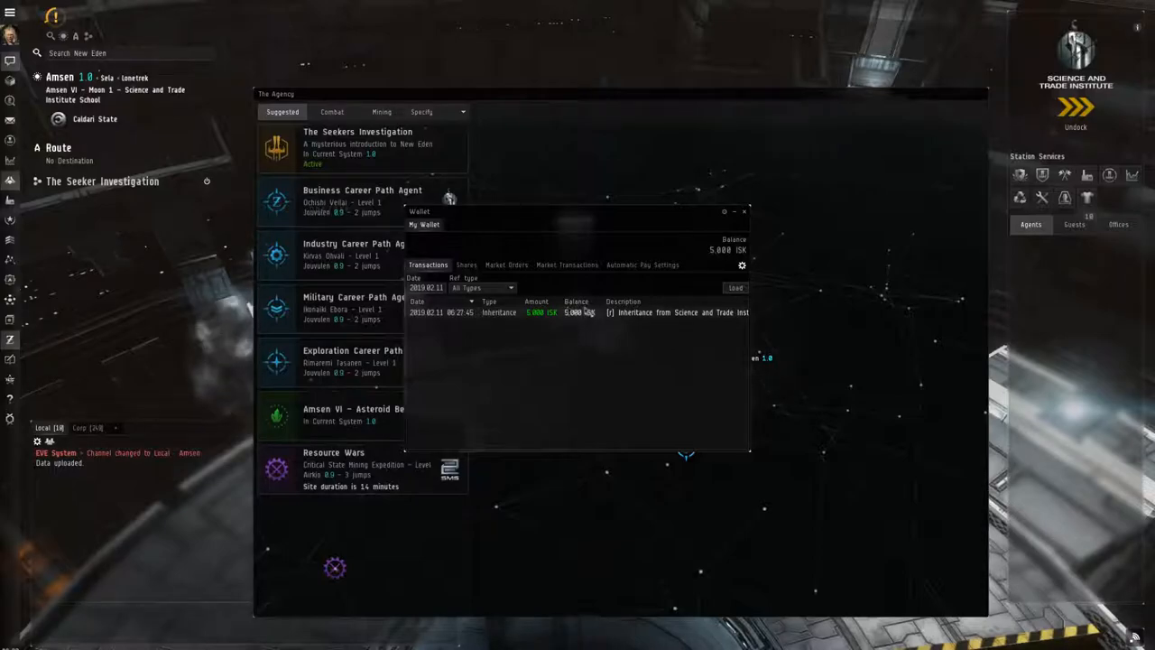
Accept The Seekers Investigation from the Agency's Suggested missions
left_click(744, 211)
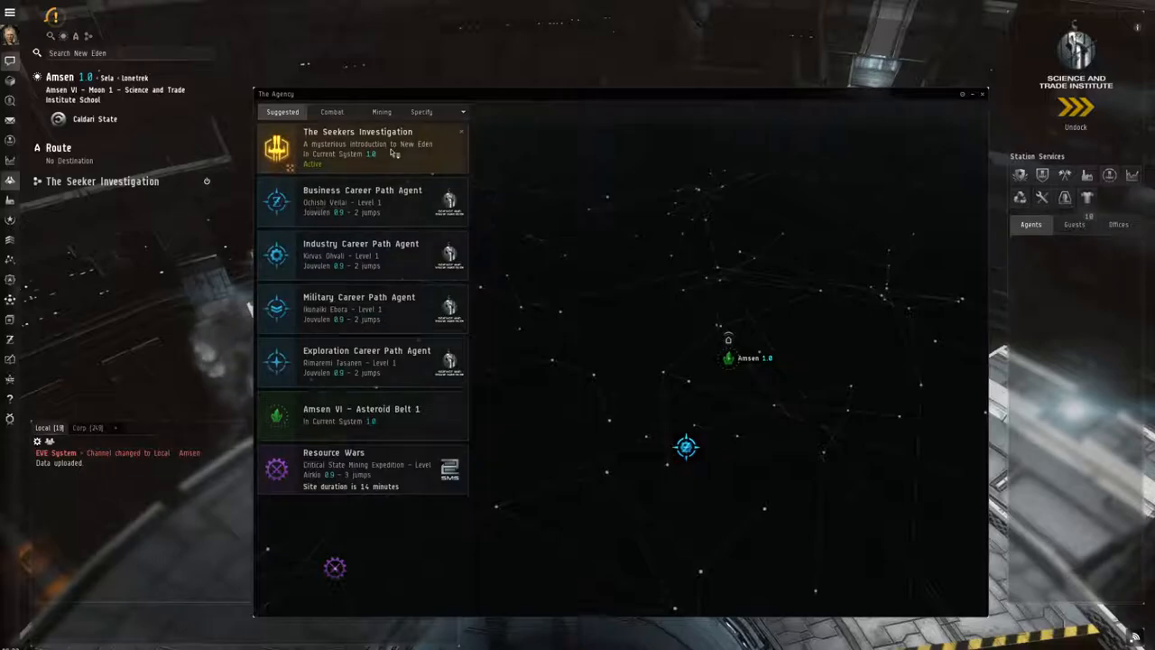
left_click(361, 148)
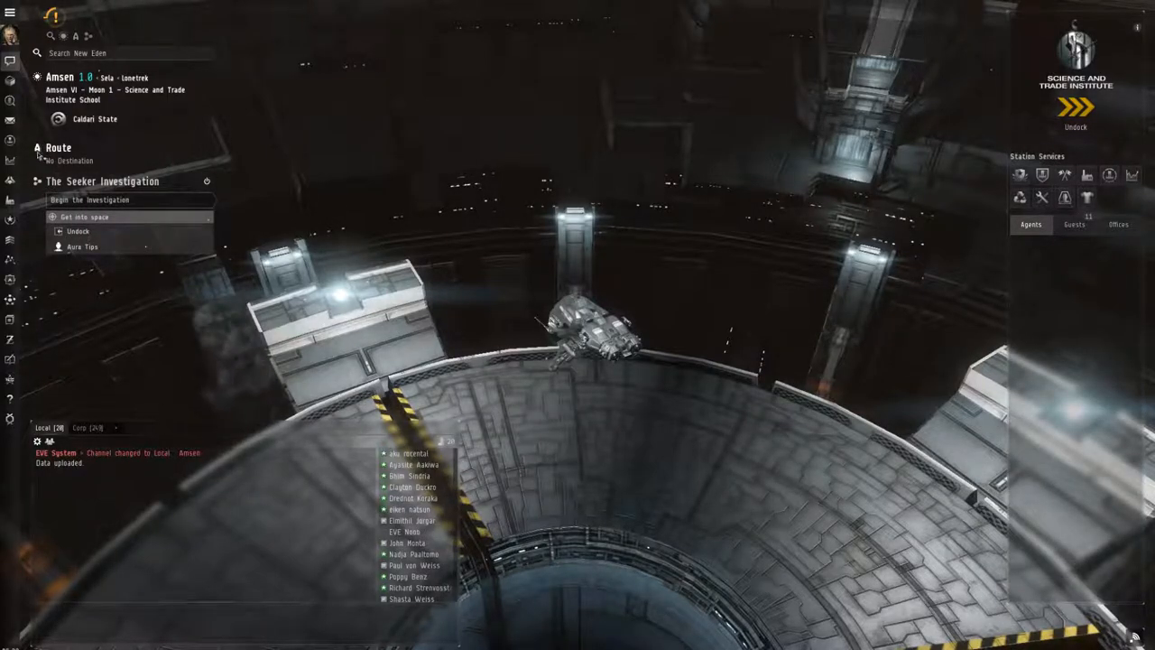
Undock from the station into space near the planet
left_click(1076, 117)
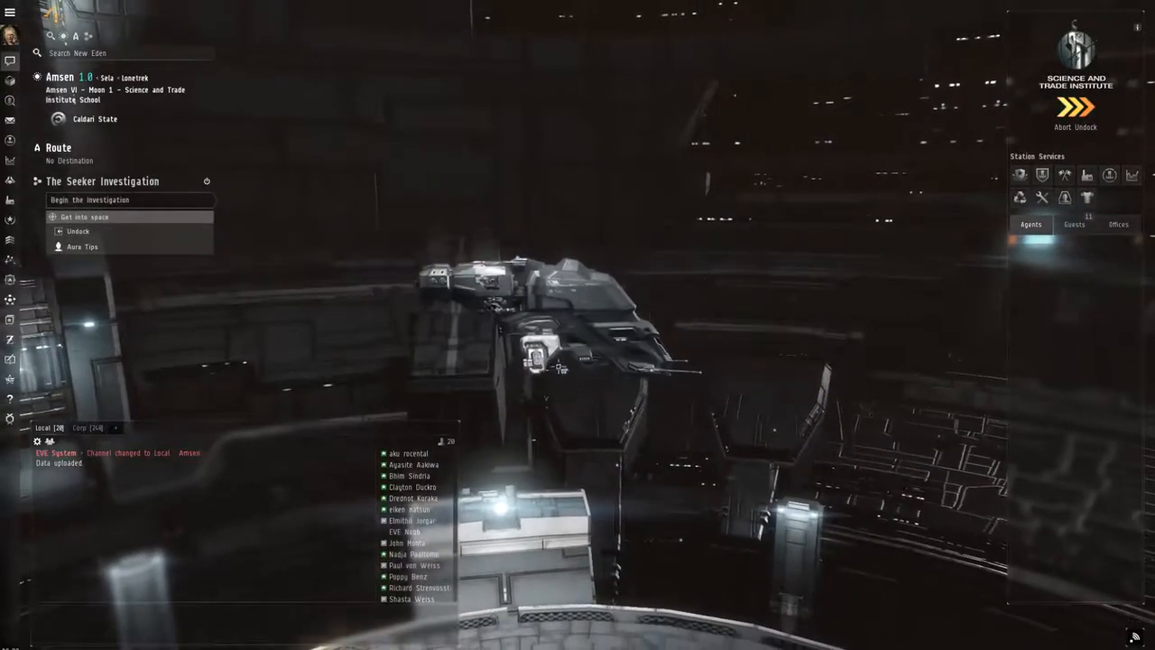
left_click(77, 231)
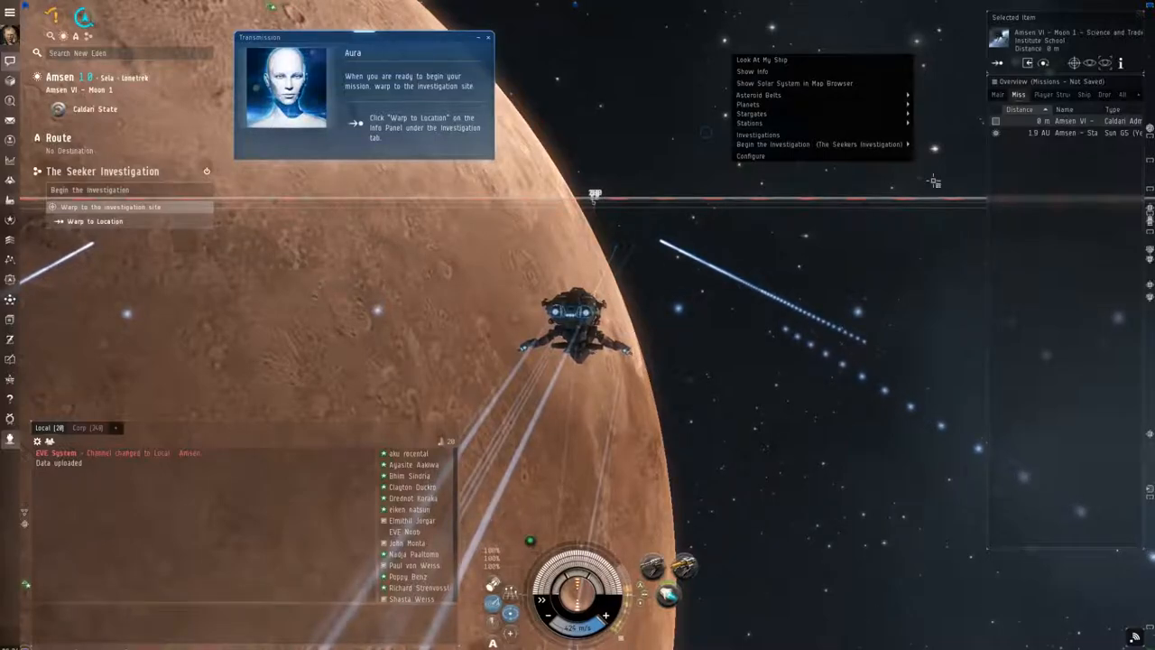
mouse_move(812, 145)
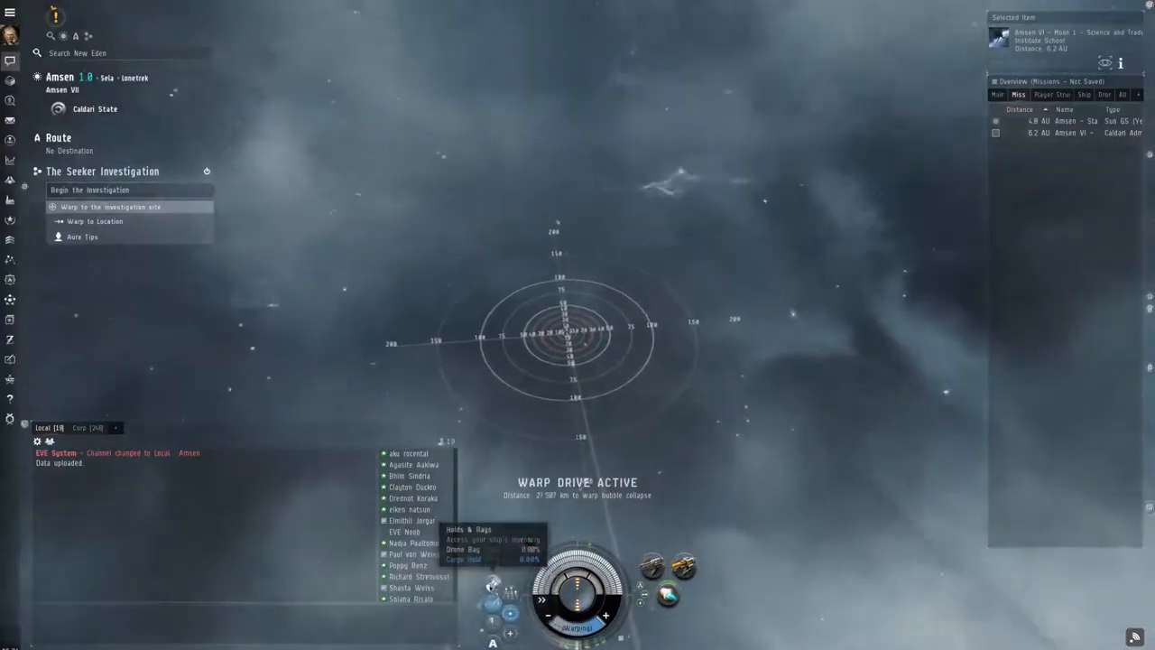
mouse_move(490, 586)
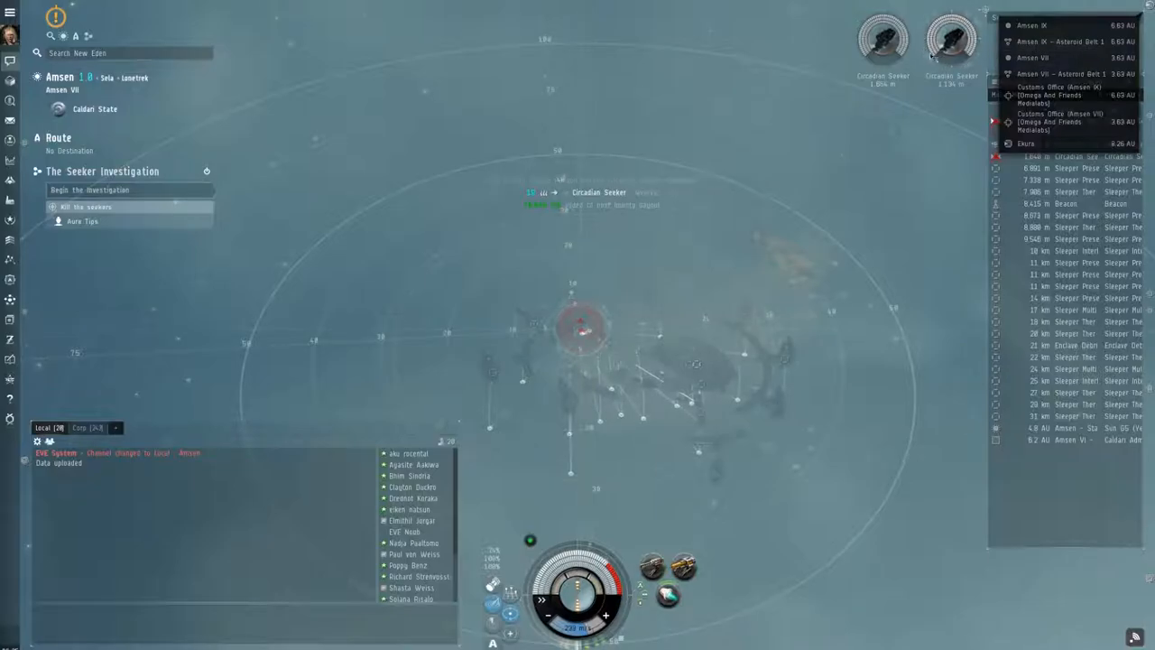
View the Circadian Seeker wreck's cargo of Metal Scraps, then read the new recruitment mail
left_click(581, 325)
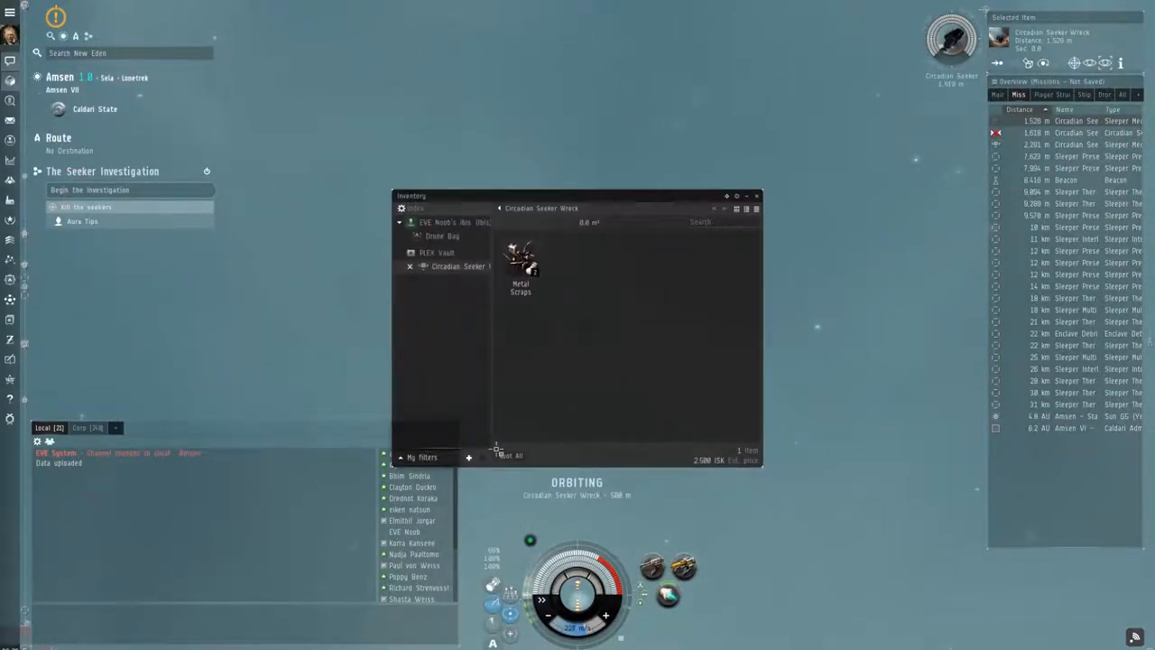
left_click(442, 222)
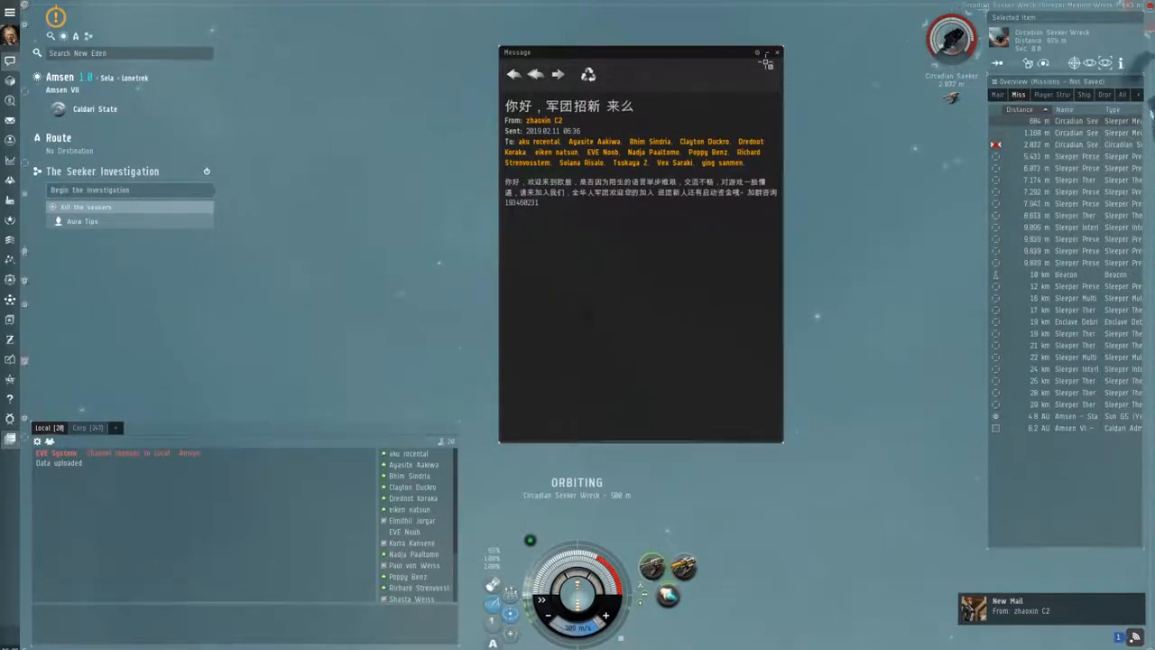
Dismiss the mail and head back to the Amsen VI - Moon 1 Science and Trade Institute School
left_click(778, 51)
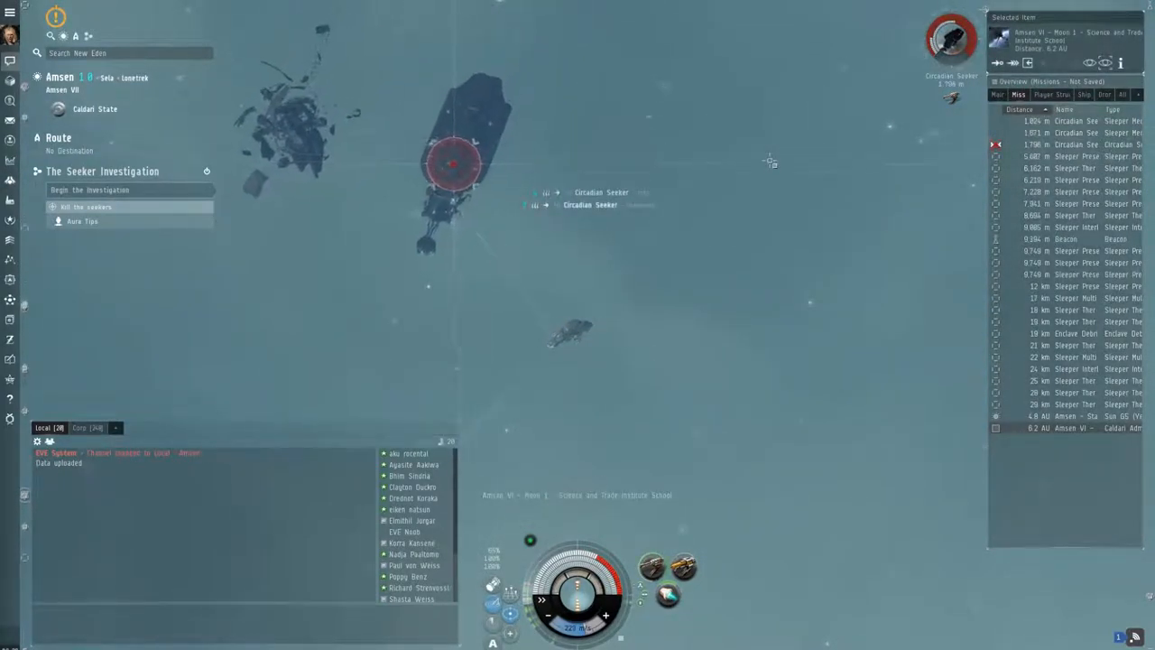
left_click(998, 61)
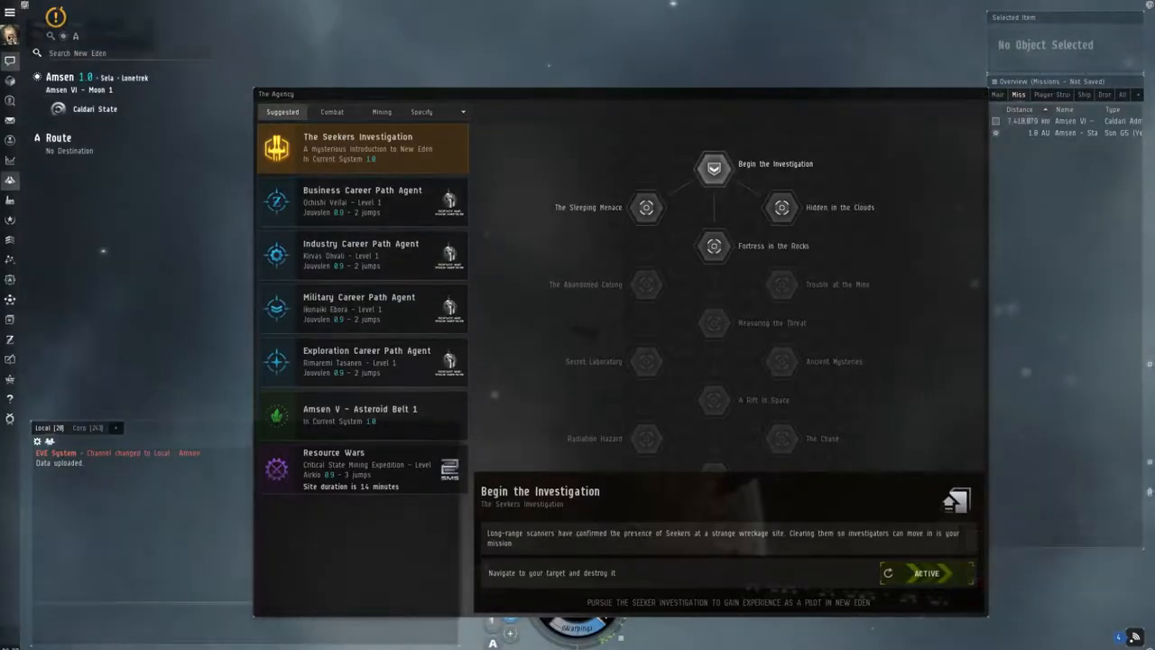
mouse_move(11, 33)
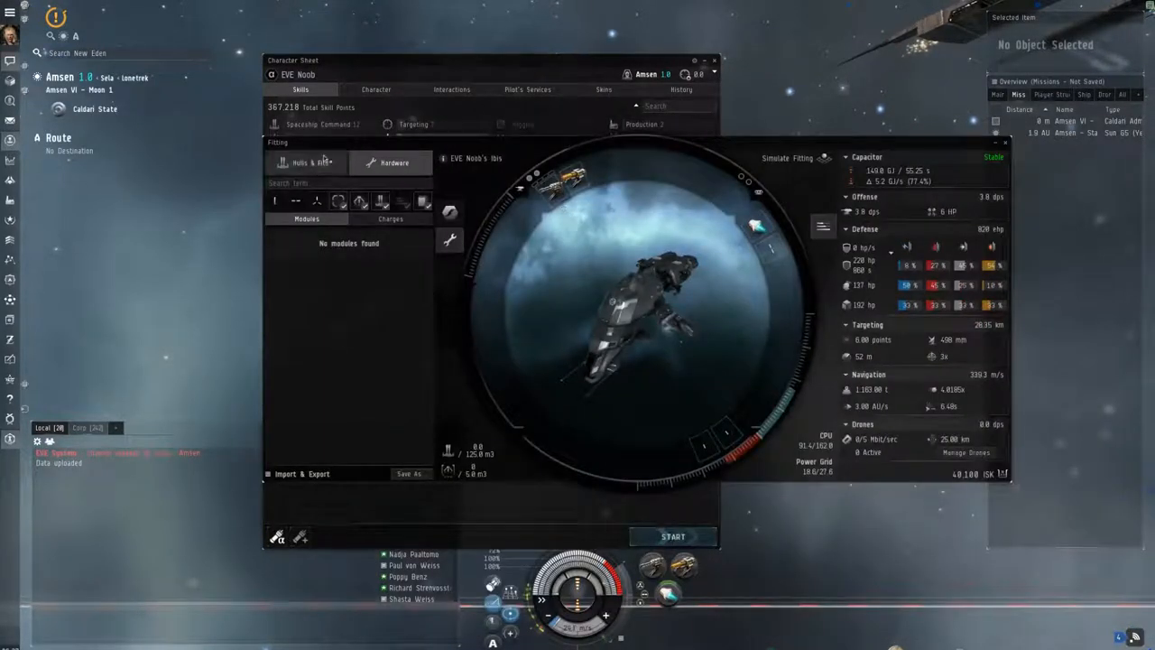
Browse Hulls & Fits and search 'magnate' to simulate the Magnate frigate
left_click(310, 162)
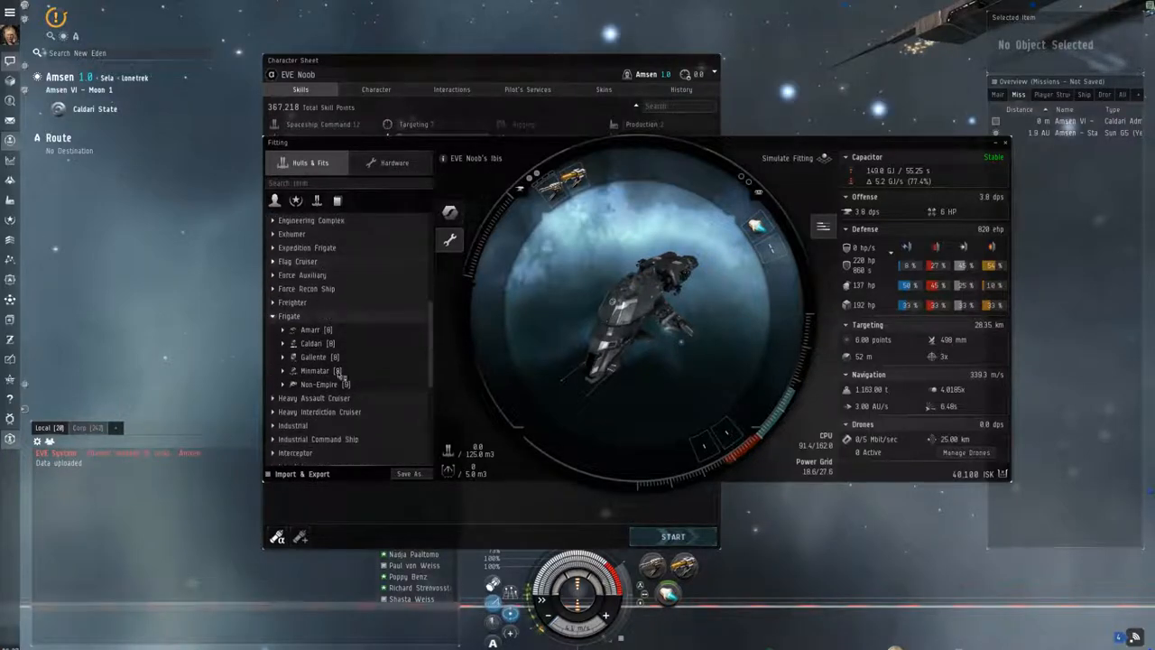
left_click(311, 328)
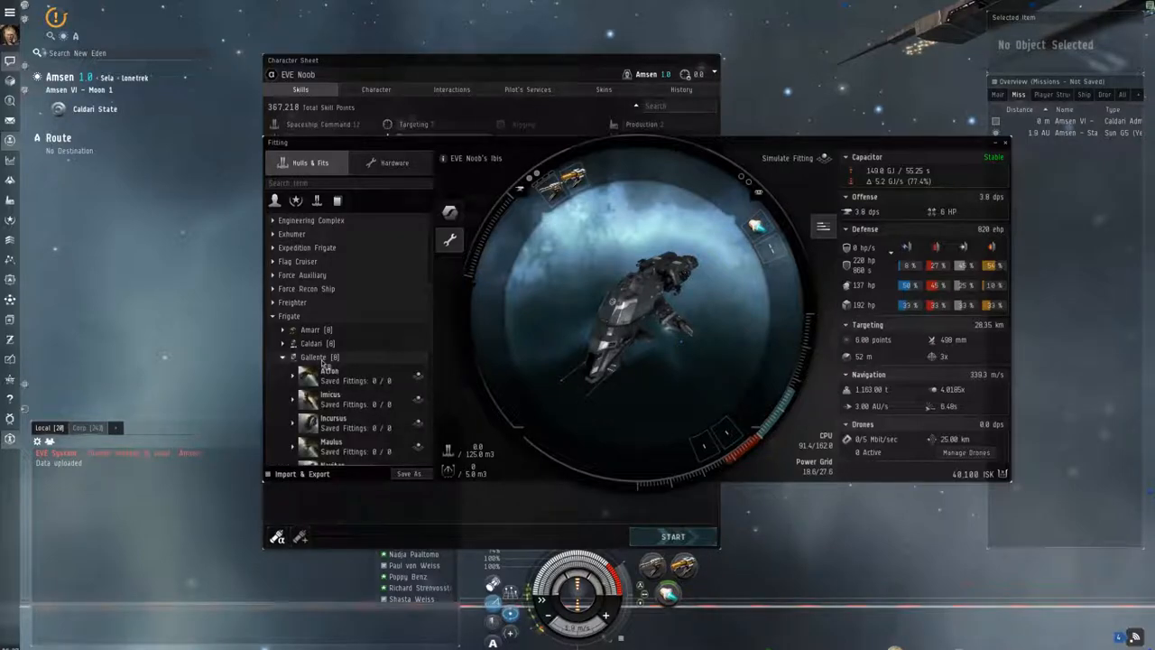
left_click(282, 358)
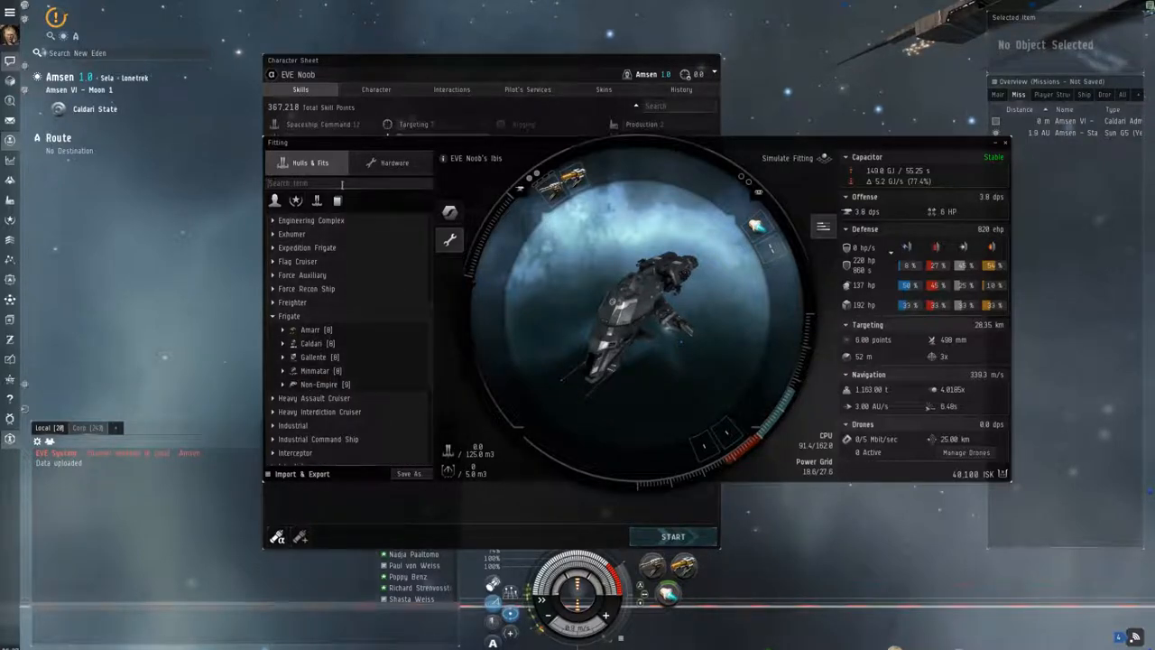
type("magnate")
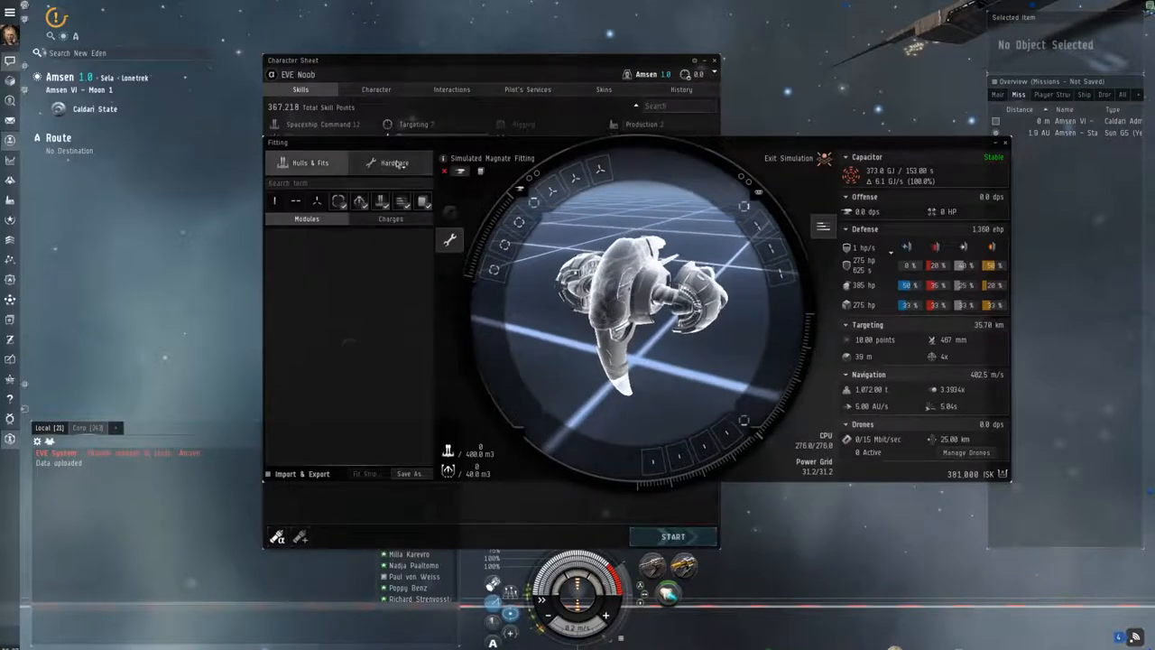
Browse Hardware and locate the 5MN Microwarpdrive I under propulsion modules
left_click(394, 162)
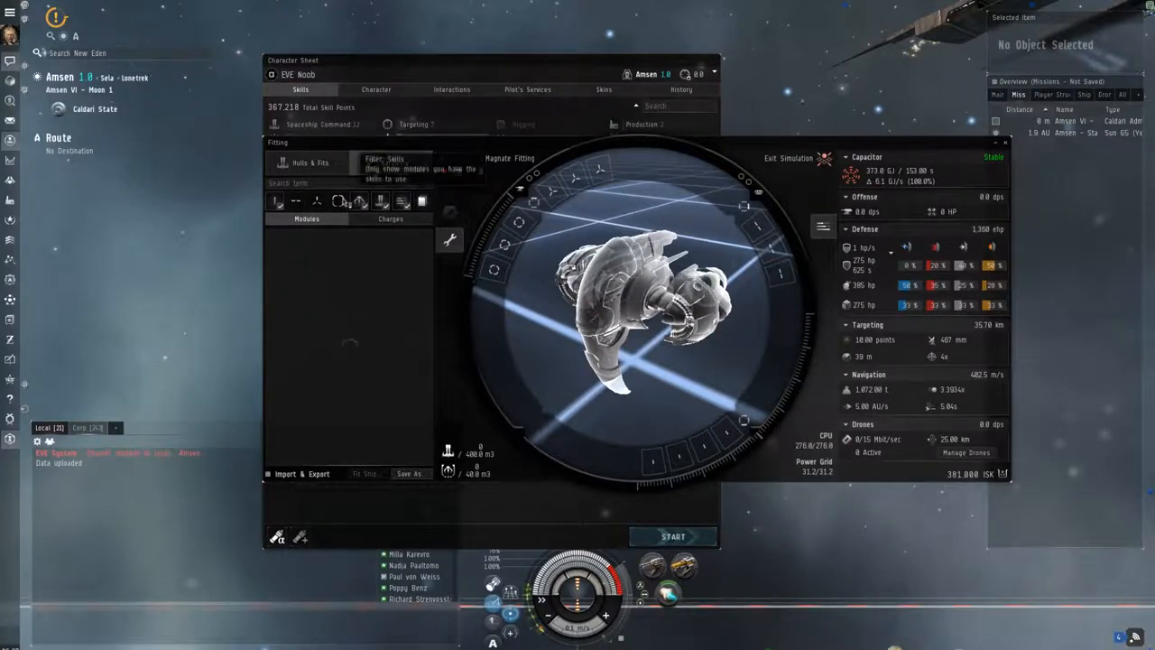
left_click(393, 163)
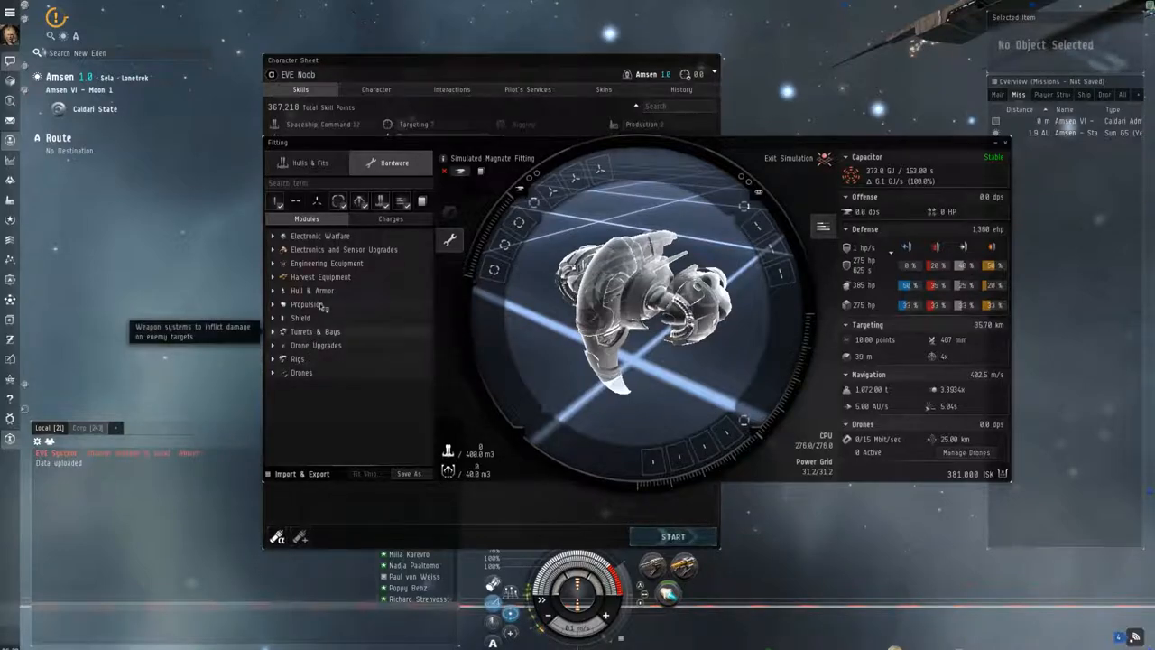
mouse_move(313, 289)
type("cargo")
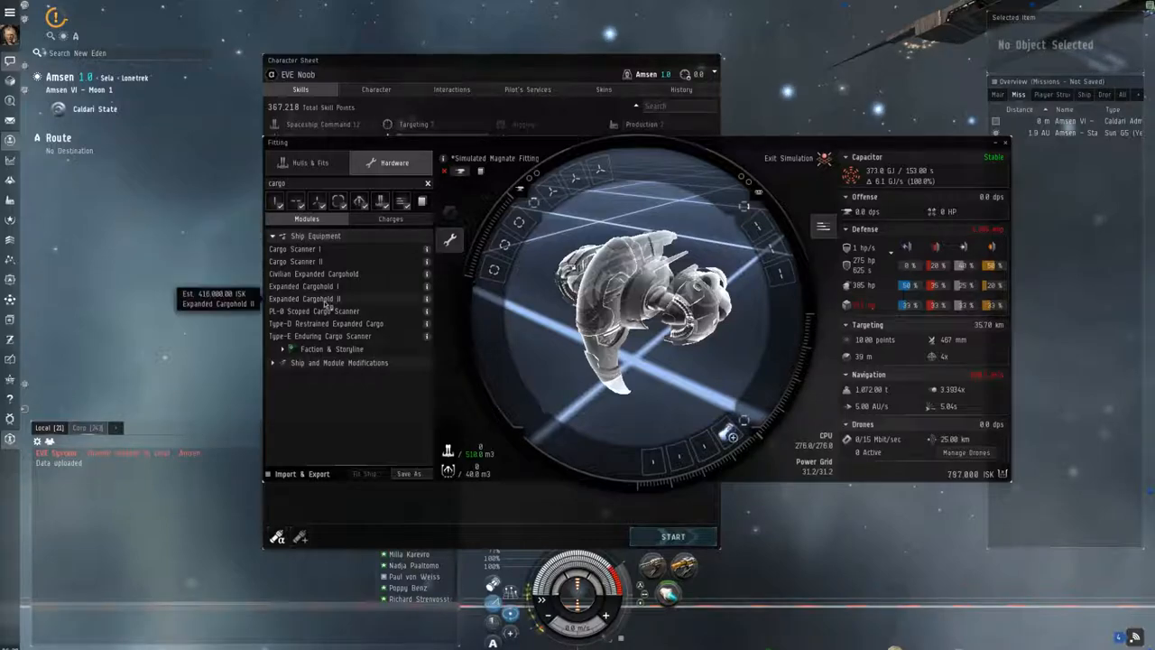
mouse_move(304, 298)
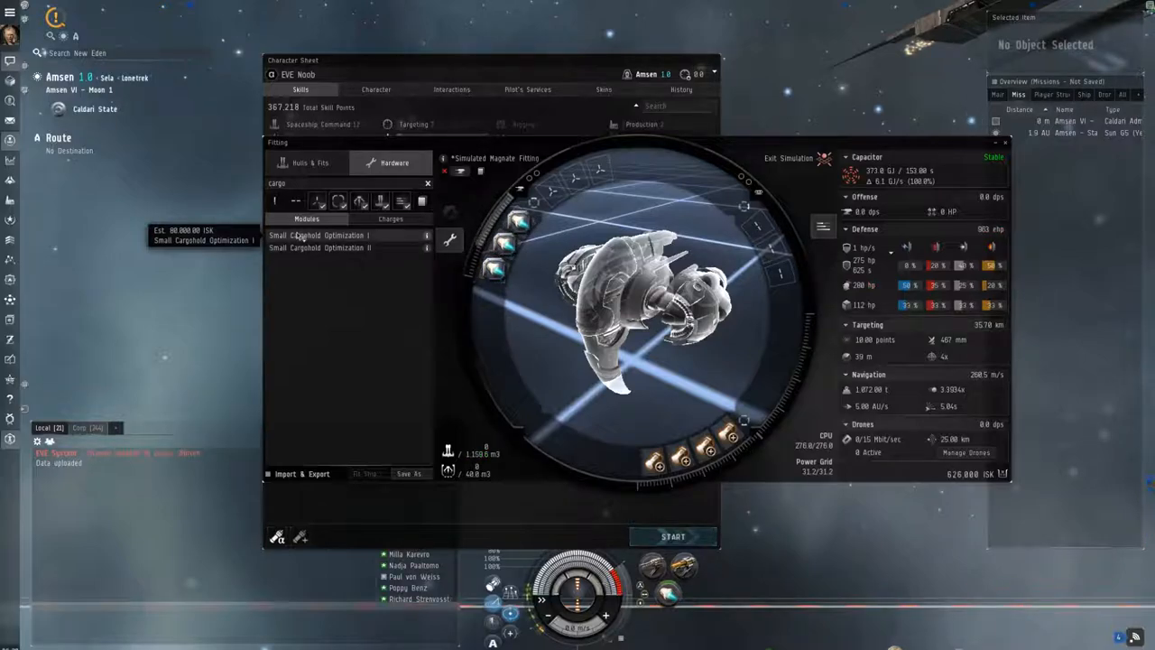
mouse_move(447, 447)
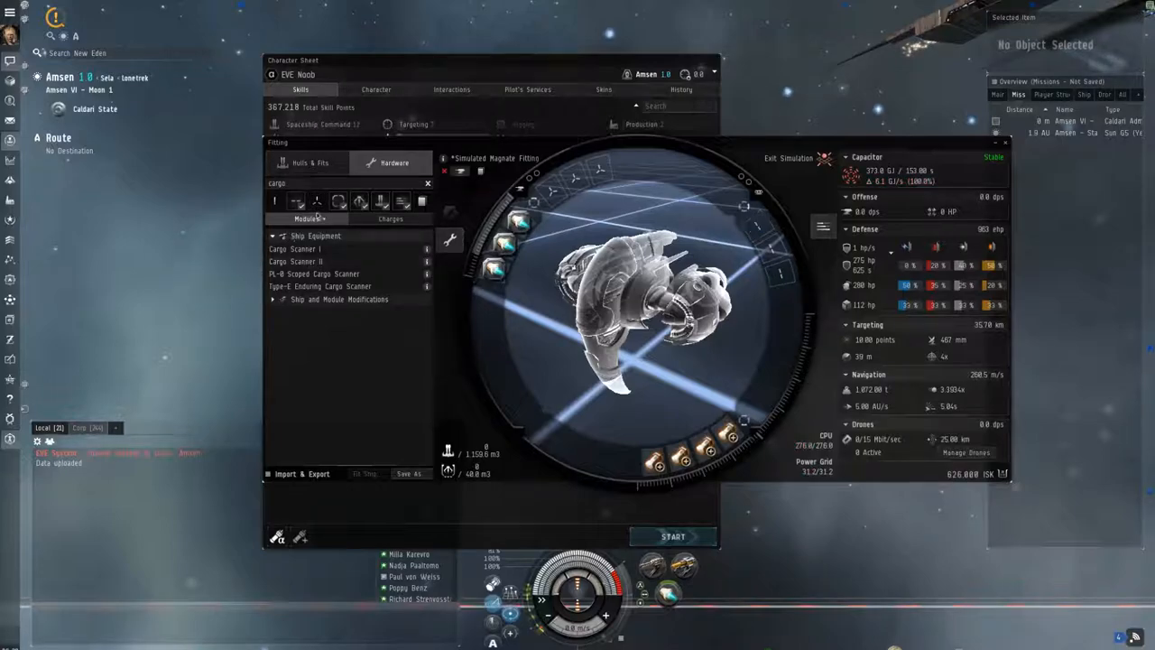
left_click(428, 184)
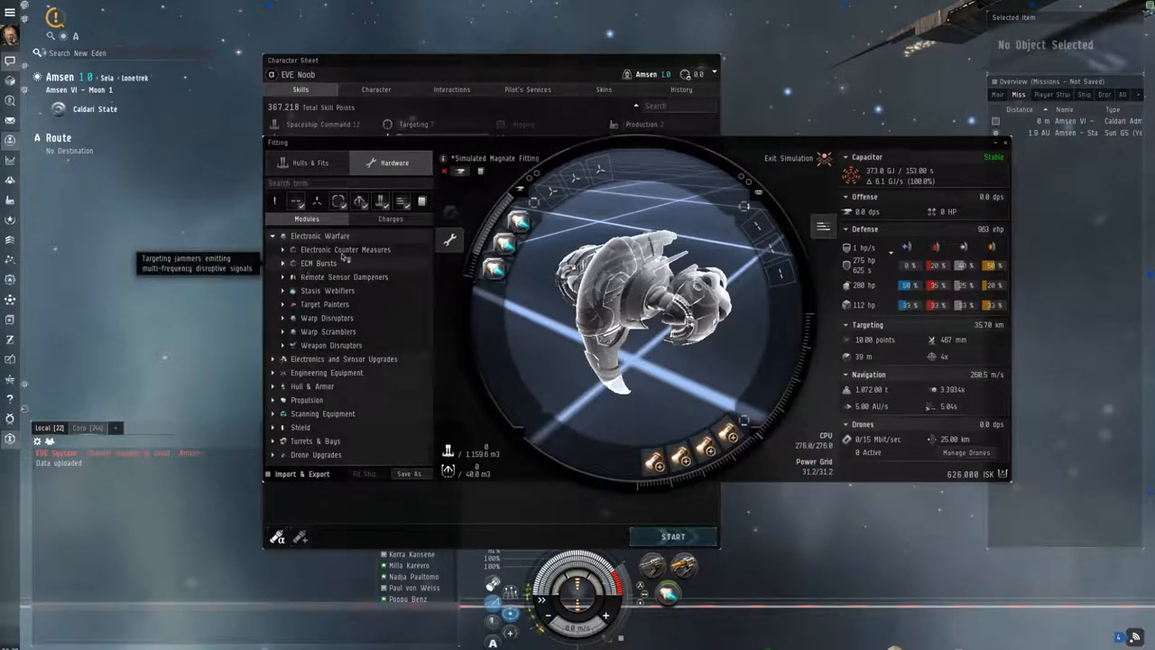
mouse_move(322, 320)
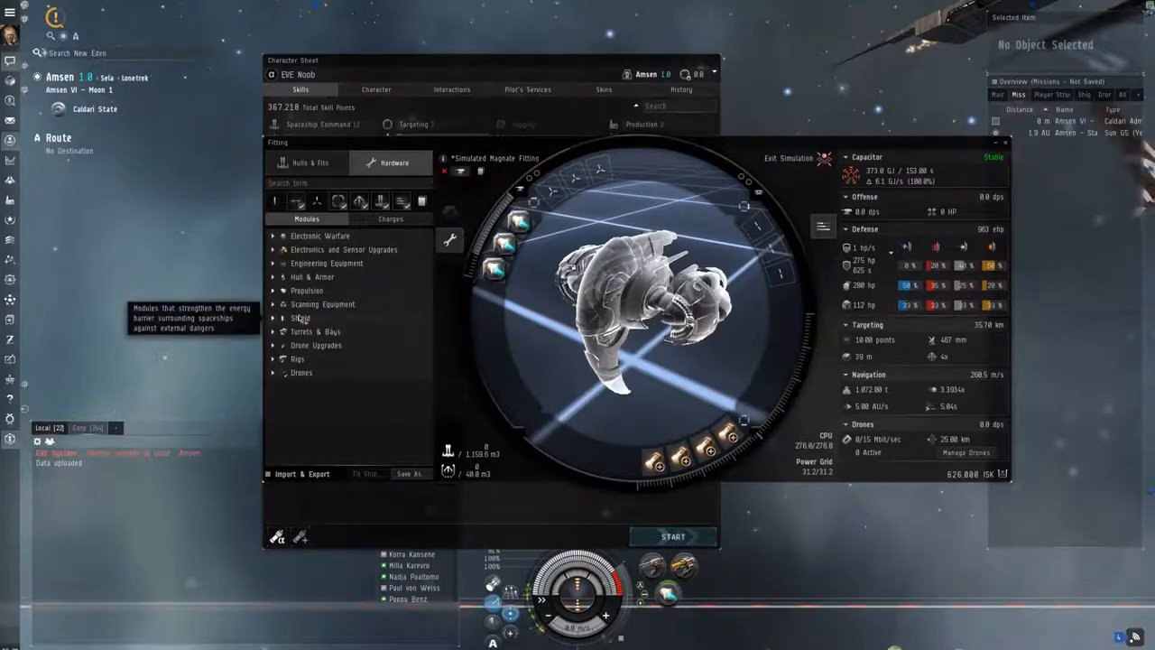
left_click(306, 289)
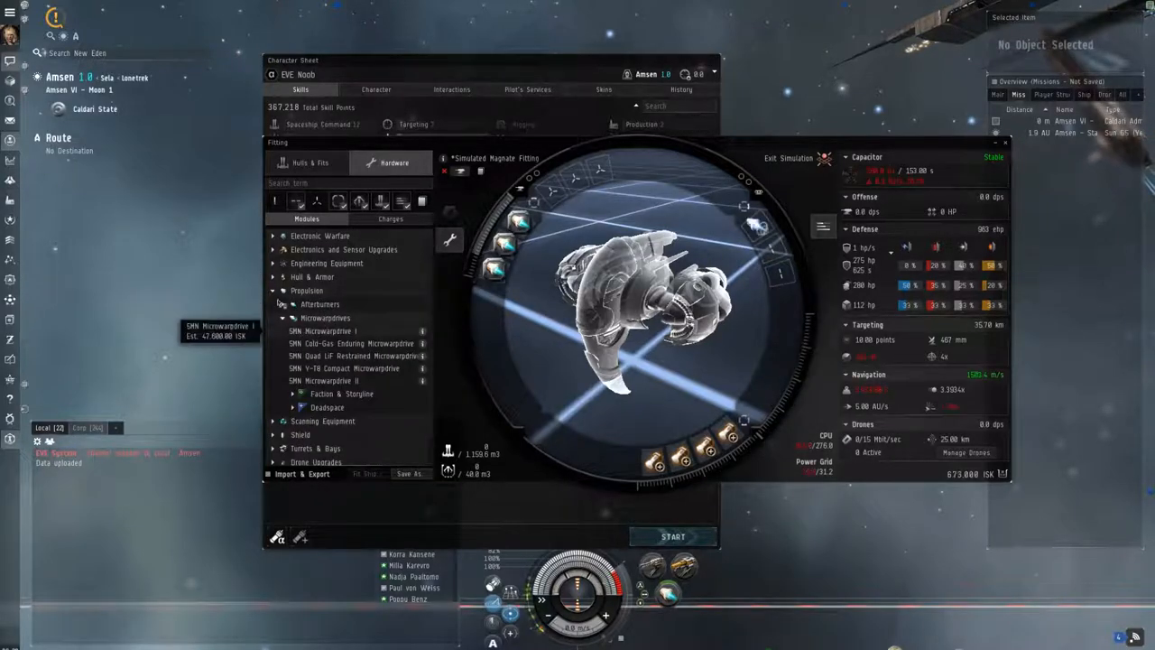
mouse_move(334, 379)
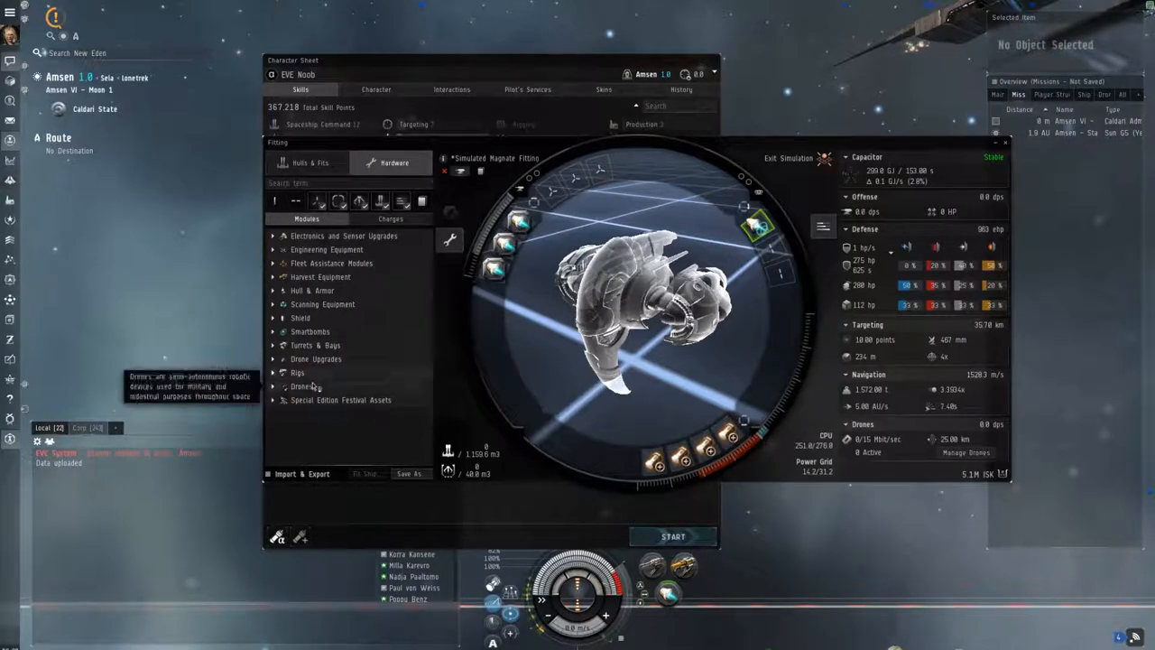
mouse_move(337, 201)
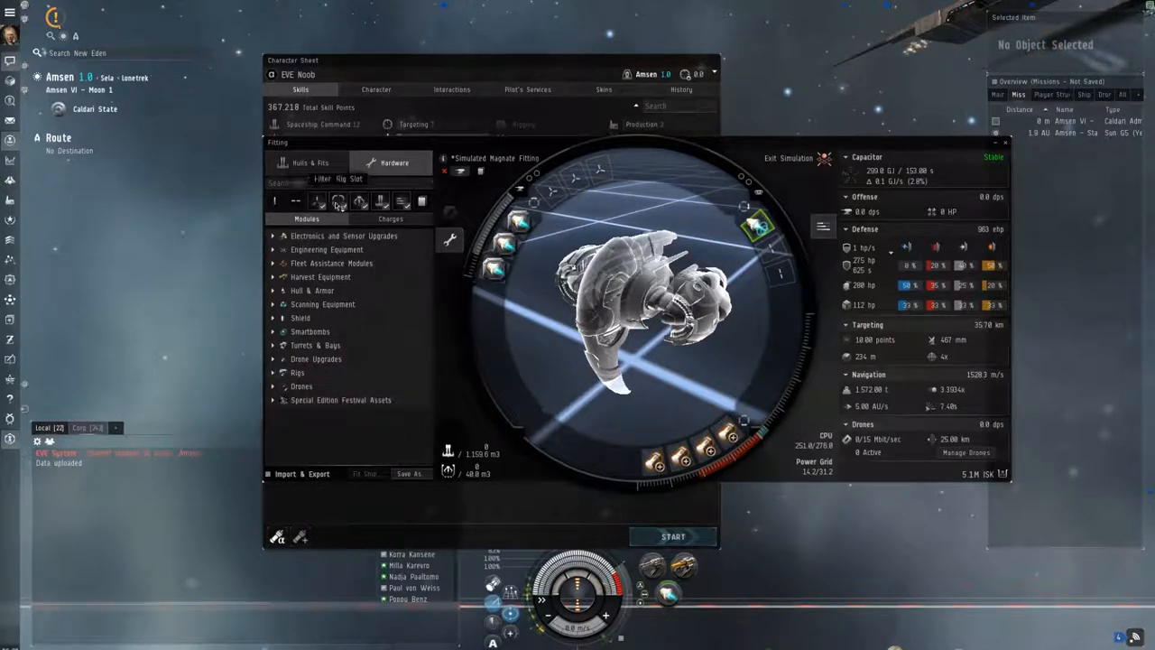
Fit the Expanded Cargohold I and Small Cargohold Optimization I rigs, then review the fit summary
left_click(339, 200)
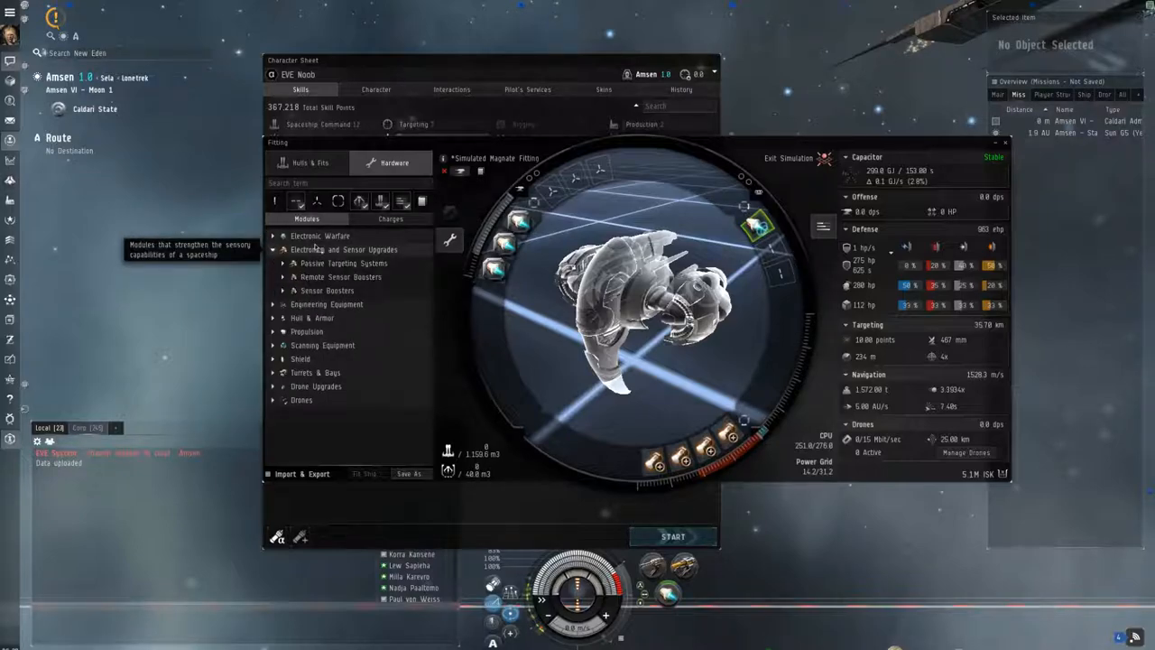
left_click(326, 264)
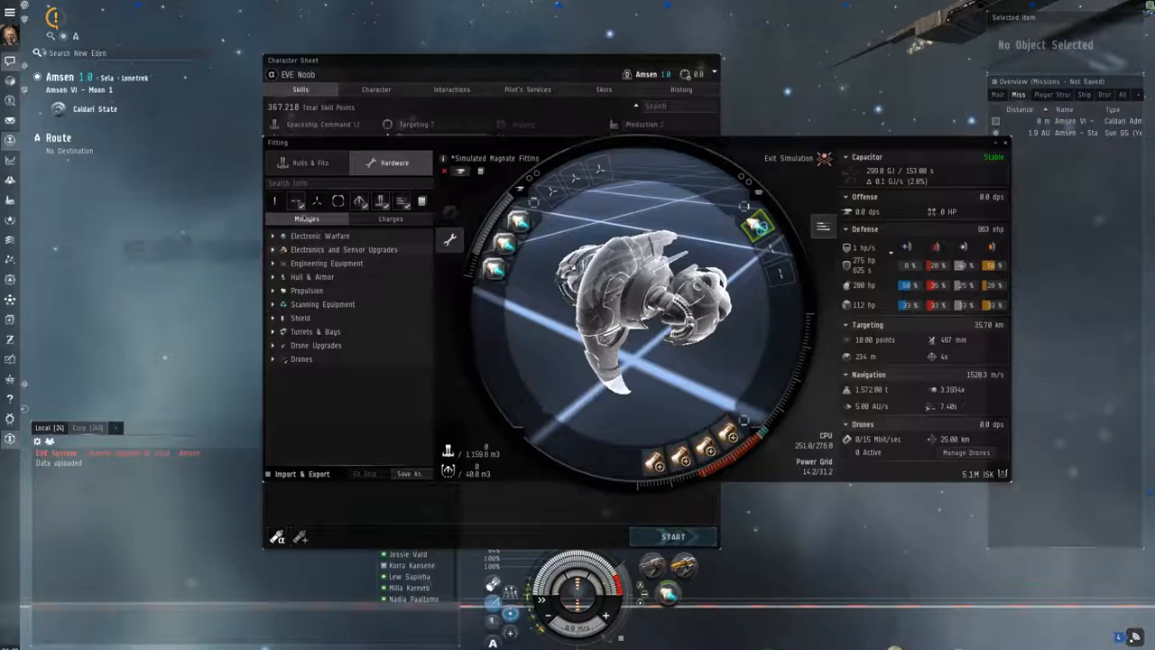
left_click(298, 201)
type("cheap t1")
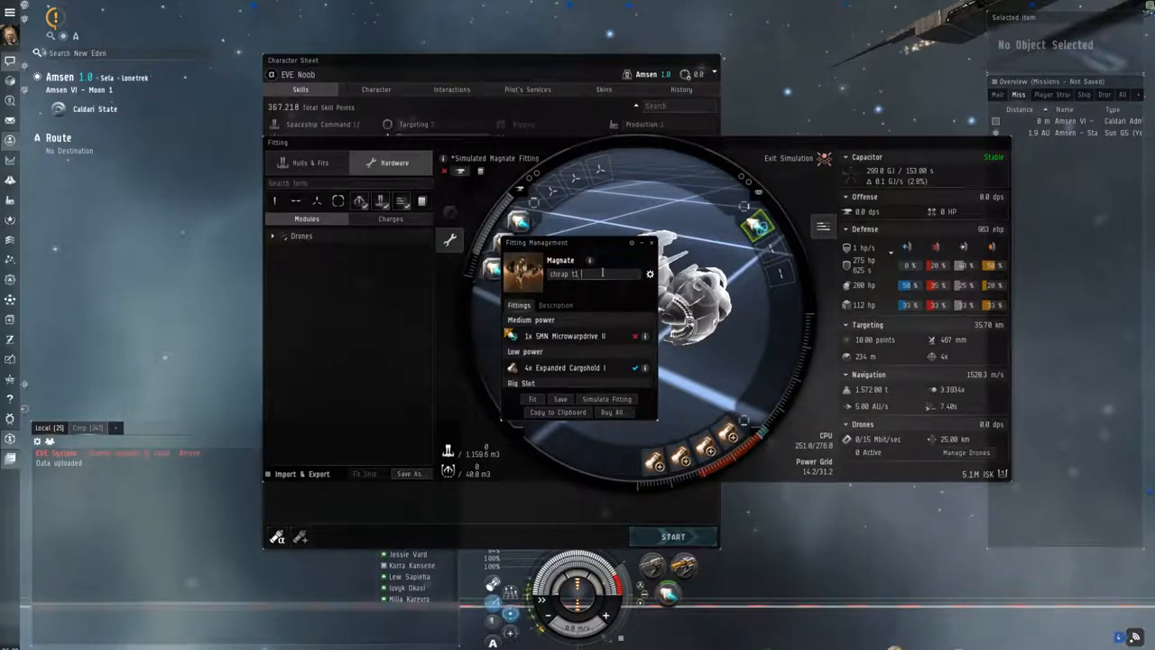
Search 'hauler', then bring the character's Skills tab and empty training queue forward
type("hauler")
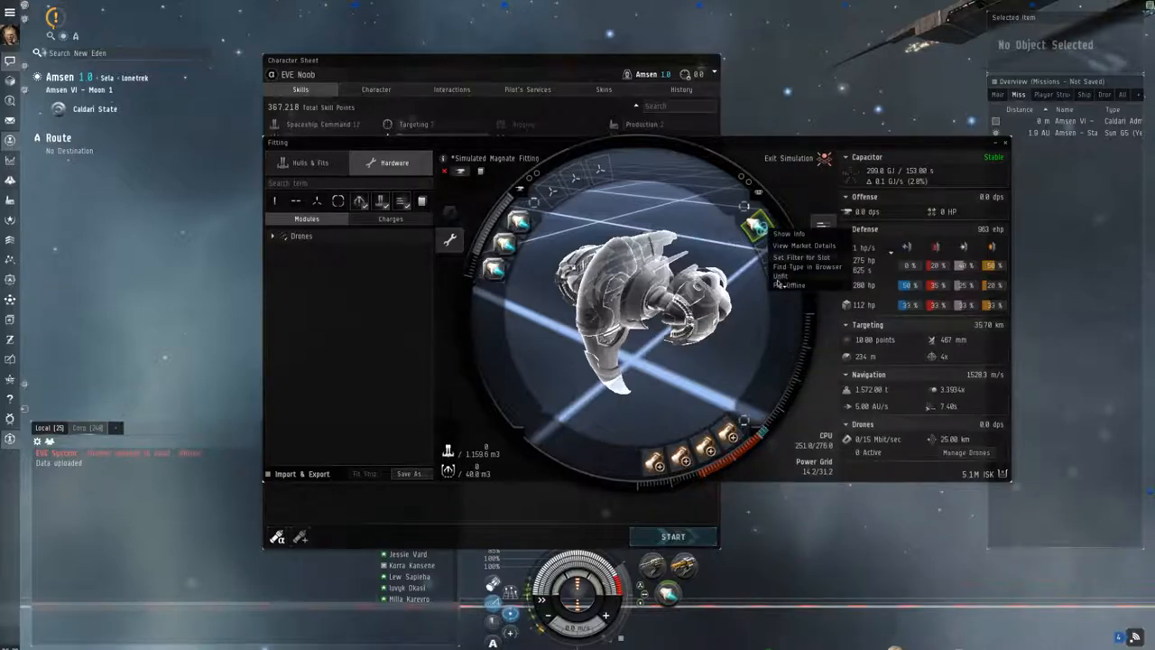
left_click(801, 256)
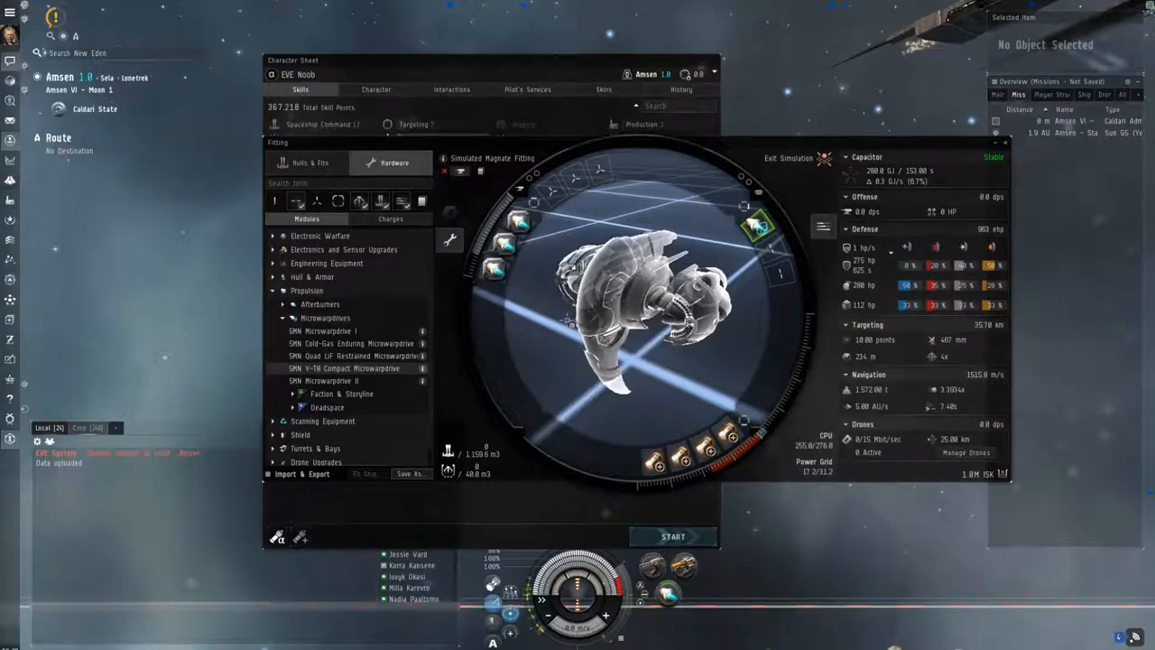
left_click(310, 163)
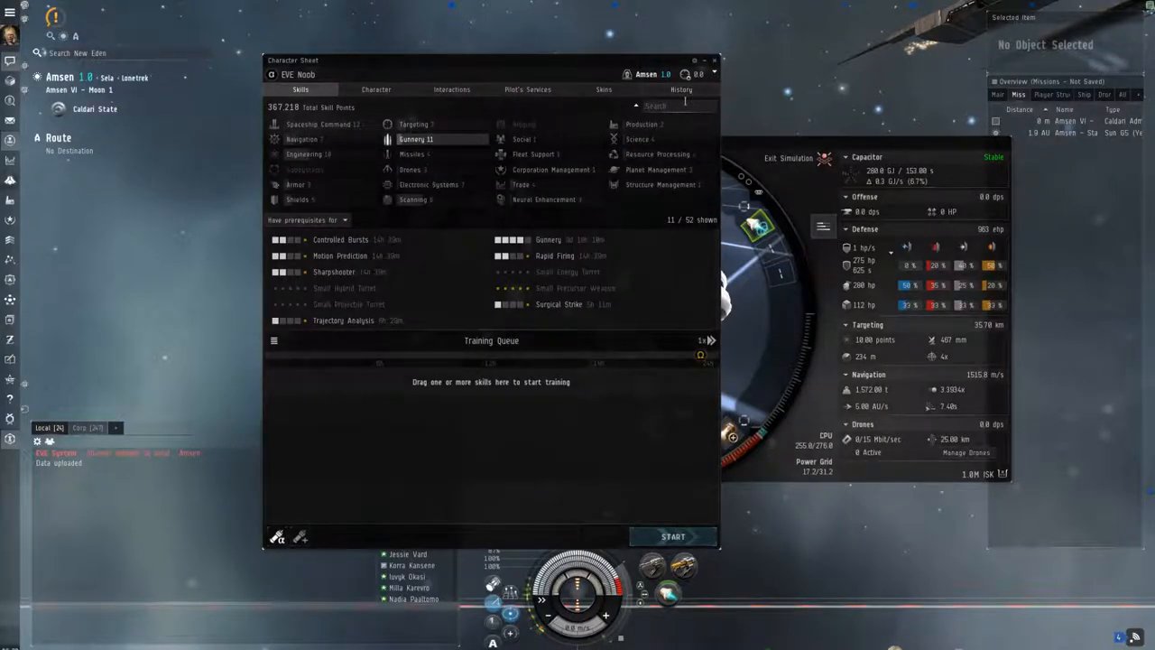
Search skills for 'amarr frig', then simulate the Venture mining frigate from its hull menu
type("amarr frig")
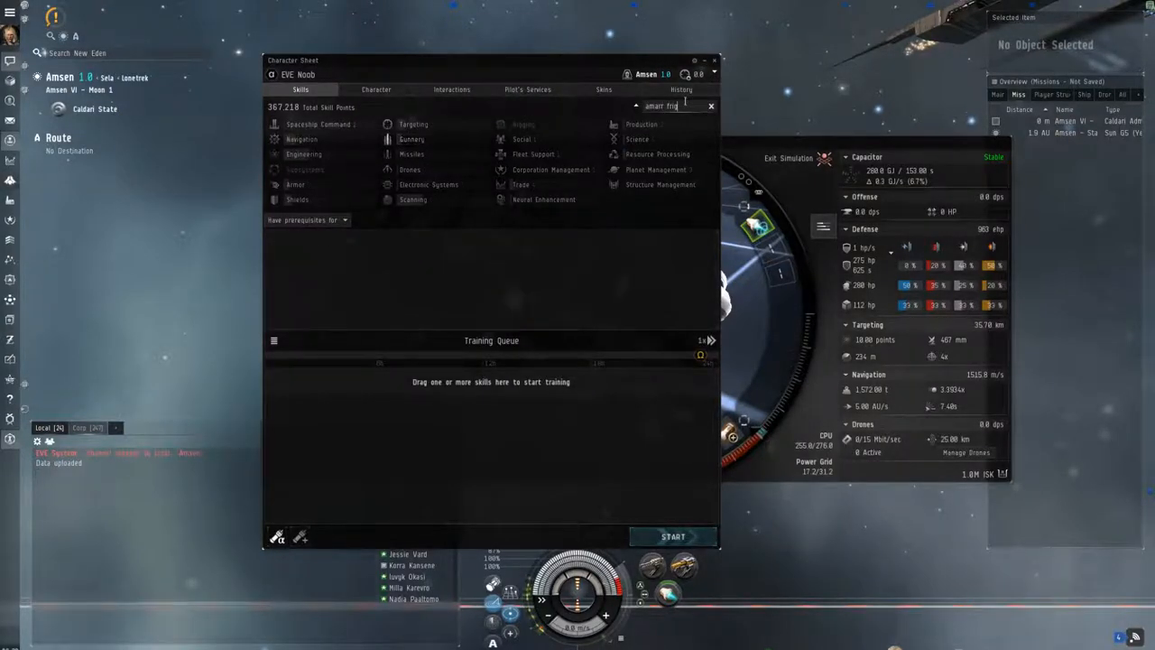
right_click(340, 239)
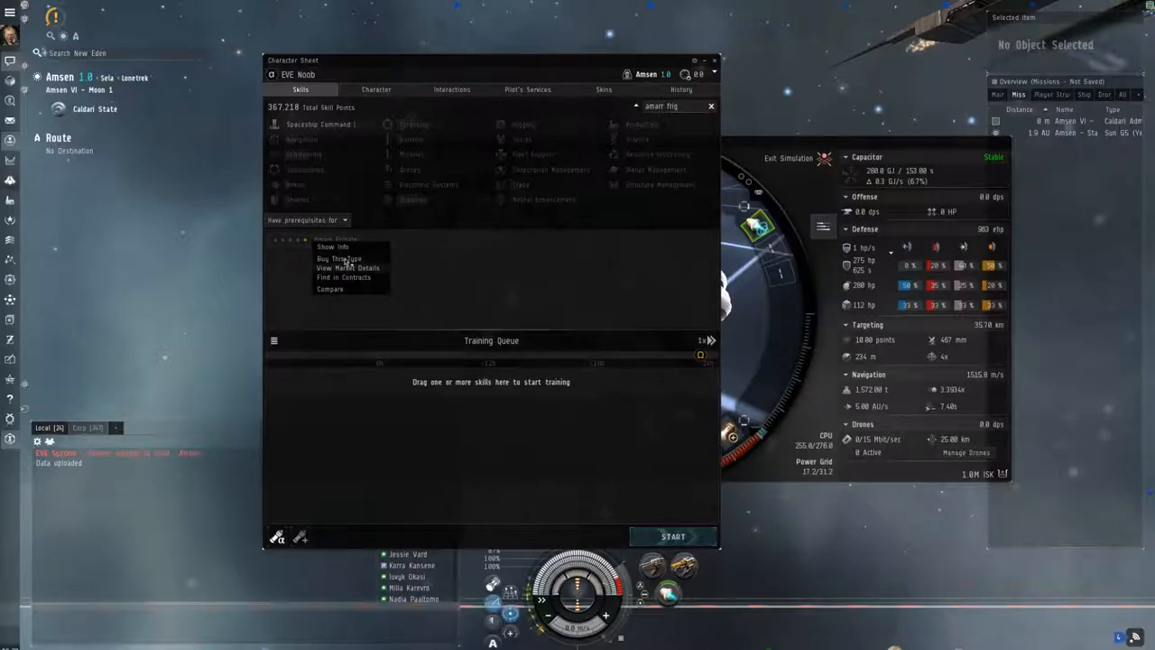
left_click(339, 260)
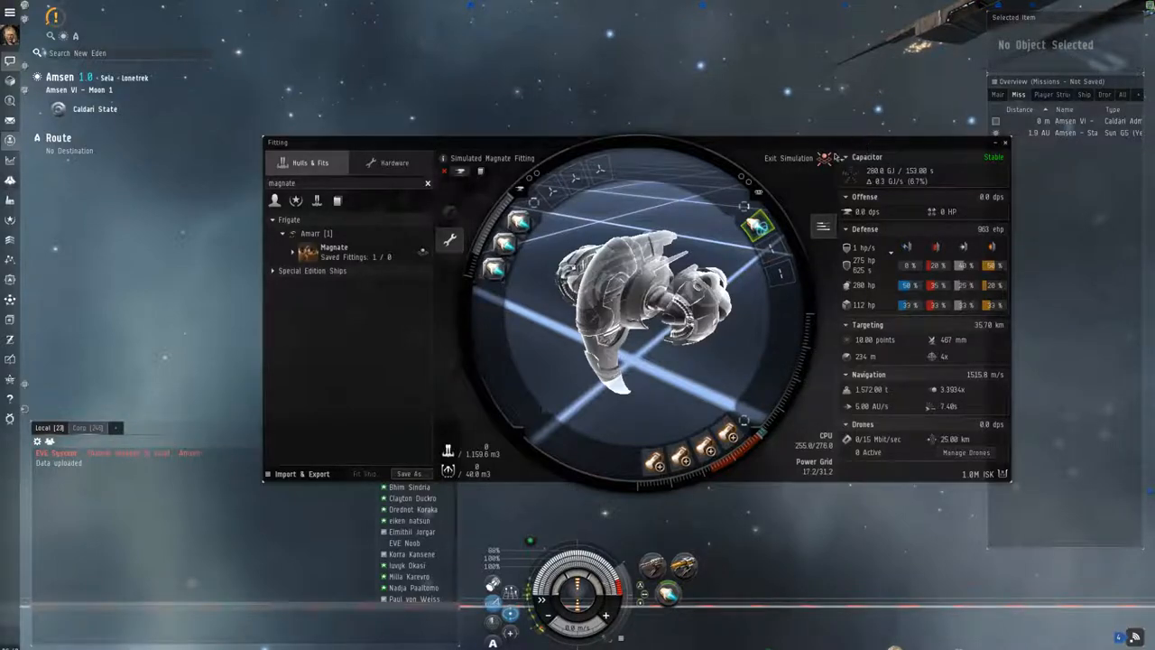
right_click(754, 231)
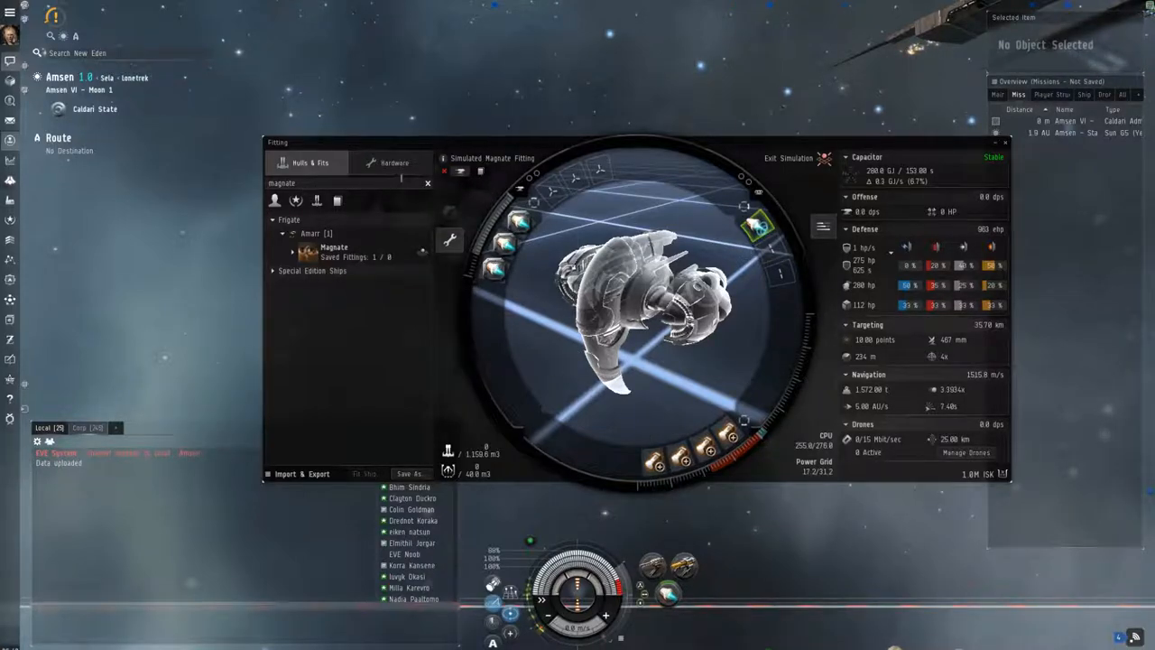
left_click(428, 184)
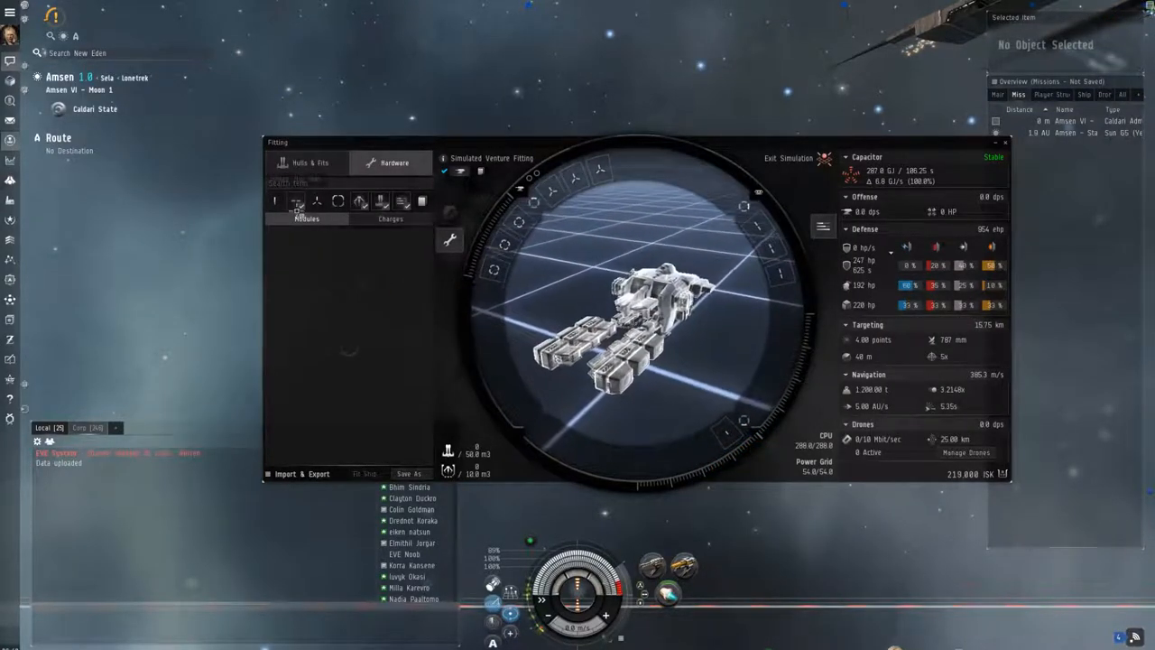
Search 'mining' to fit mining lasers, then browse afterburners and drone categories
left_click(307, 219)
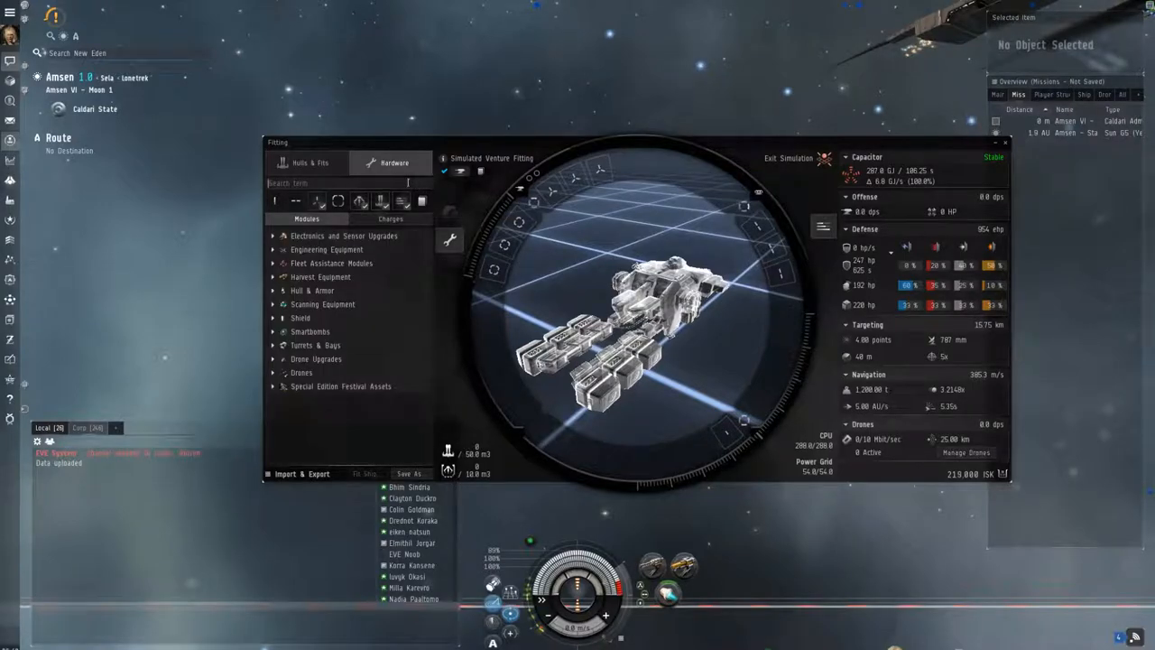
type("mining")
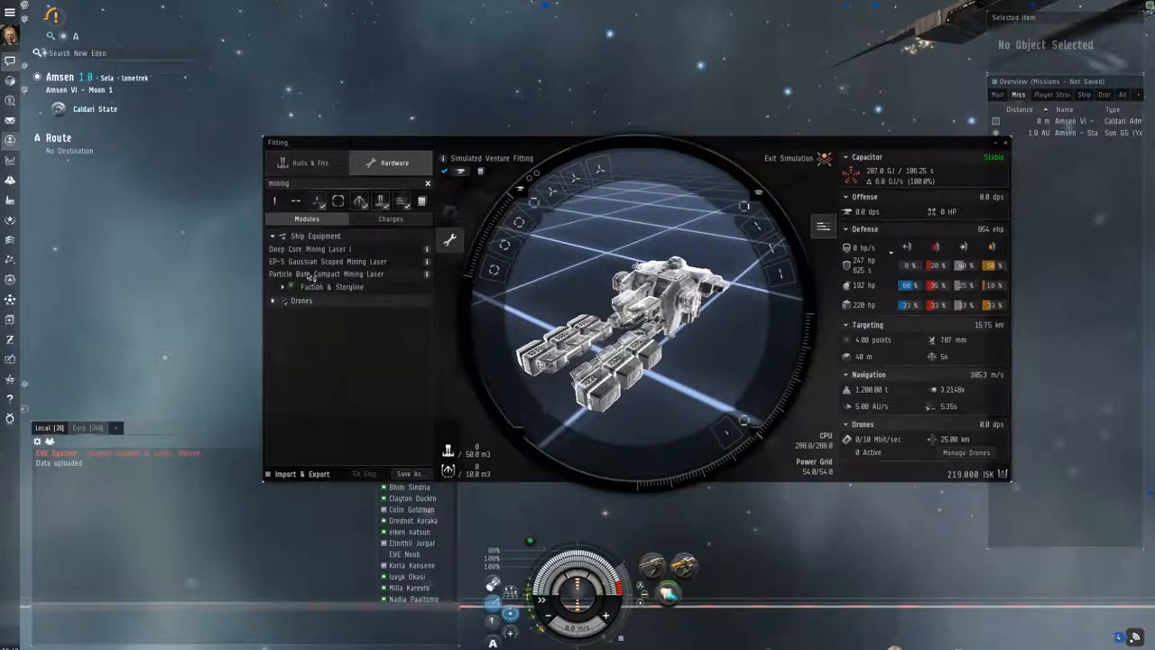
mouse_move(311, 250)
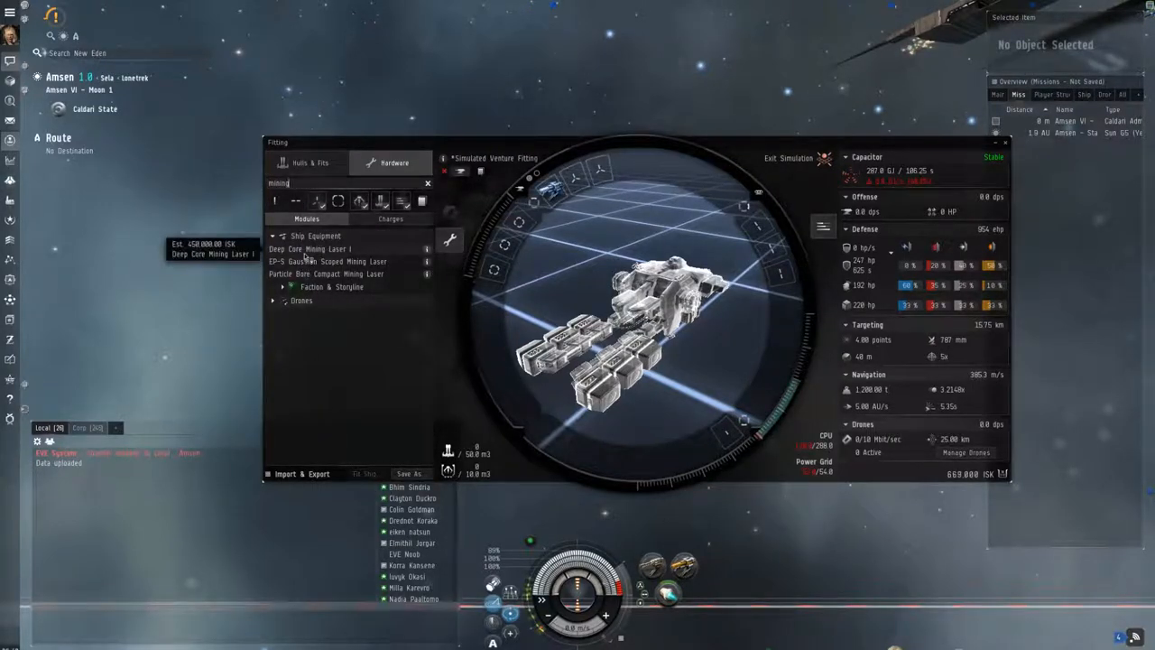
mouse_move(329, 259)
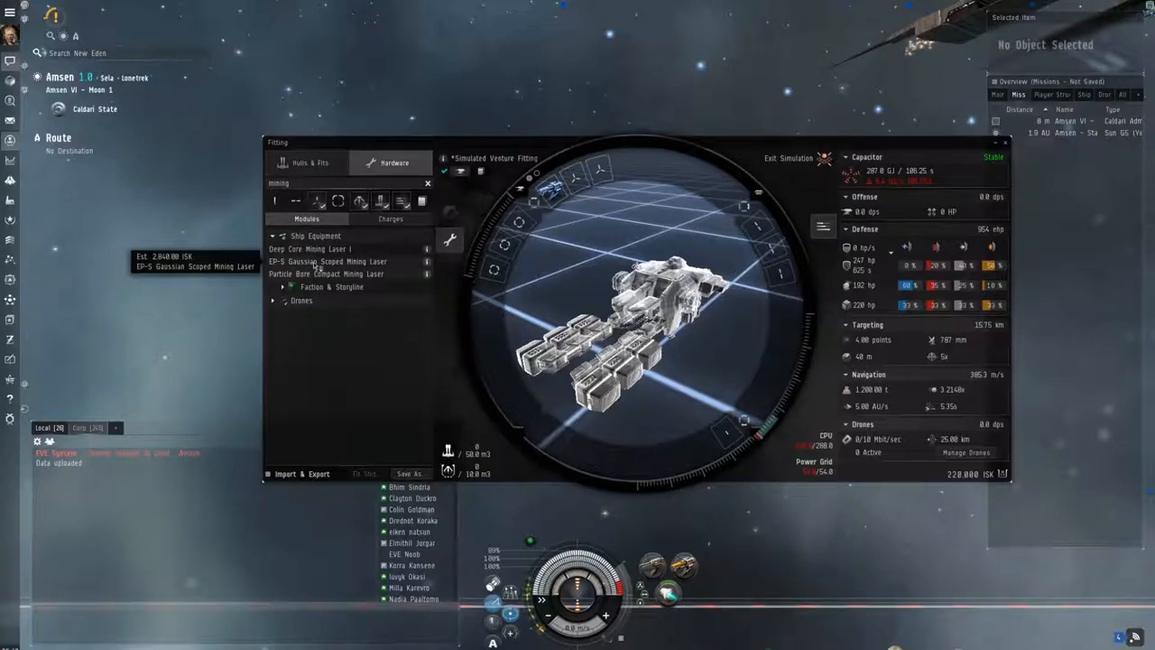
mouse_move(318, 274)
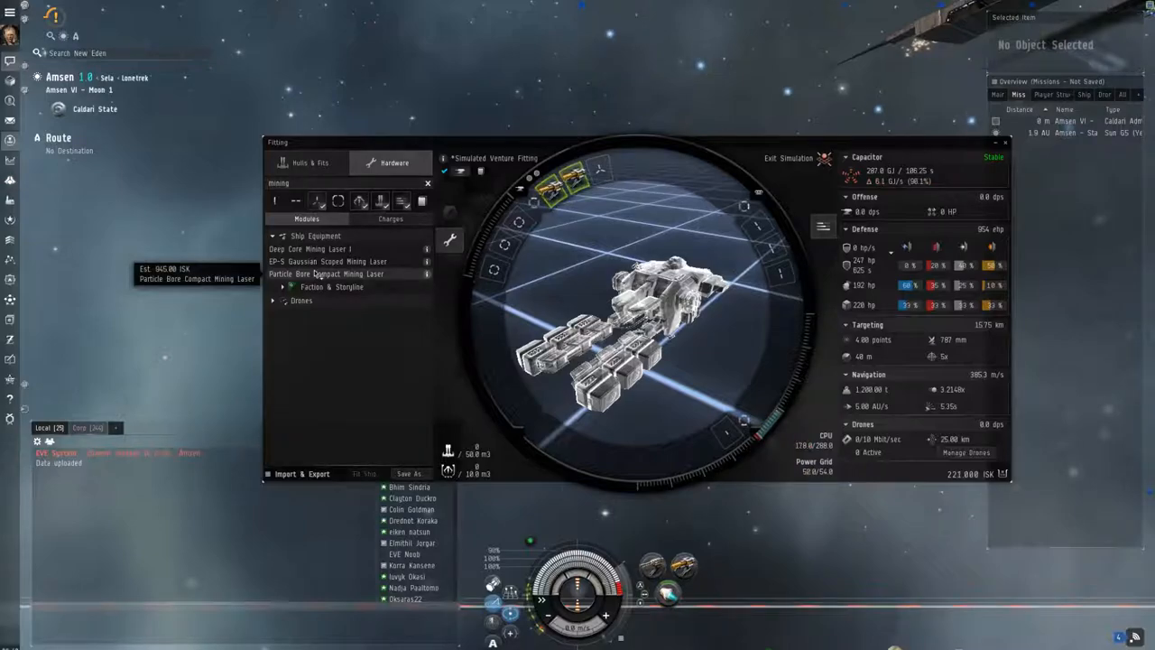
left_click(299, 299)
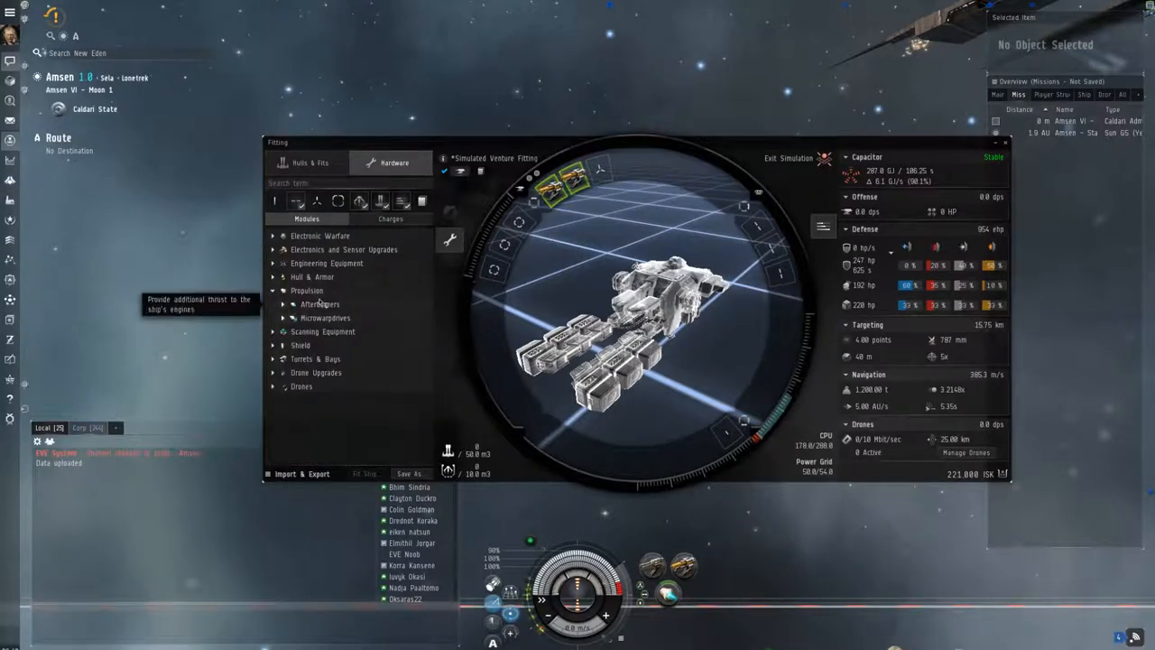
left_click(293, 303)
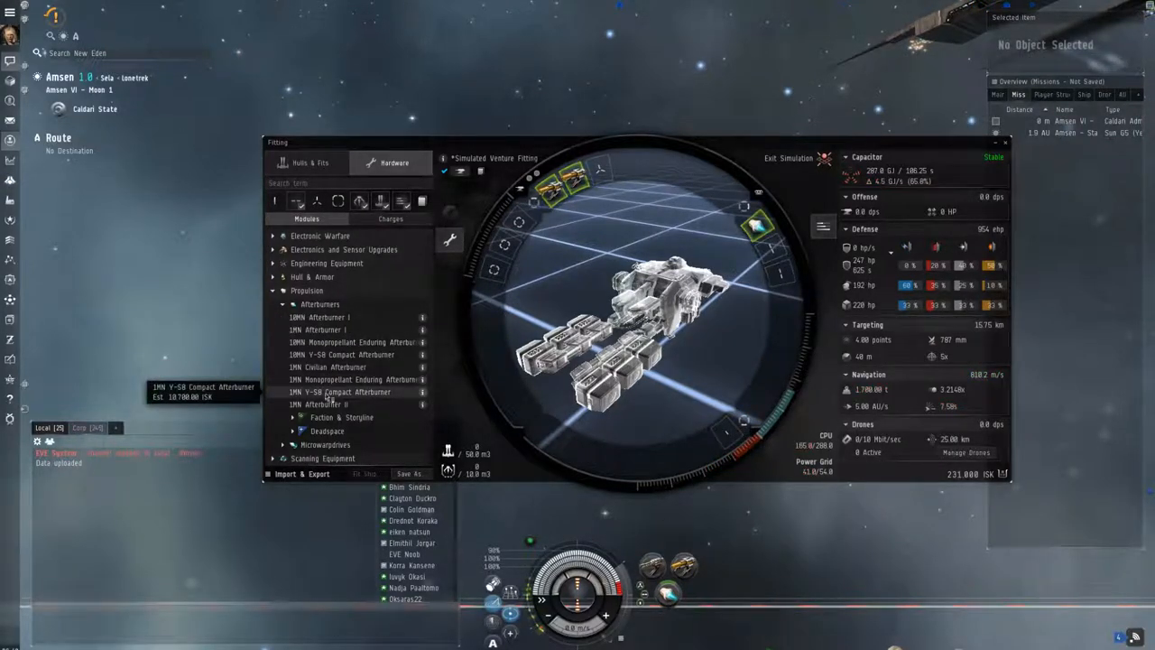
left_click(298, 235)
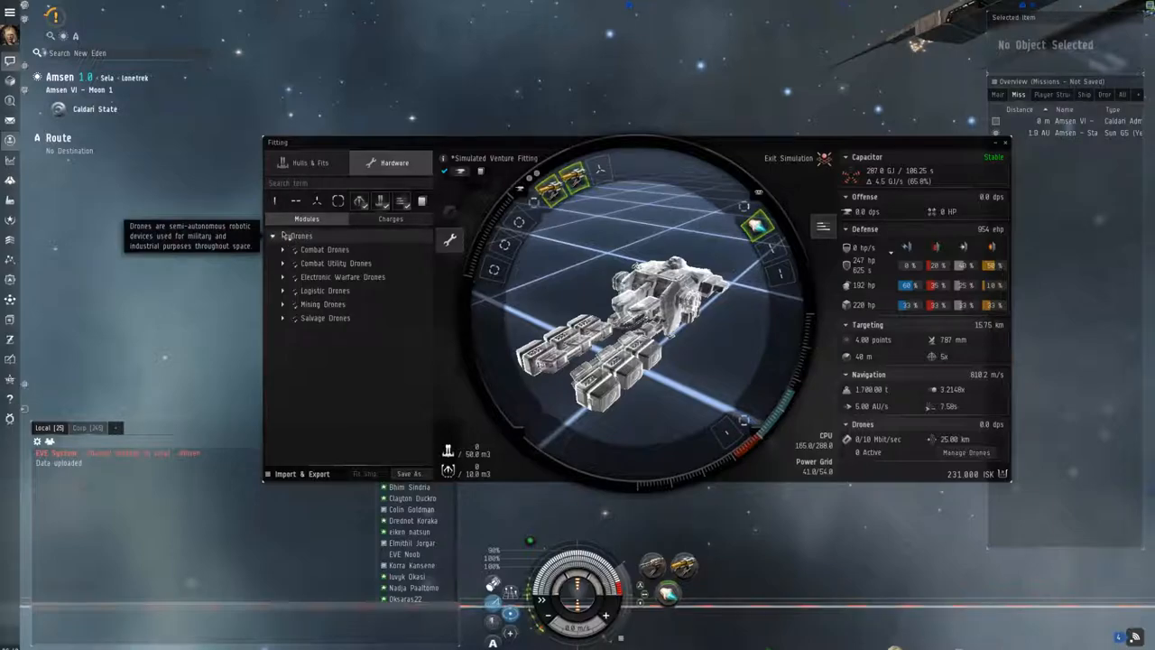
Browse shield extenders down to the small size and the other shield upgrade modules
left_click(283, 235)
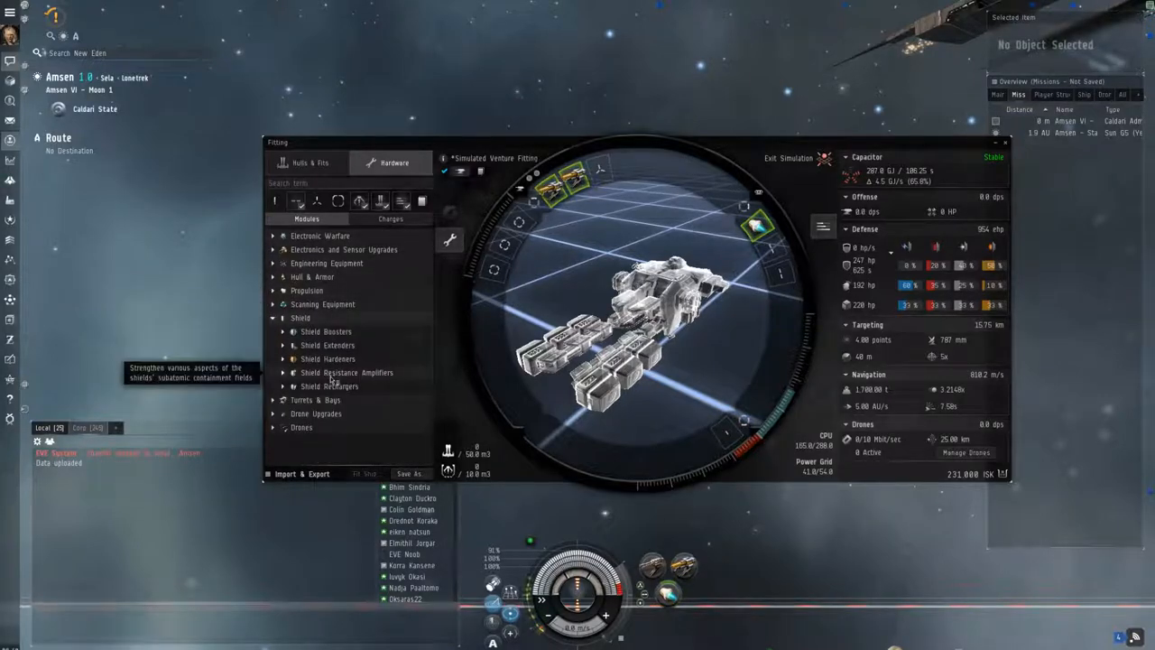
left_click(329, 345)
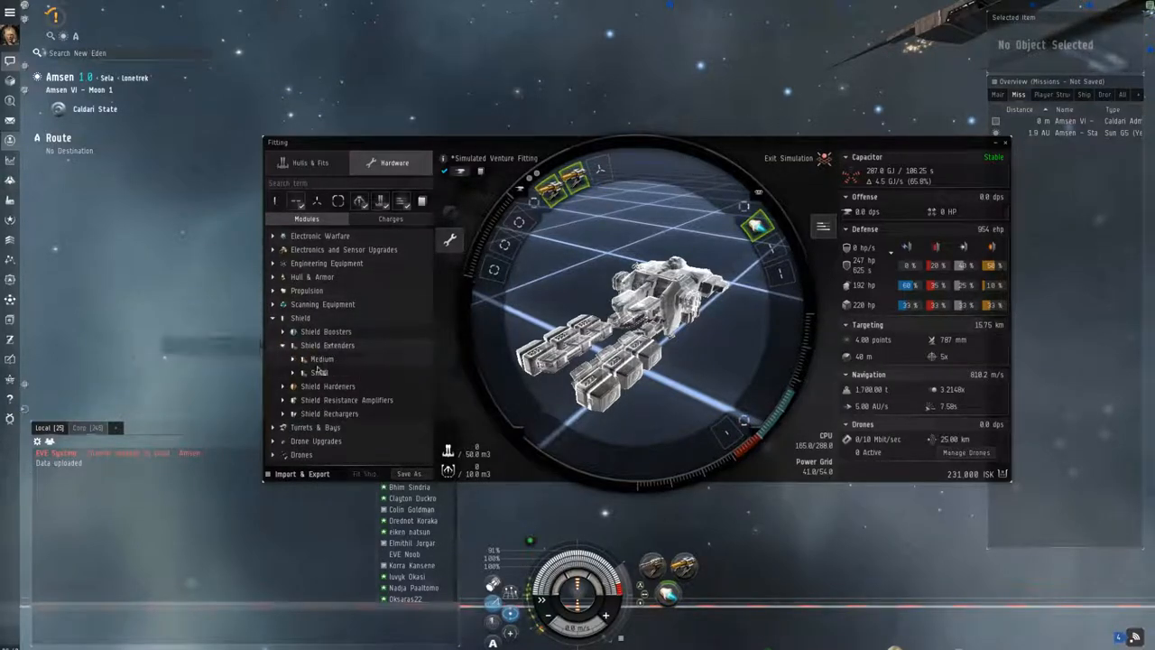
left_click(321, 357)
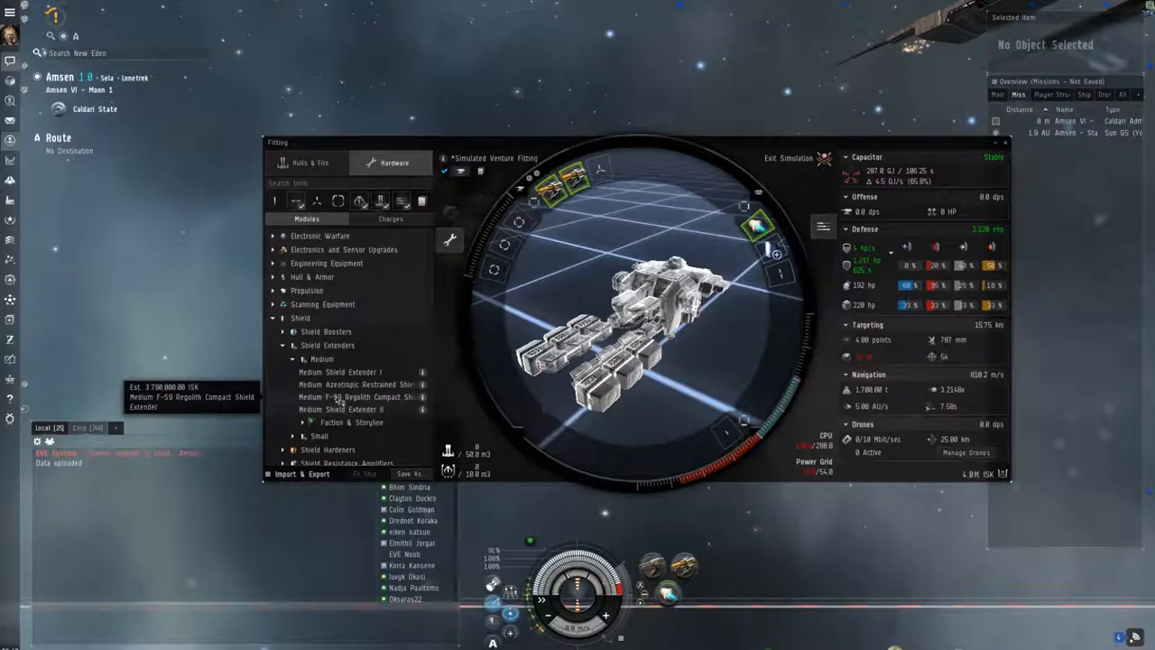
left_click(320, 372)
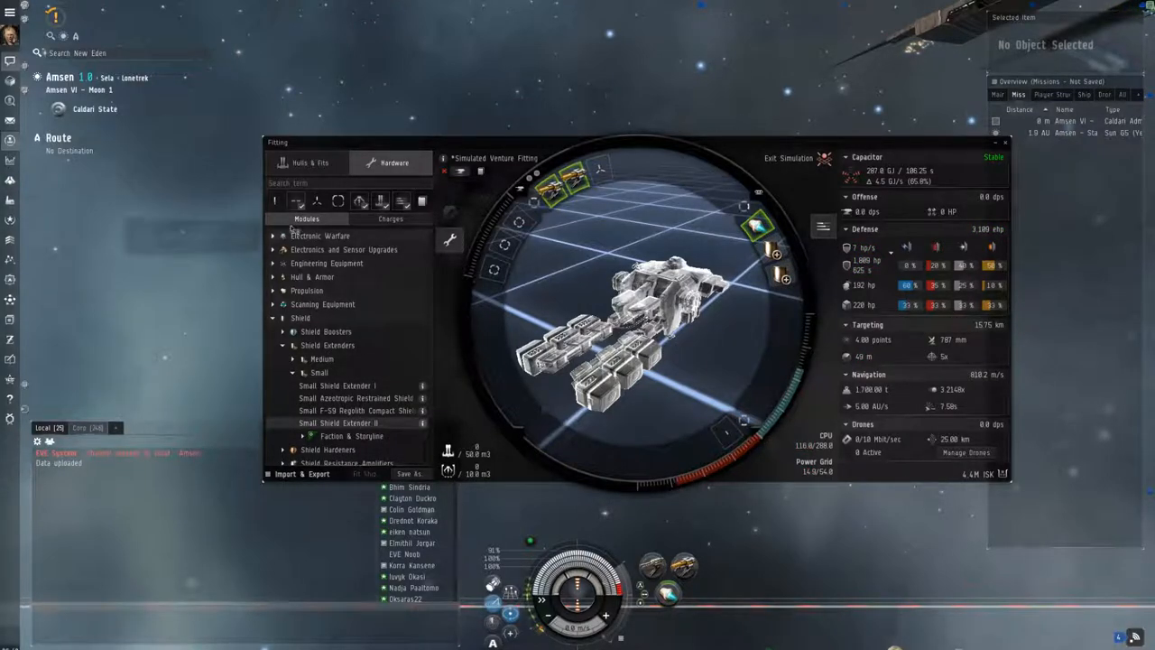
left_click(270, 318)
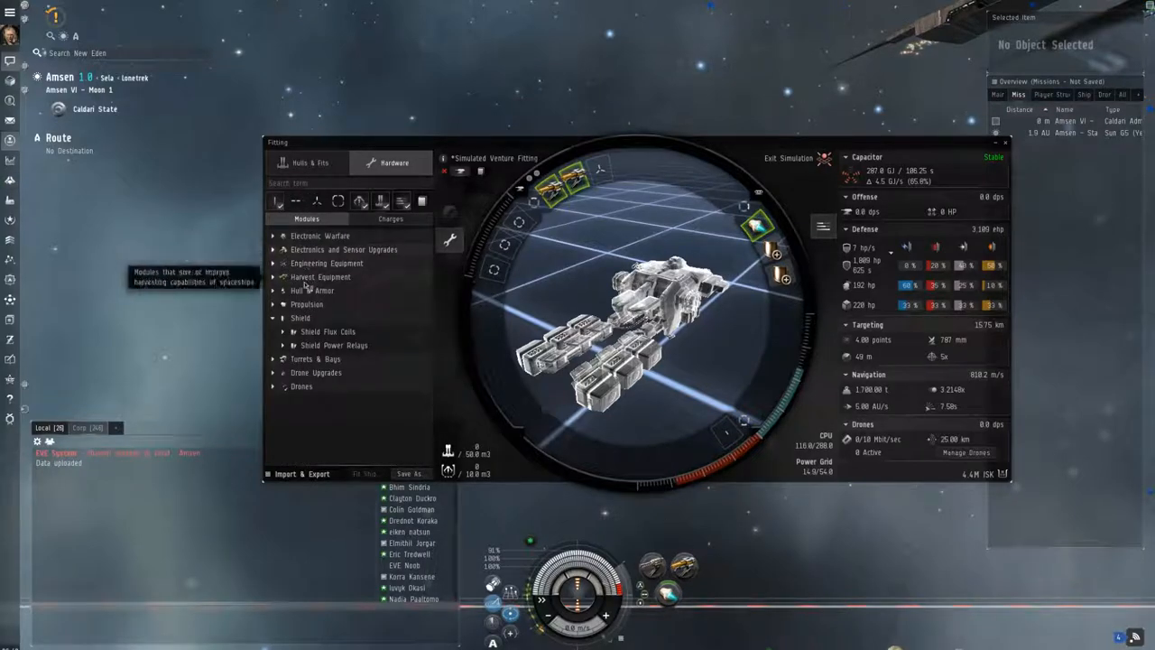
left_click(300, 318)
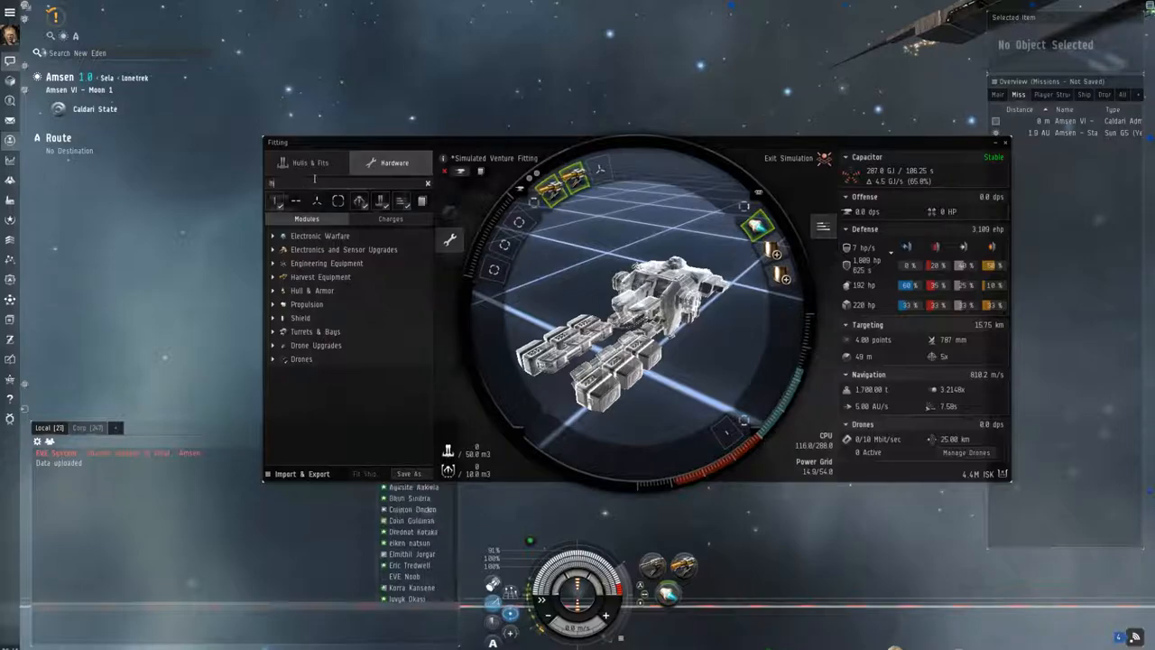
Search 'mining' again for mining drones and modifications, then browse the small shield rigs
type("mining")
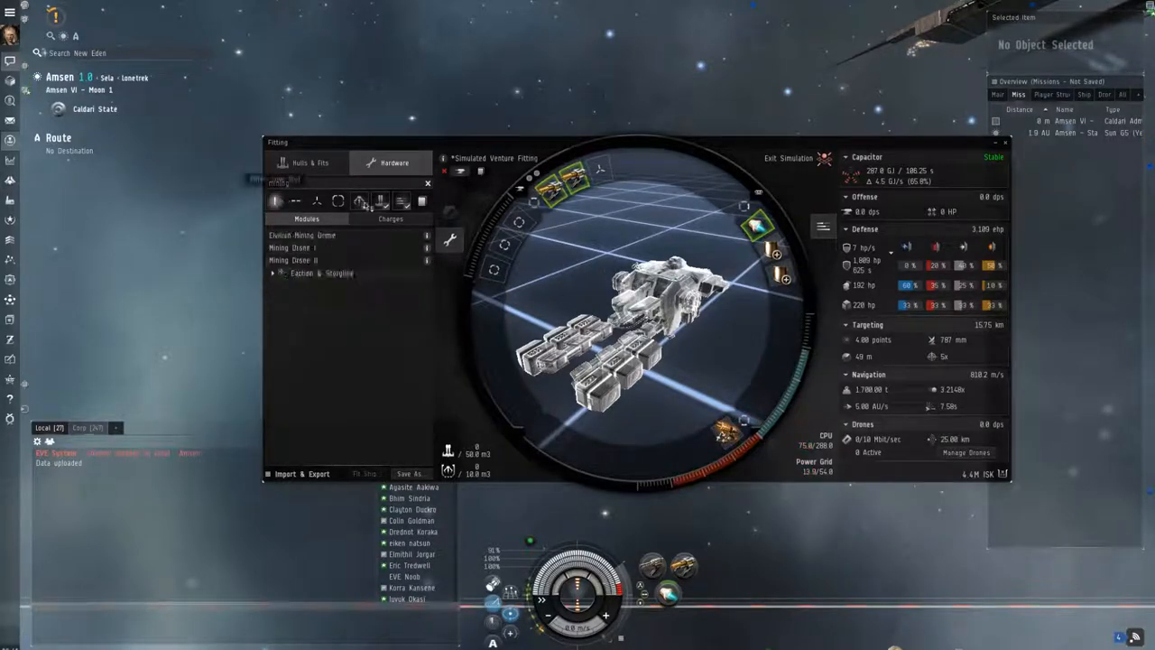
left_click(302, 249)
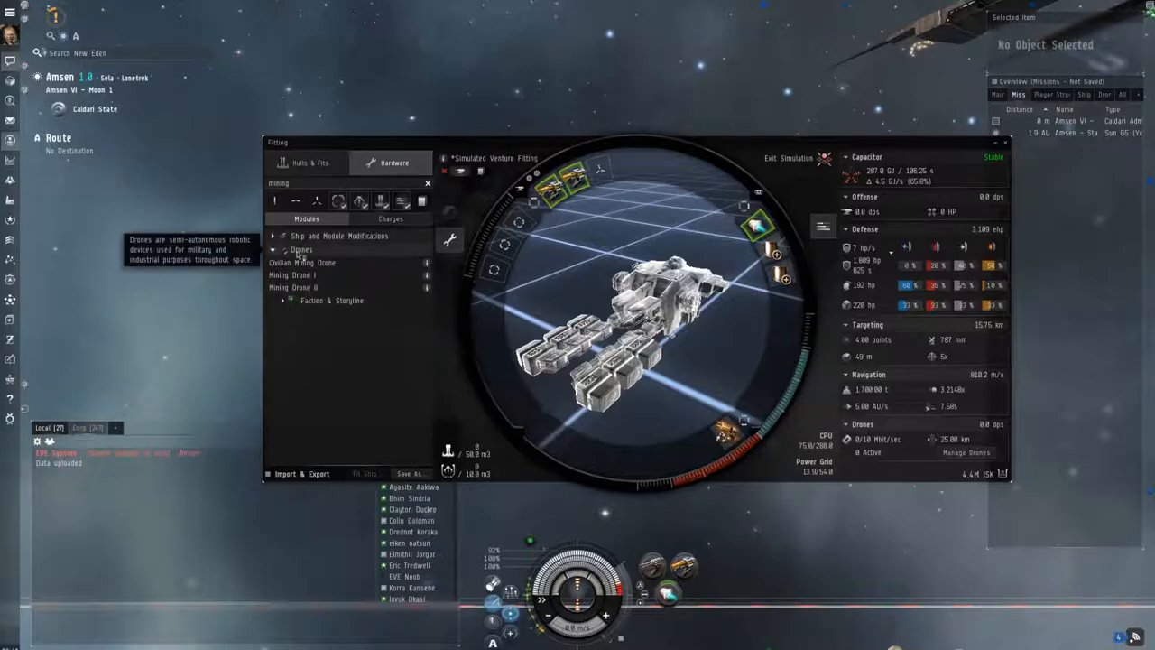
left_click(339, 234)
type("shield")
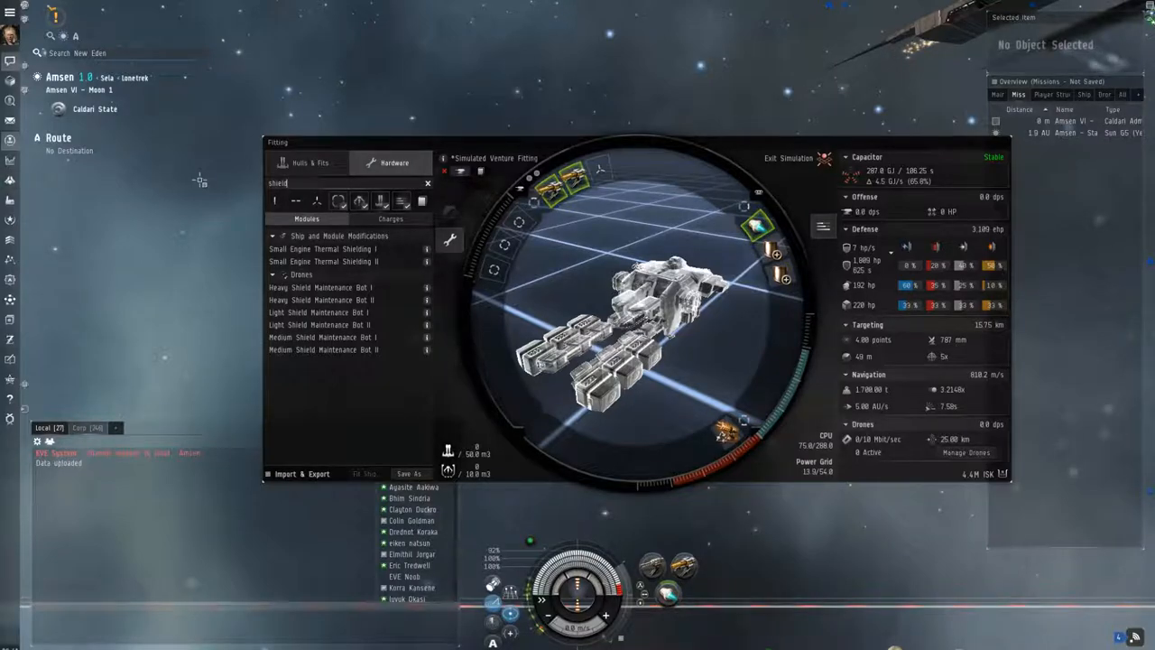
left_click(428, 184)
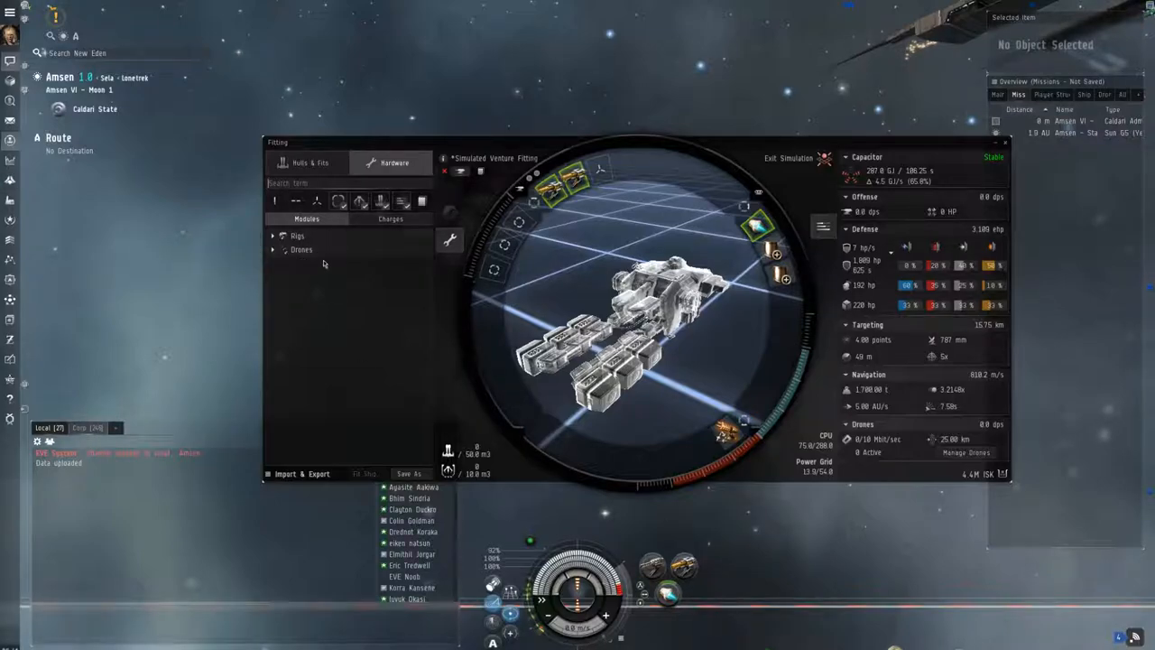
left_click(298, 234)
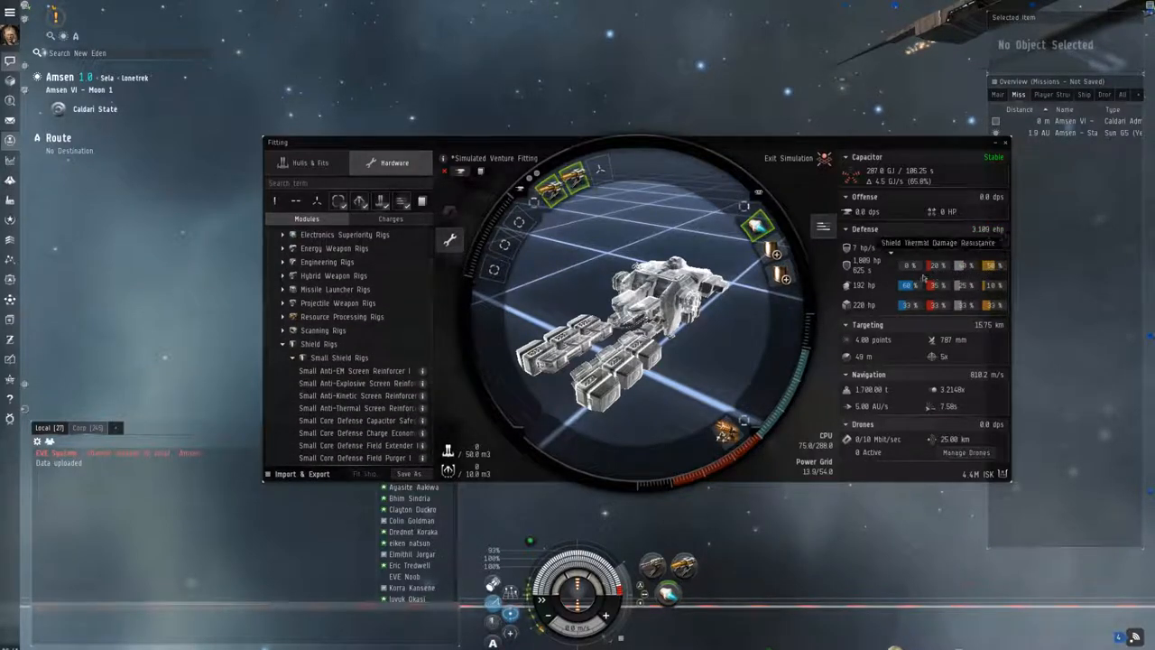
mouse_move(354, 370)
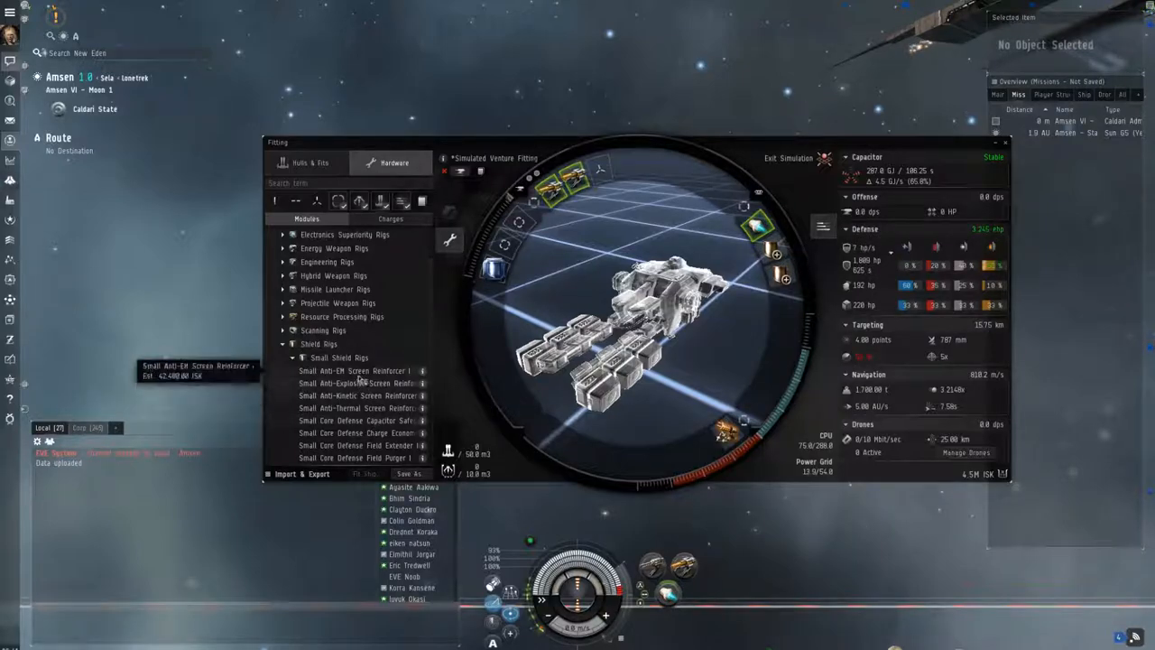
mouse_move(352, 383)
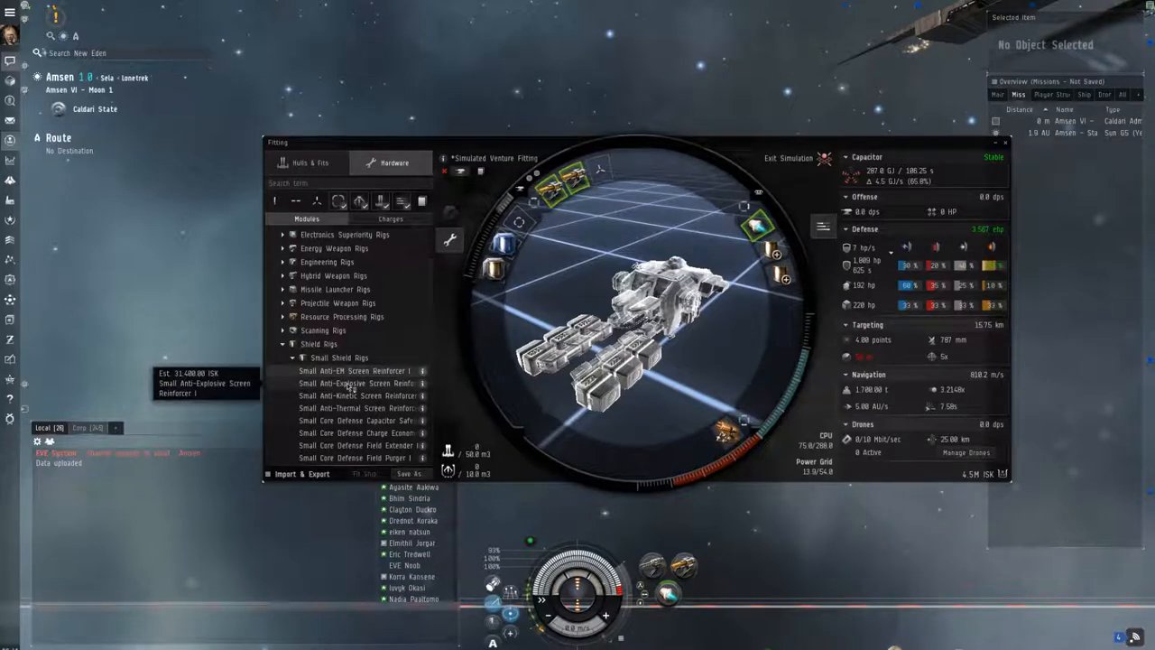
mouse_move(346, 408)
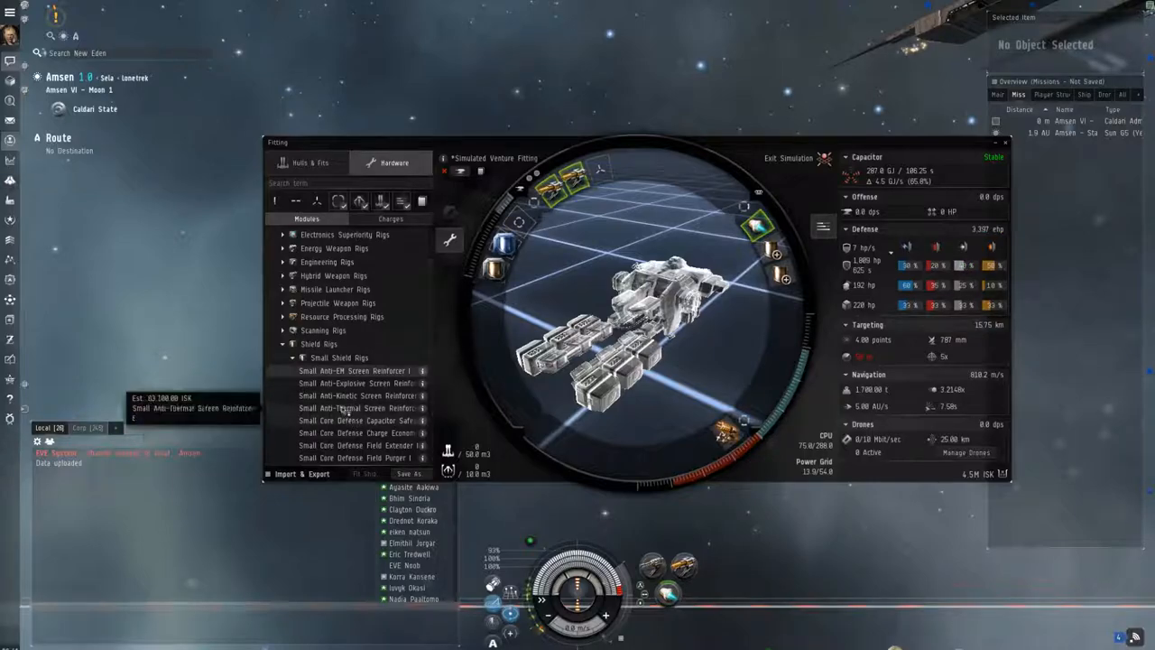
mouse_move(357, 370)
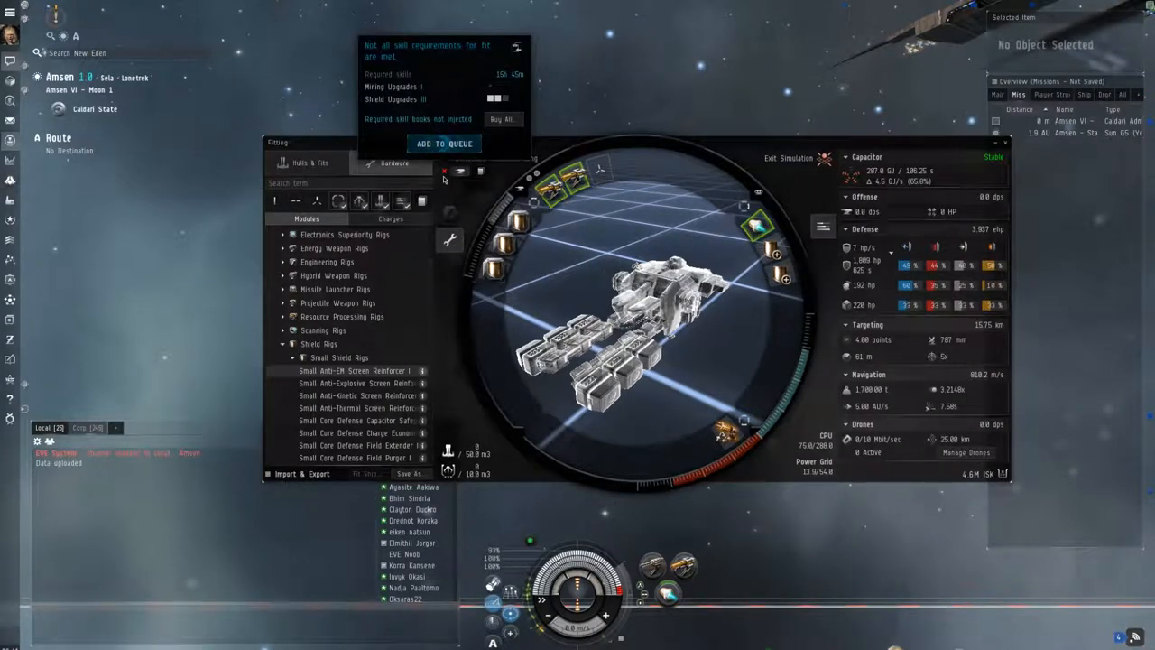
Add the Venture fit's missing skills to the training queue
right_click(394, 99)
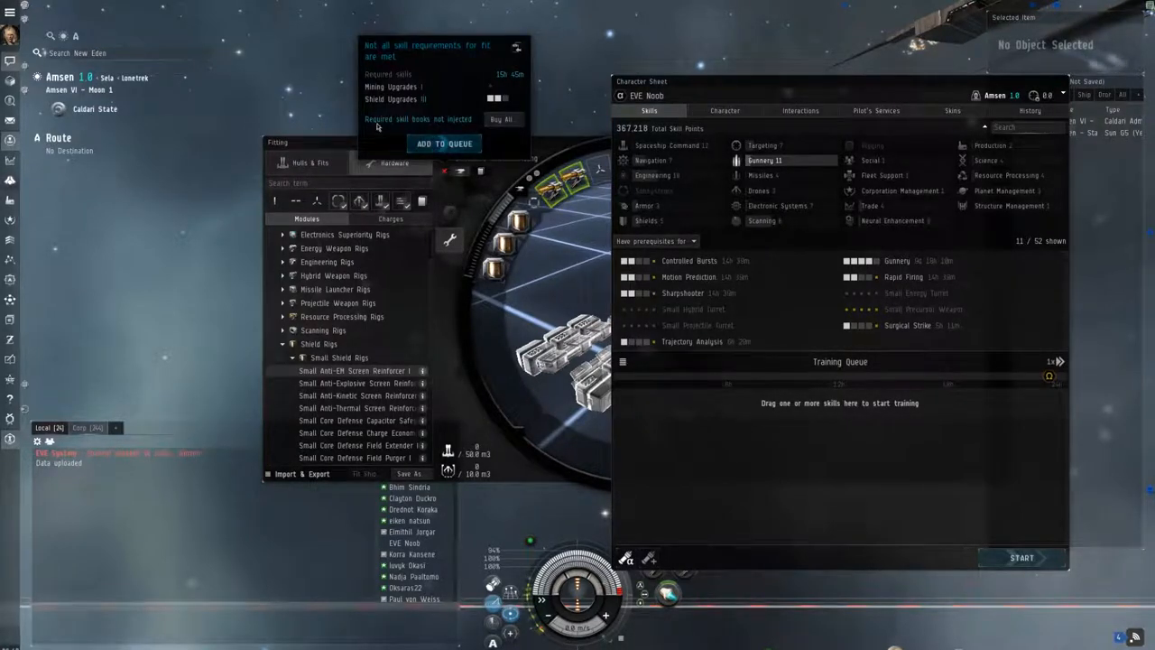
right_click(407, 99)
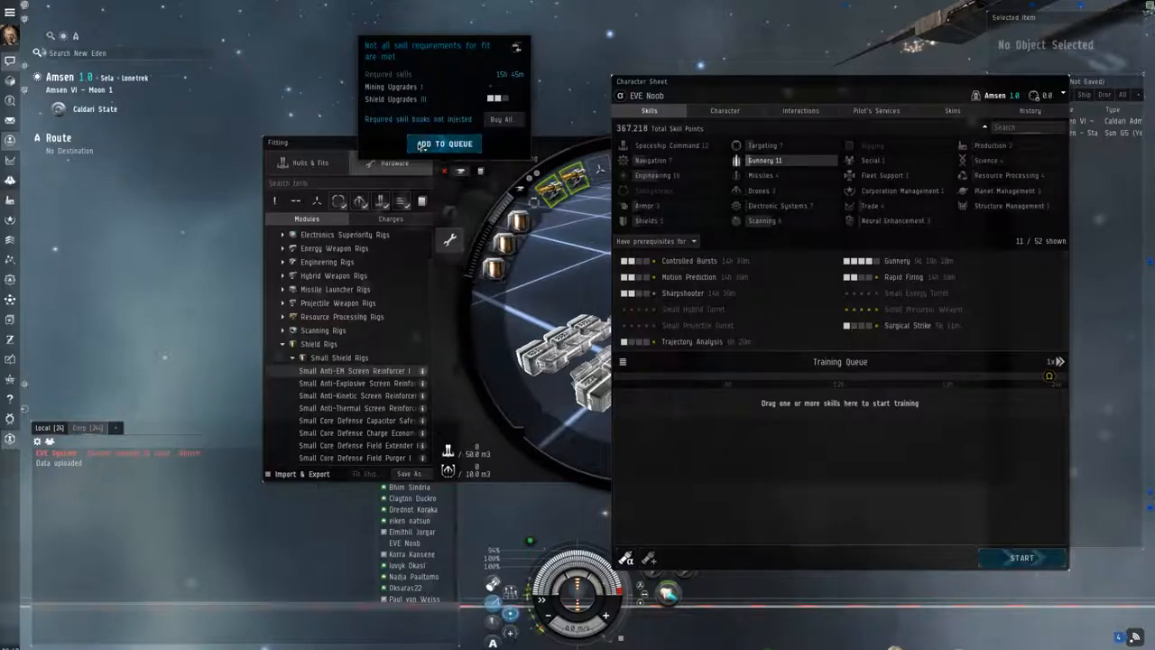
left_click(444, 145)
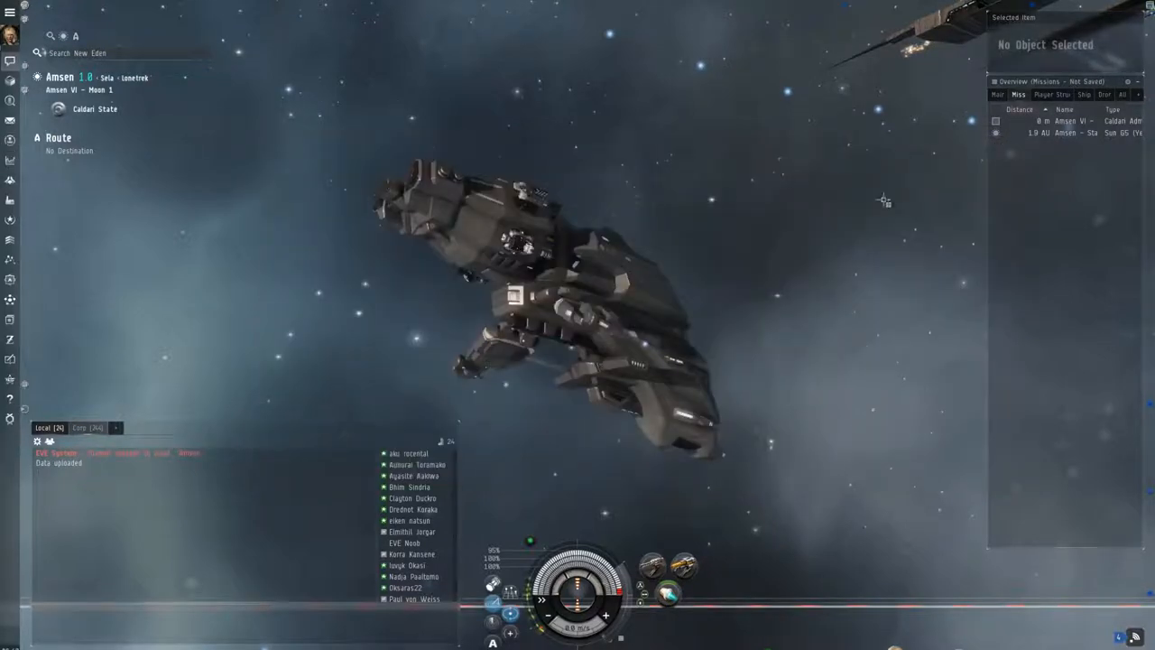
mouse_move(11, 260)
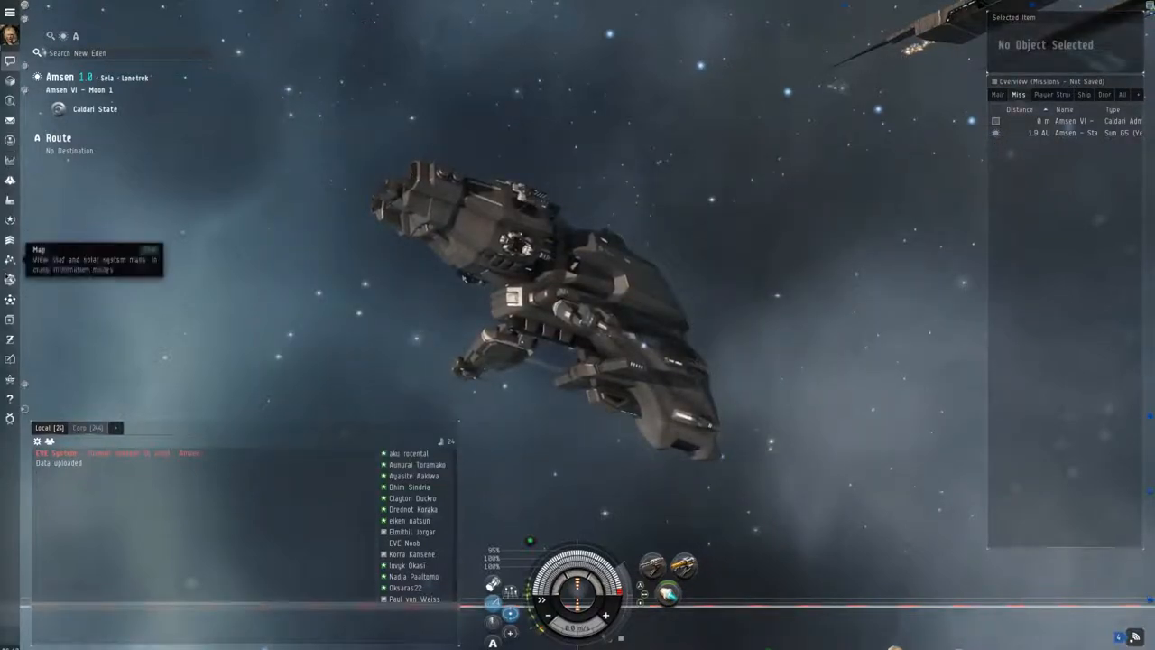
mouse_move(11, 220)
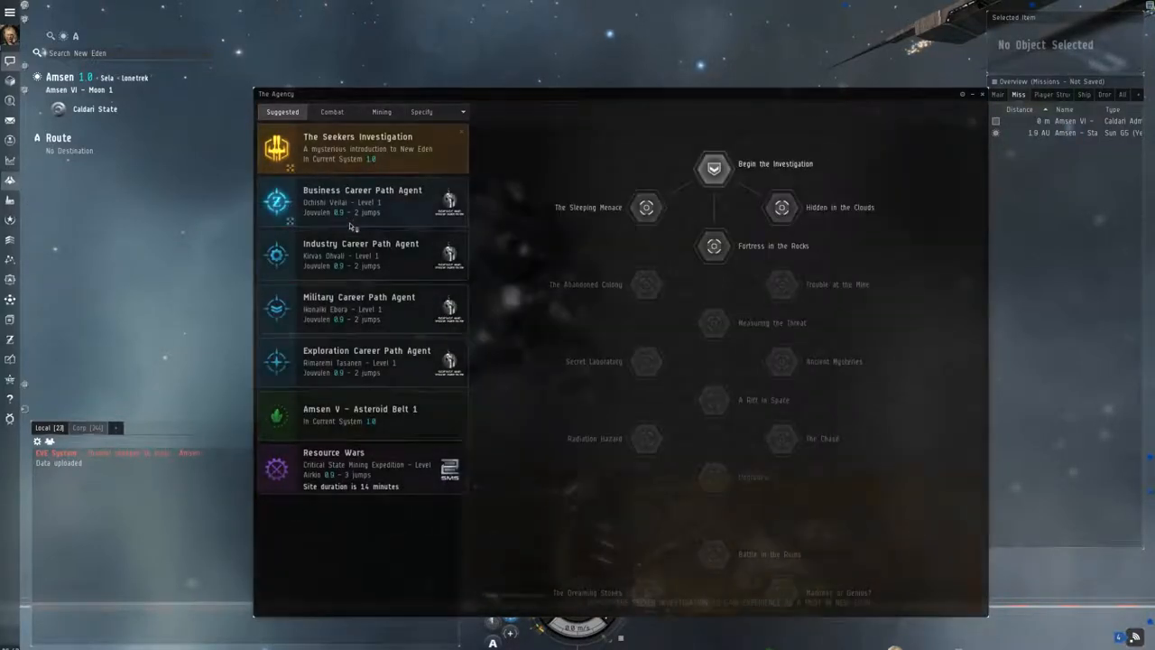
Activate the Fortress in the Rocks step of The Seekers Investigation
left_click(713, 168)
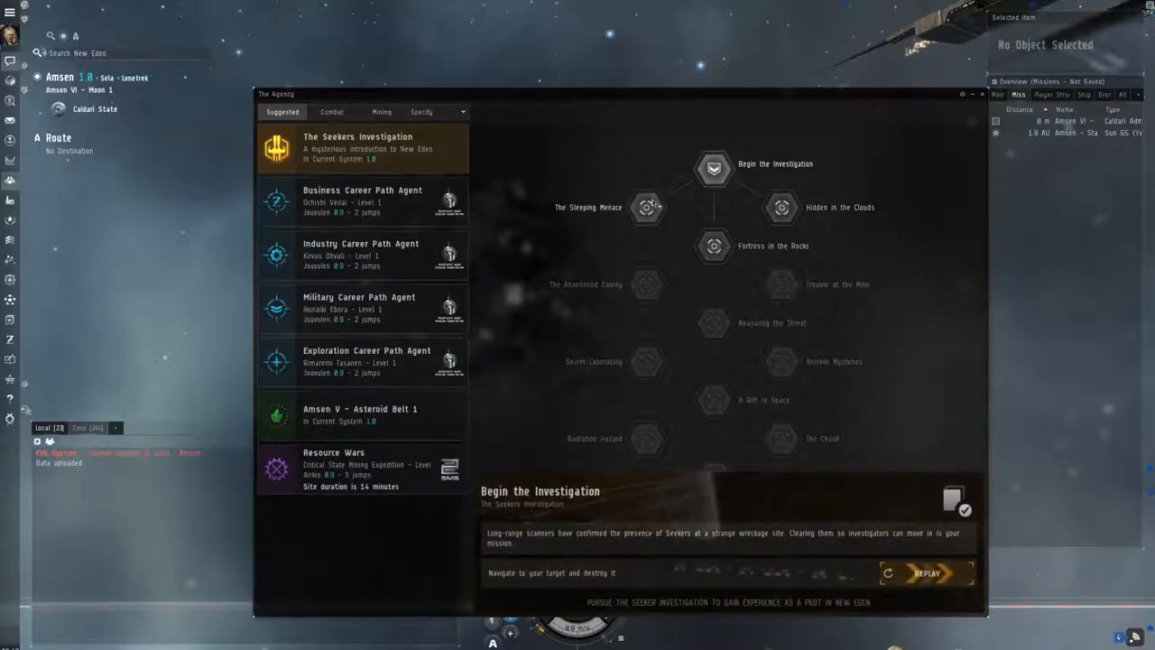
left_click(711, 246)
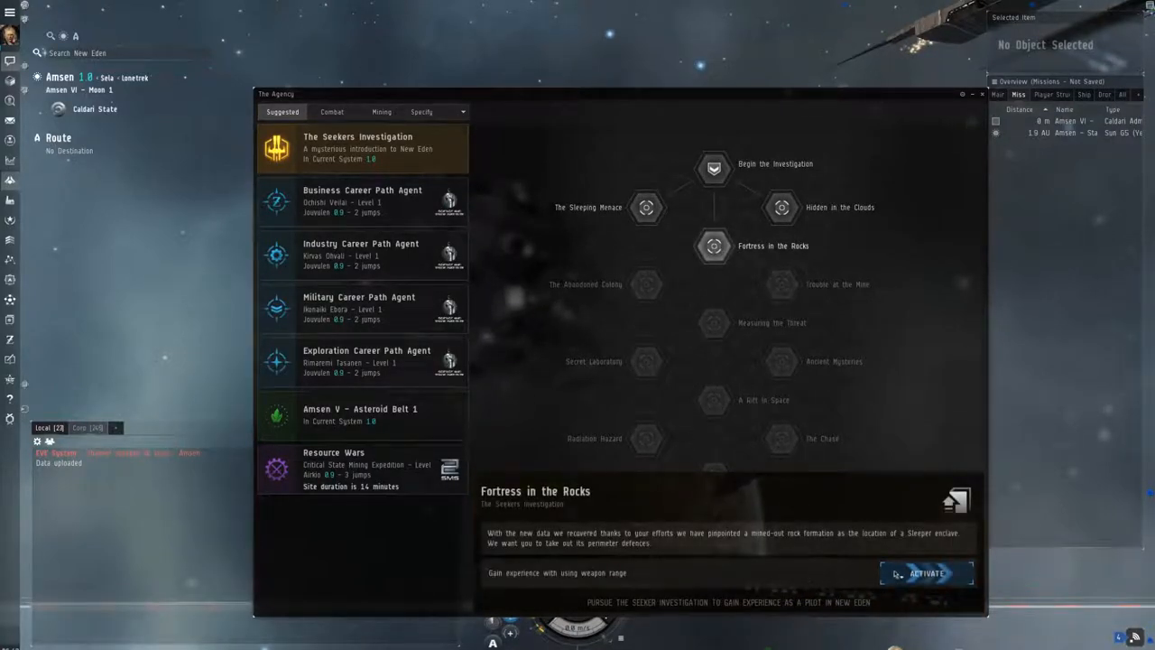
left_click(926, 574)
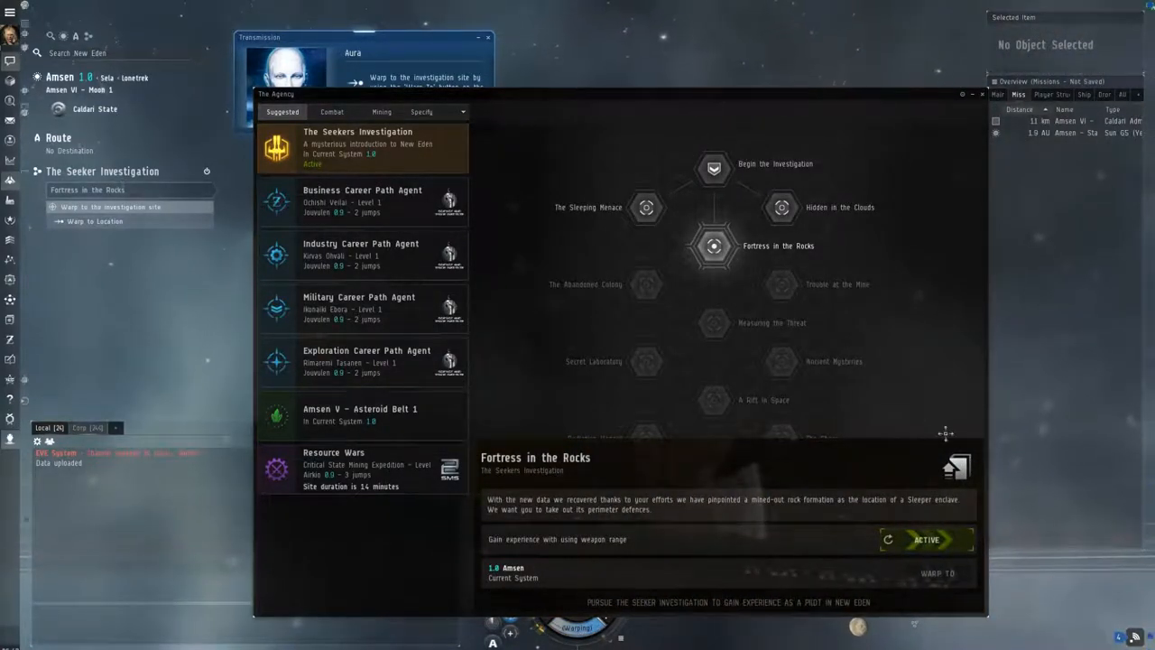
mouse_move(957, 465)
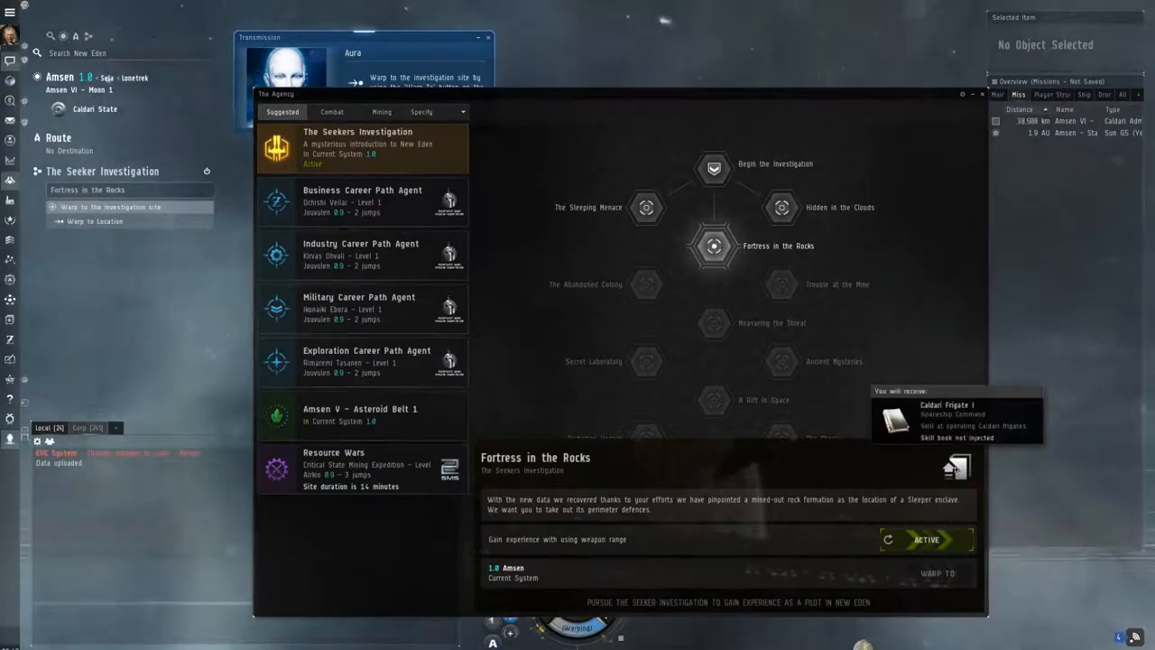
mouse_move(958, 195)
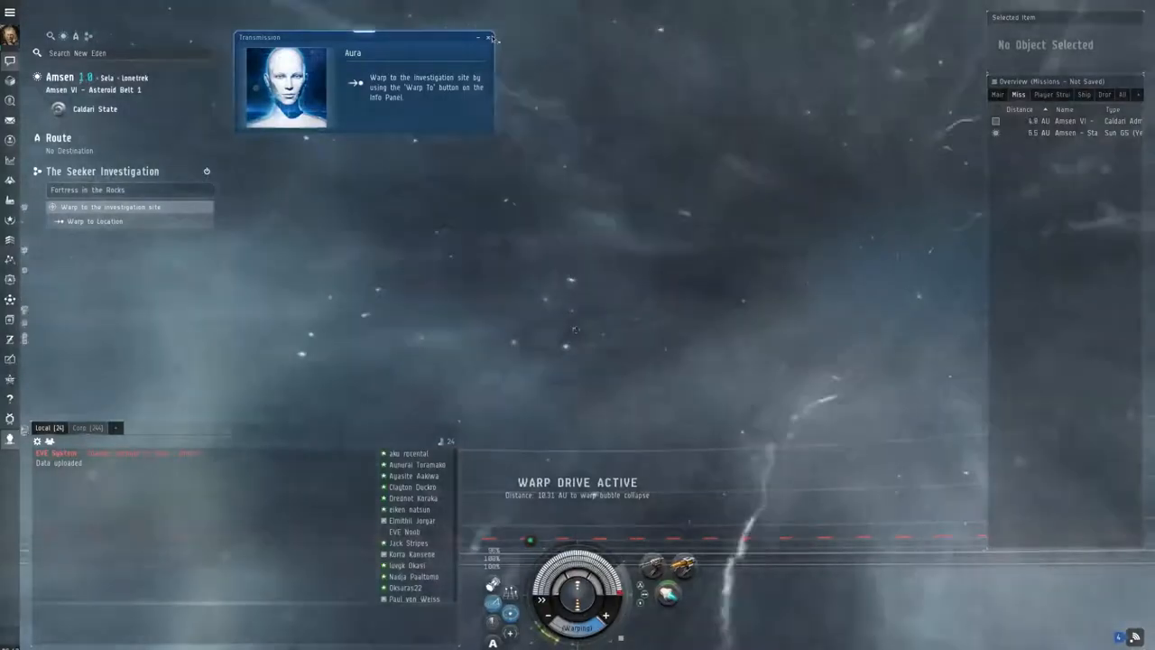
Bring up the Project Discovery welcome screen from the Neocom during warp
left_click(489, 36)
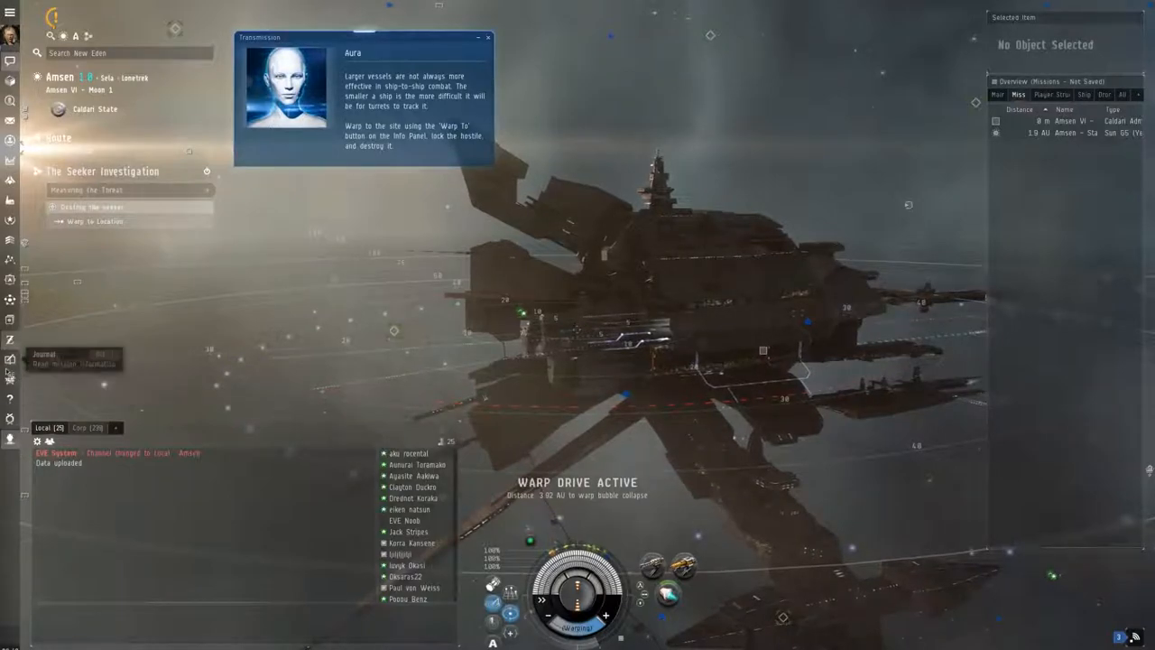
mouse_move(11, 397)
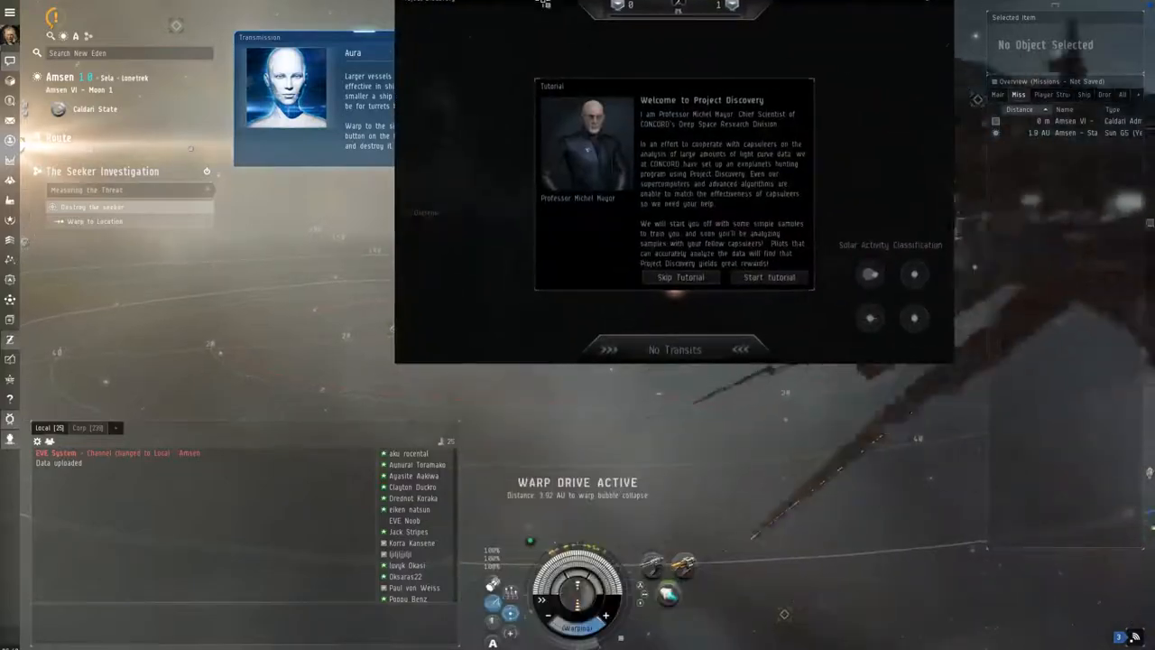
Skip the tutorial, mark two transit dips on the light curve and fold at that period
left_click(682, 278)
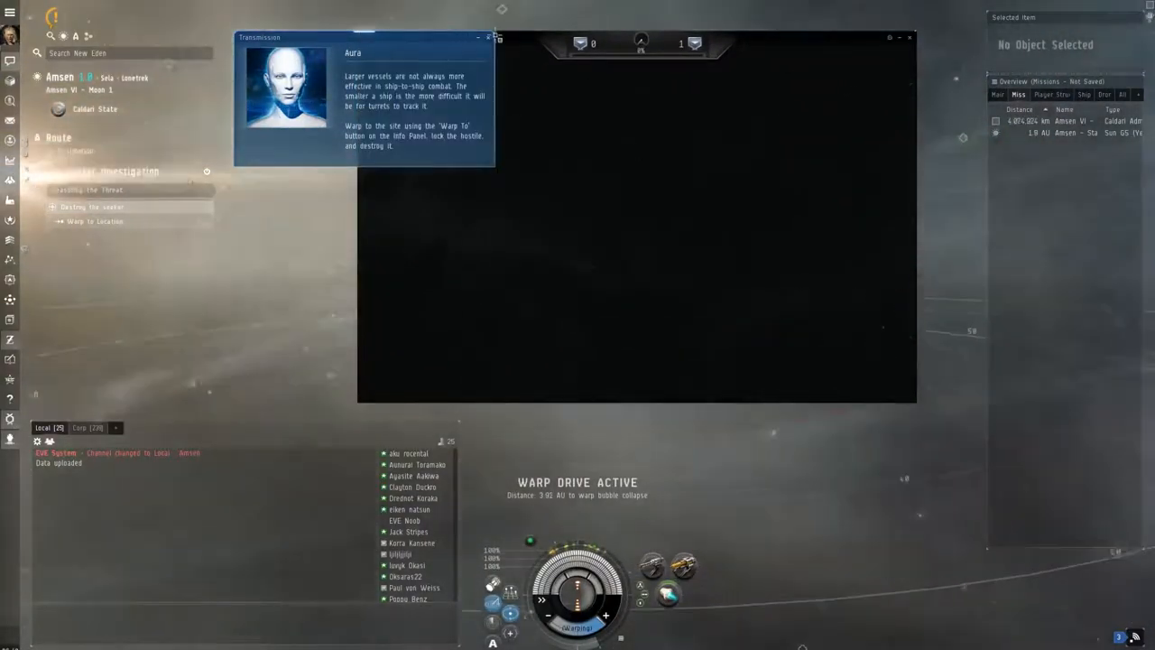
left_click(487, 36)
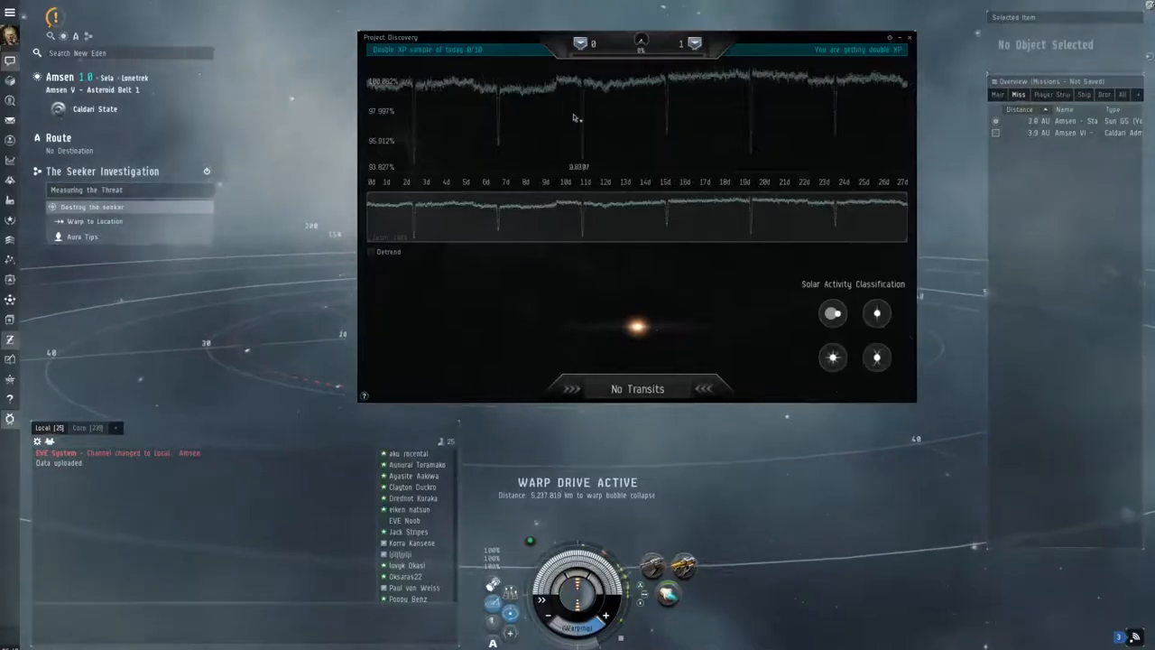
left_click(371, 250)
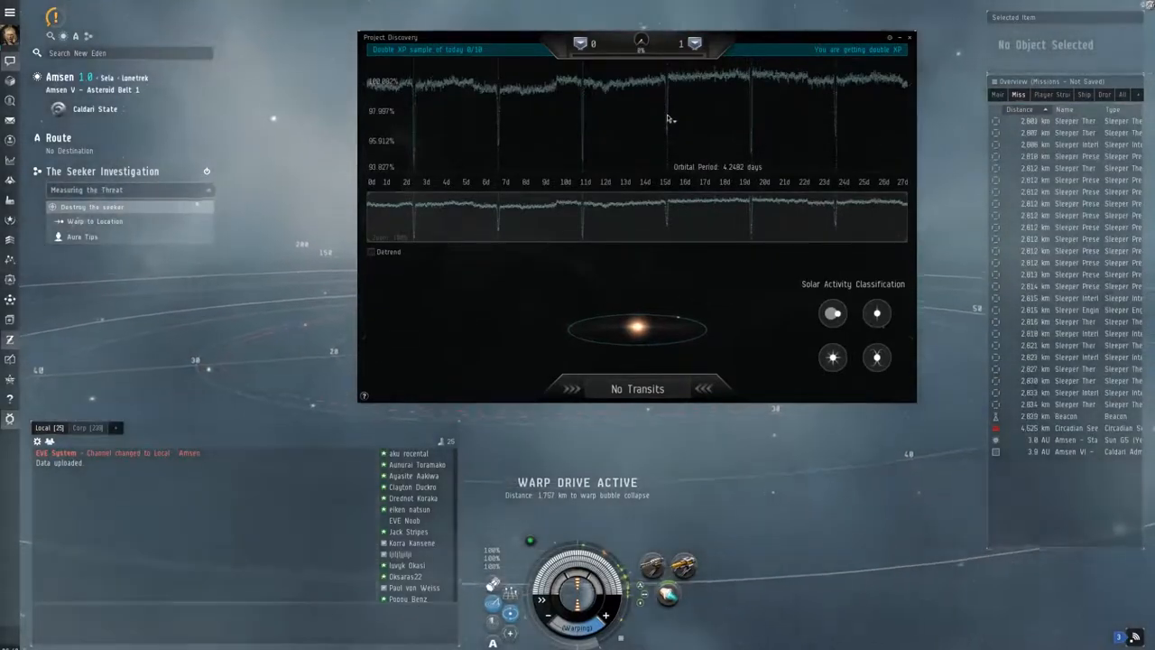
left_click(638, 251)
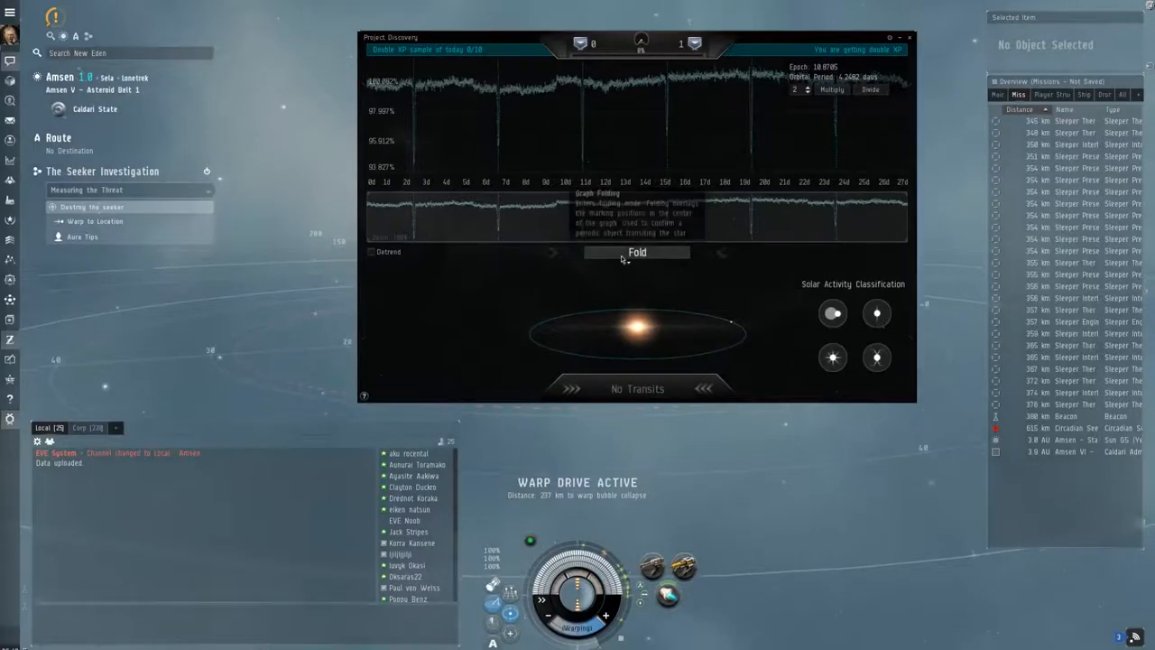
left_click(637, 253)
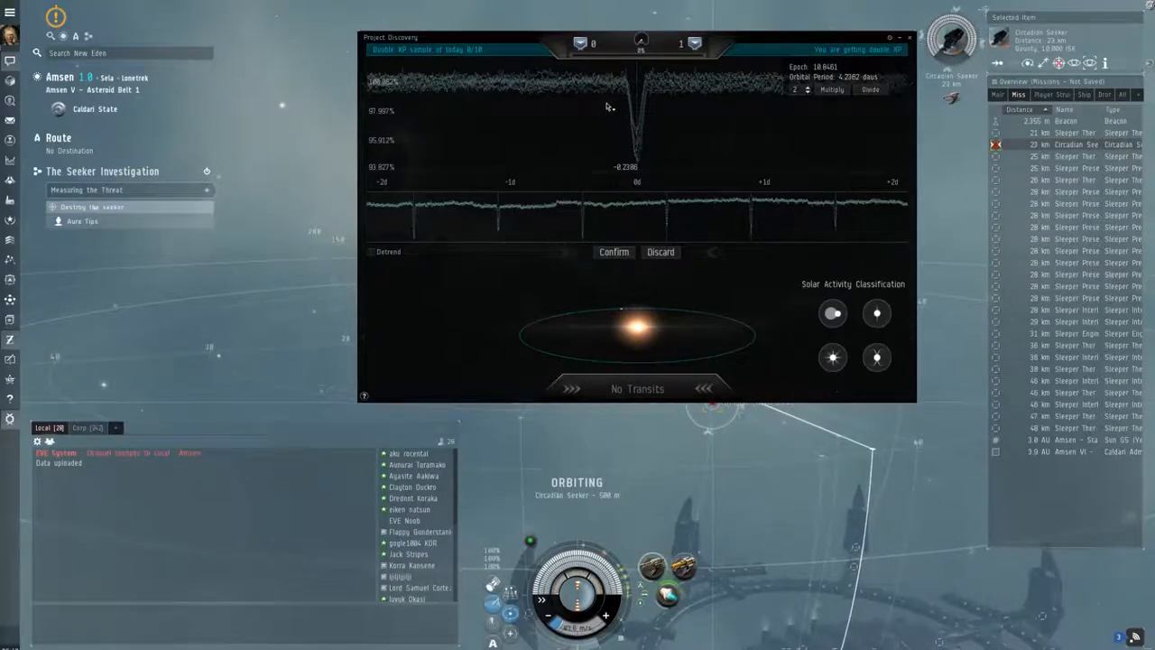
mouse_move(691, 115)
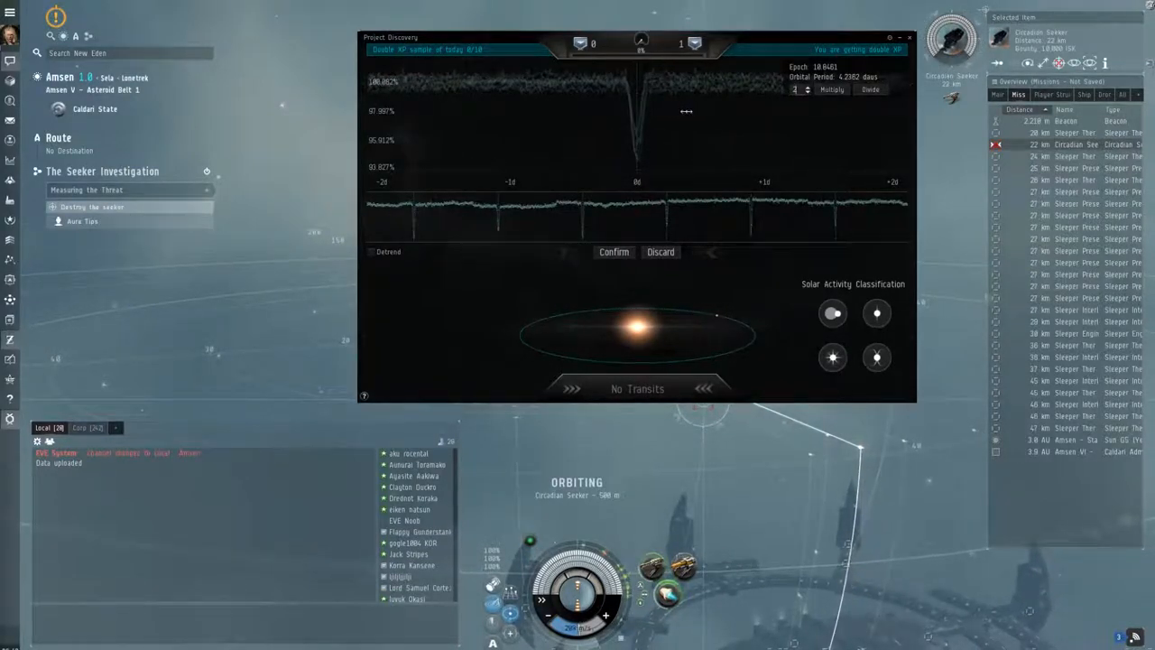
Confirm the folded candidate, submit the classification and finish past the result
left_click(613, 252)
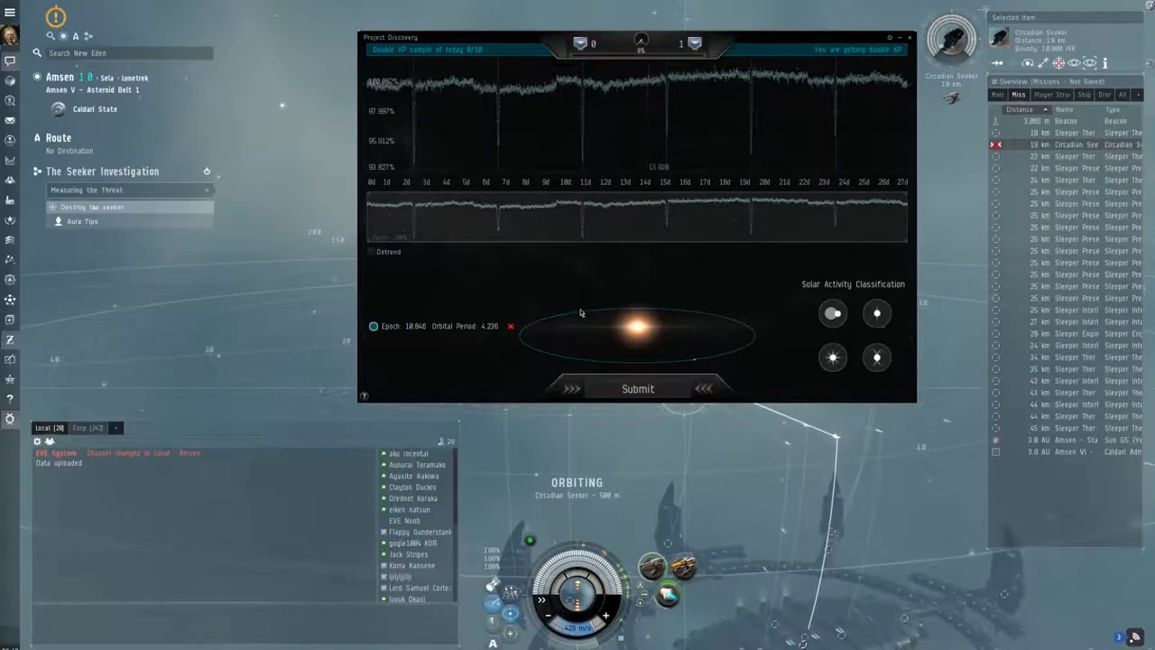
left_click(637, 388)
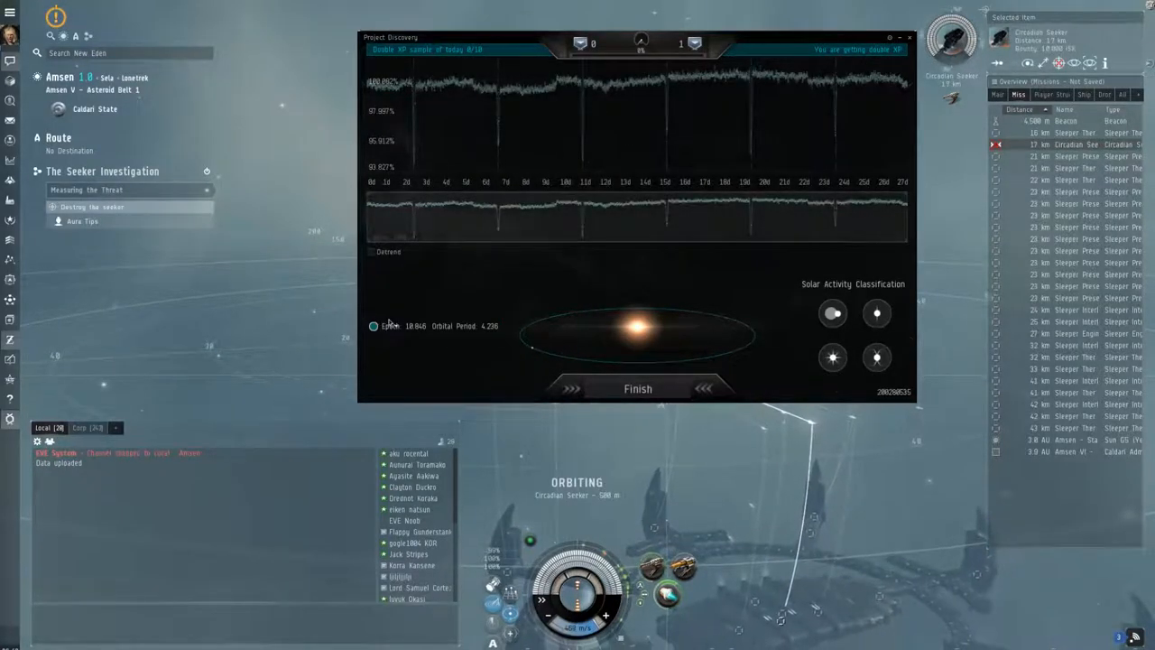
left_click(637, 388)
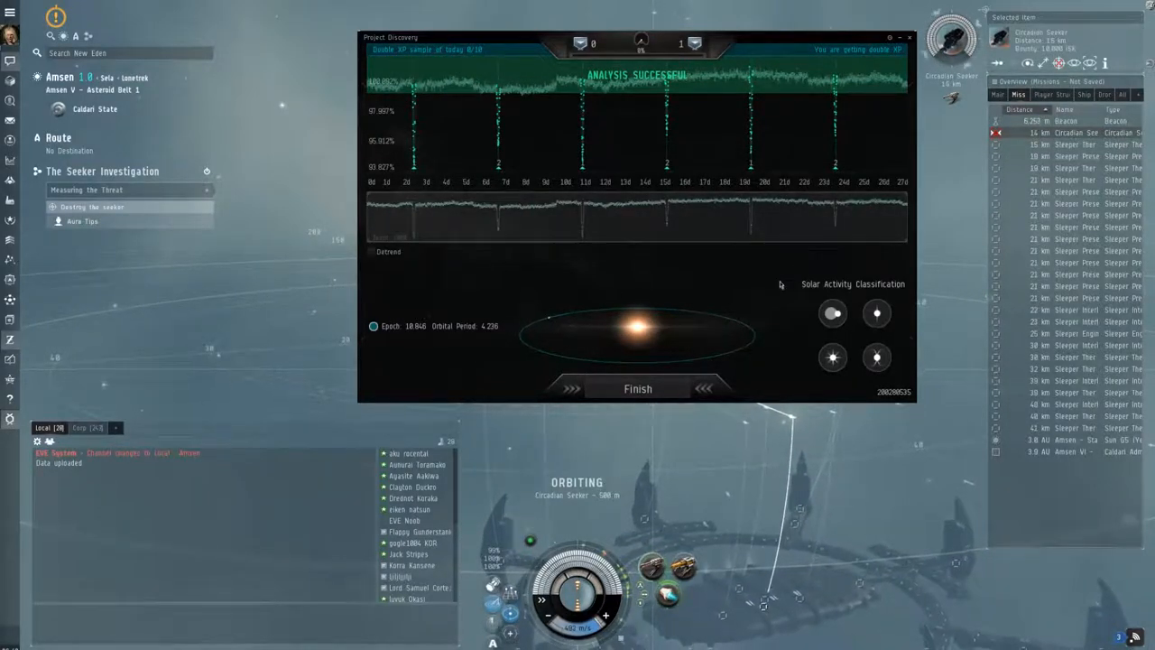
left_click(637, 388)
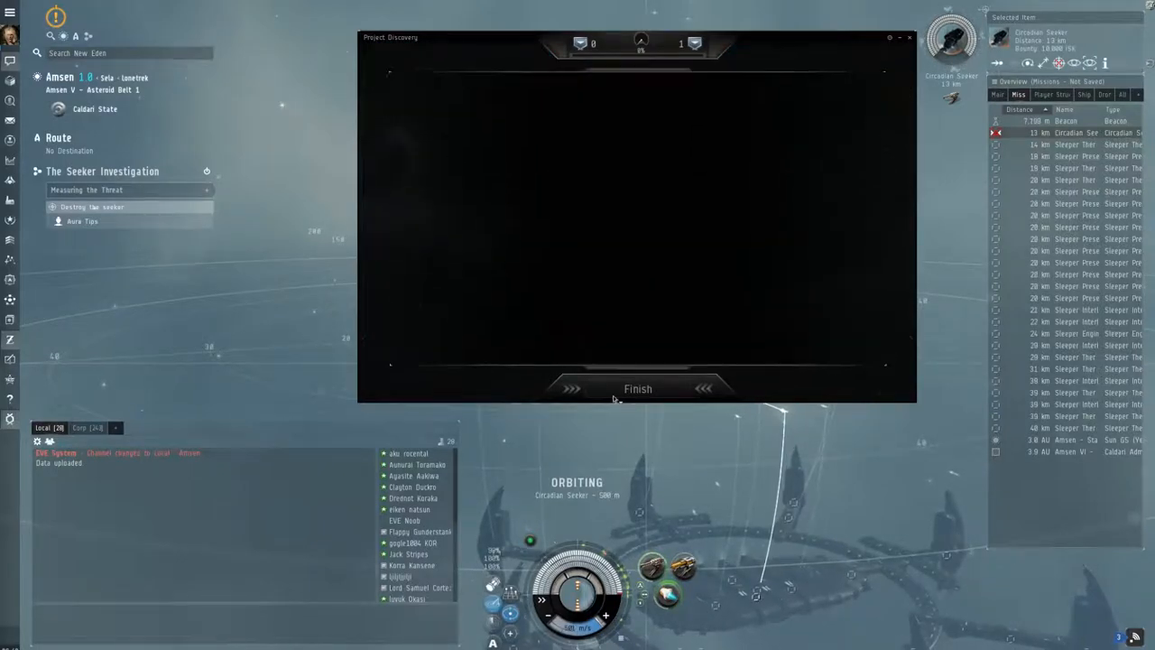
left_click(637, 388)
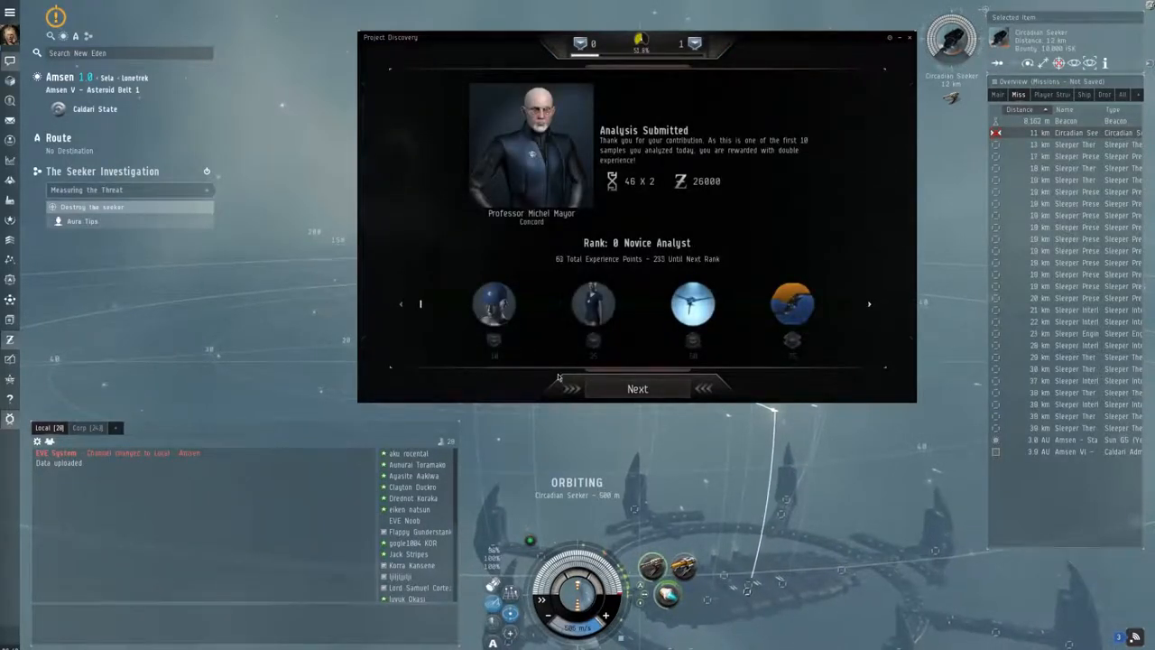
mouse_move(702, 188)
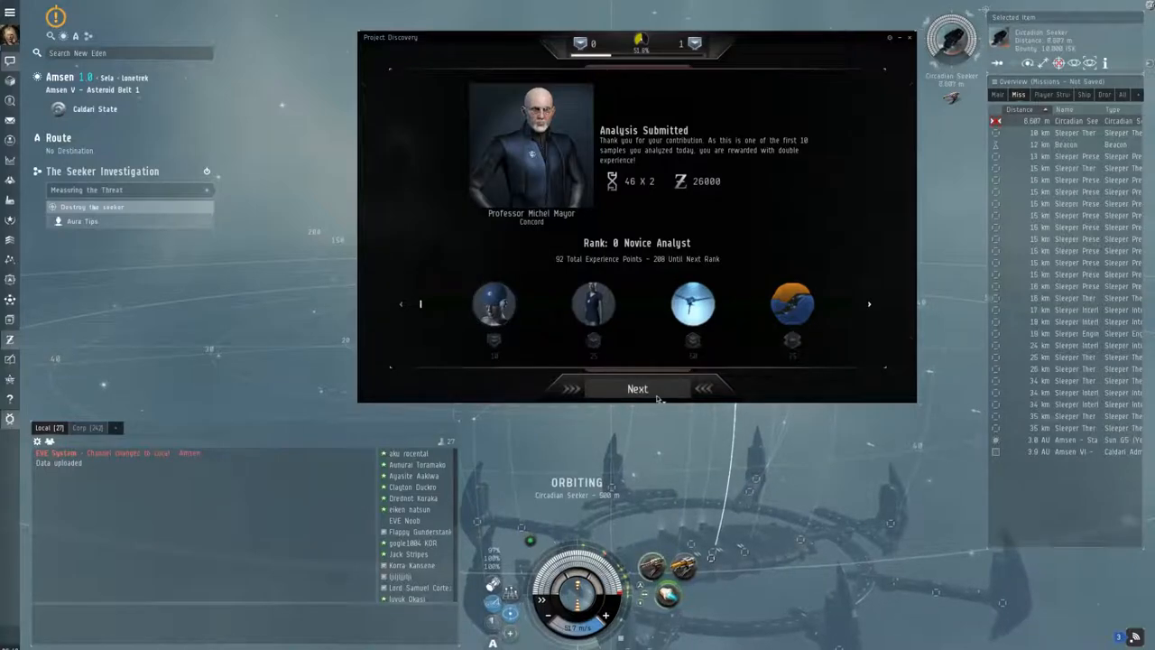
Load the next Project Discovery light-curve sample from the Analysis Submitted screen
left_click(637, 388)
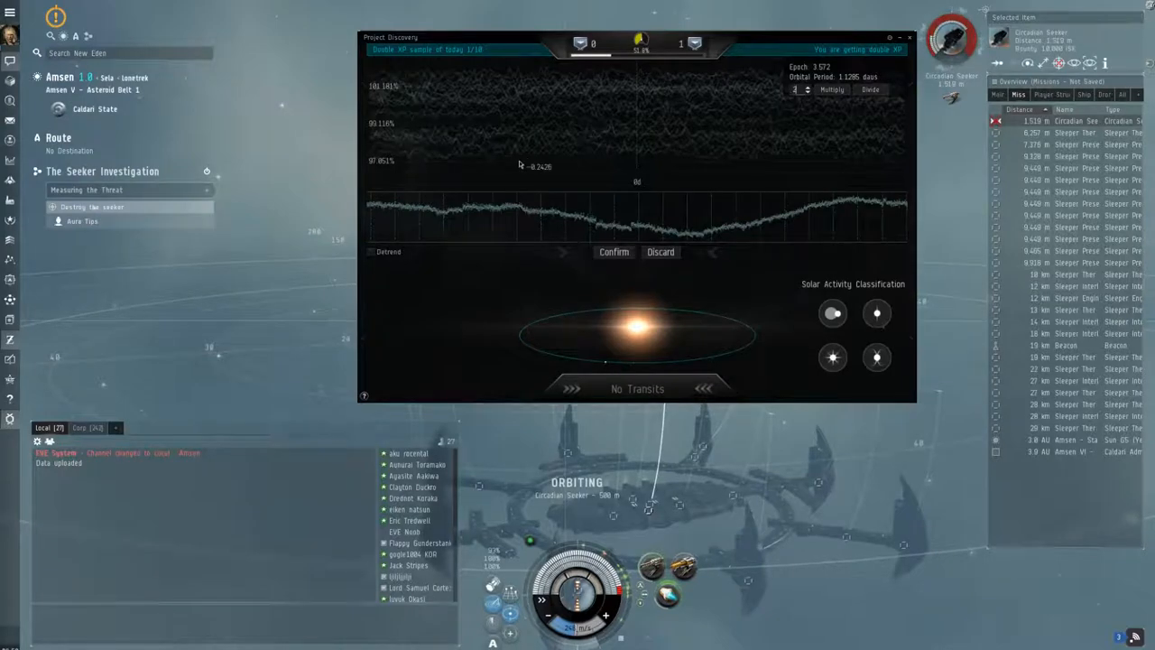
Detrend the light curve and set the ship orbiting the Seeker Eluder from the Overview
left_click(370, 251)
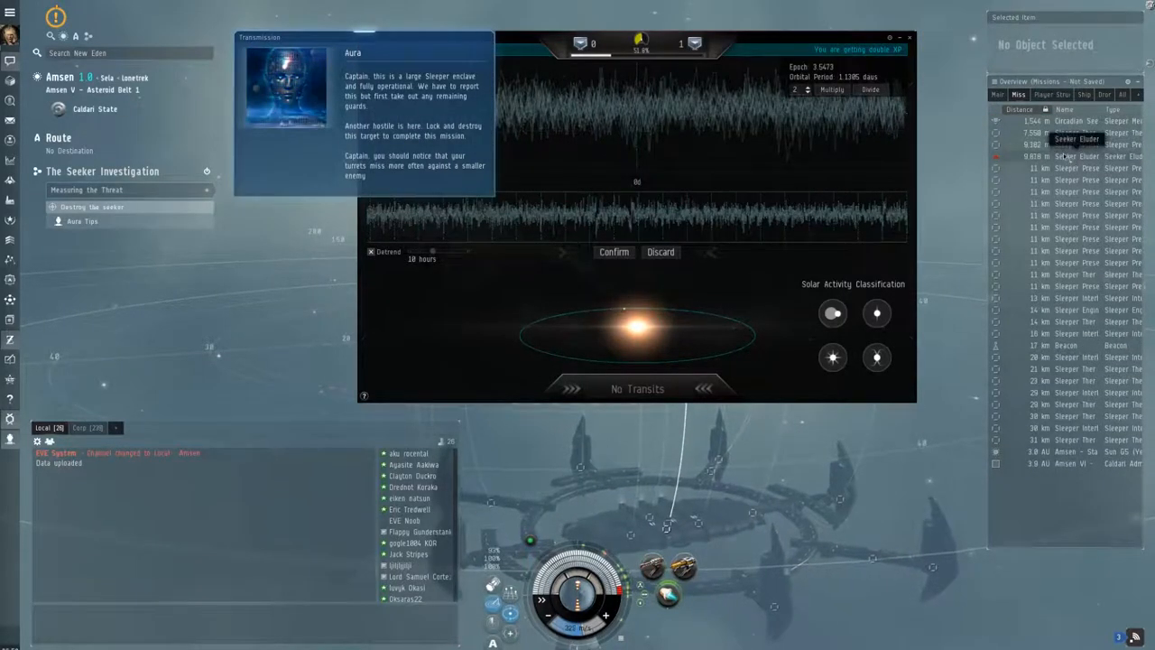
left_click(1076, 155)
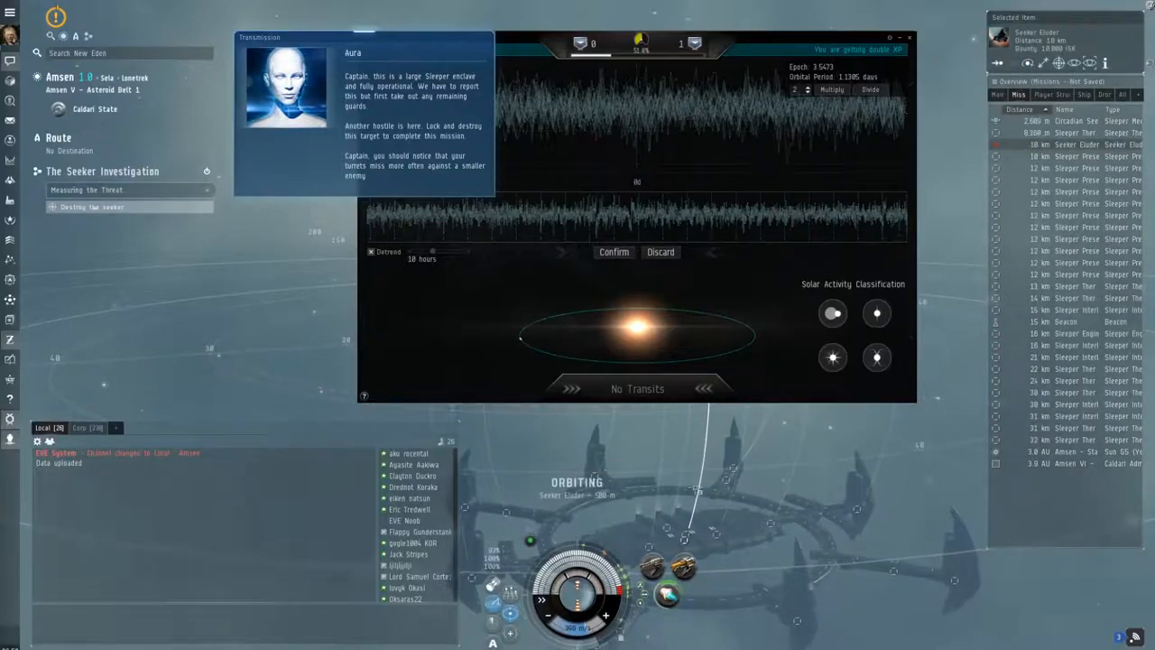
right_click(689, 539)
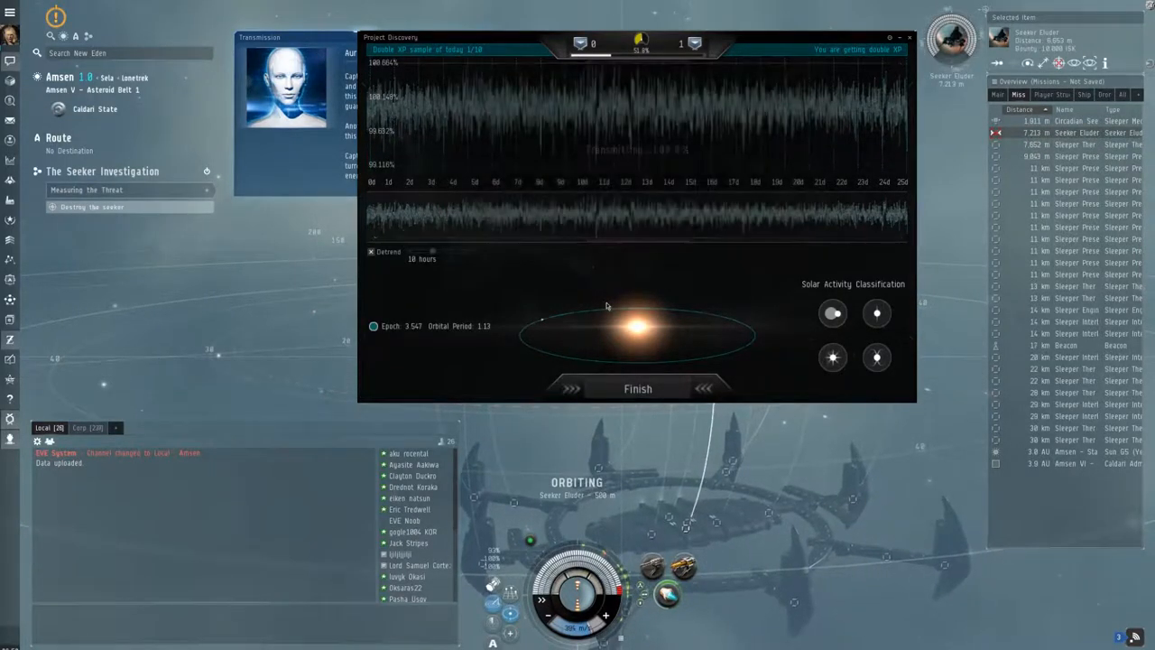
Submit the second transit analysis, finish the results, and load a third sample
left_click(637, 388)
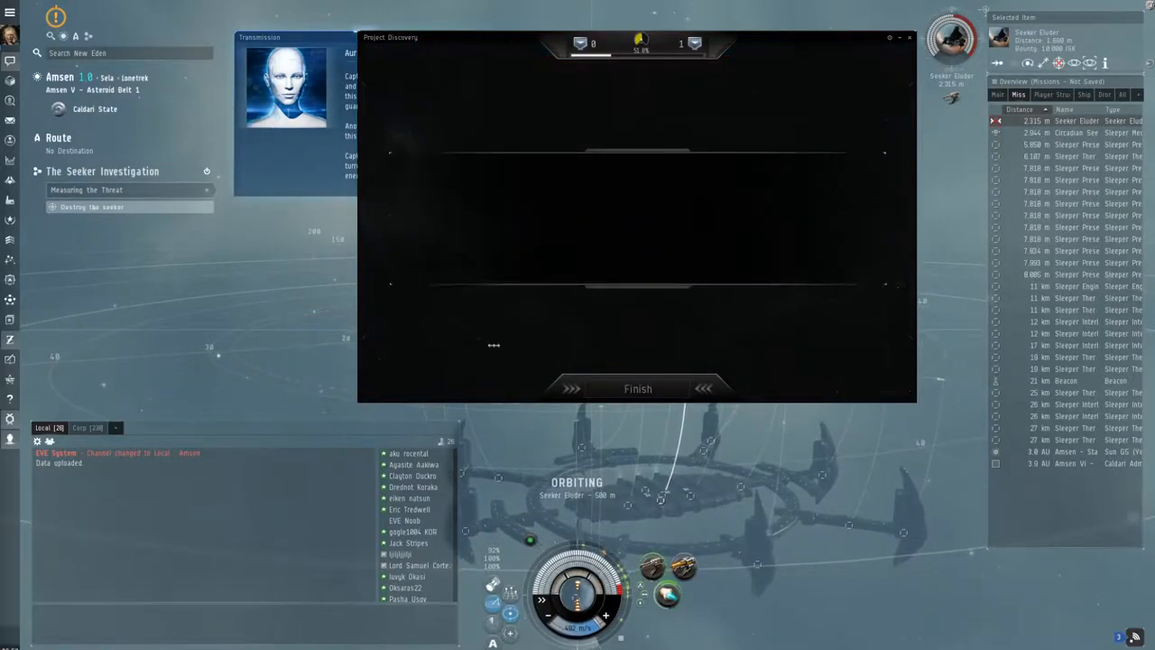
left_click(637, 388)
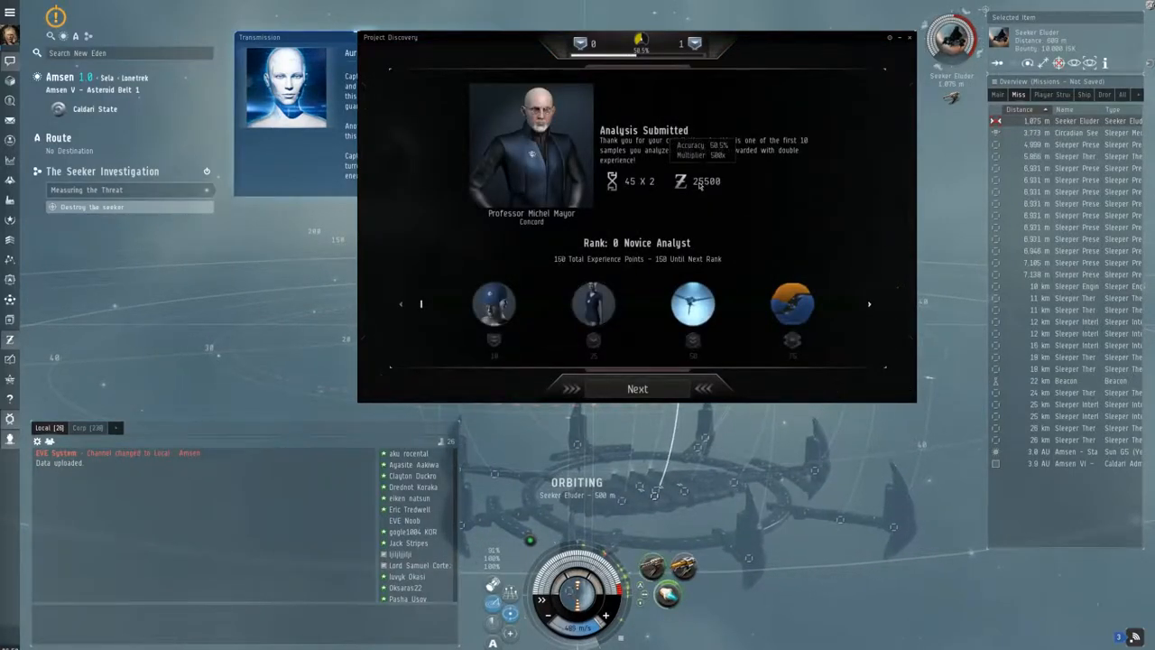
left_click(637, 388)
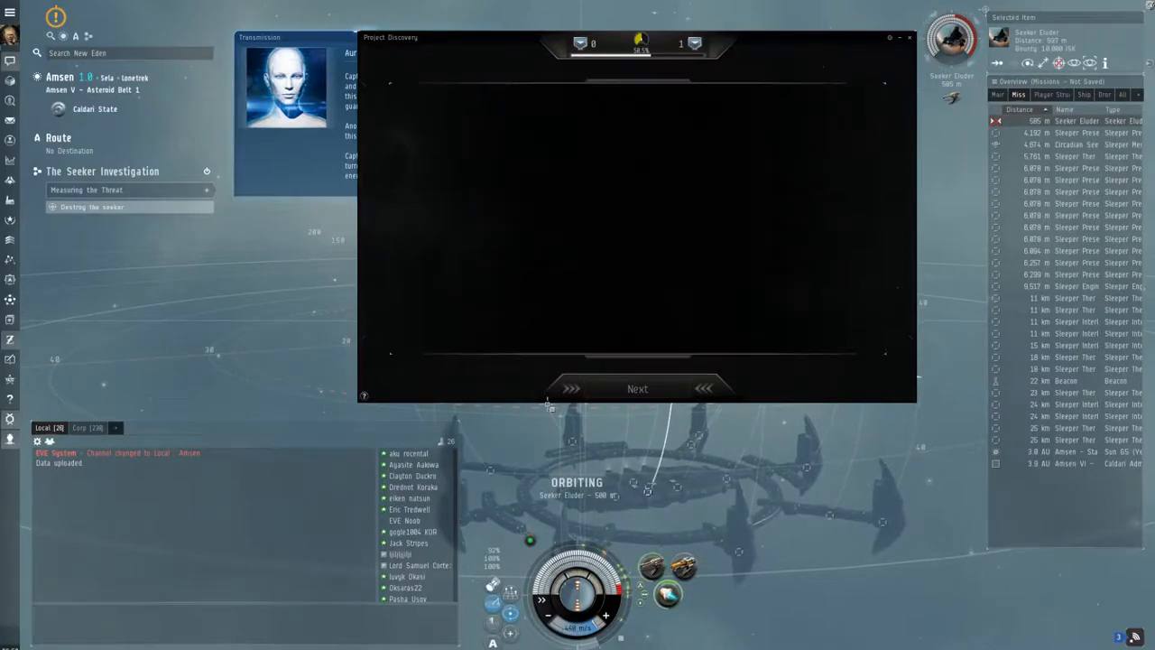
left_click(637, 389)
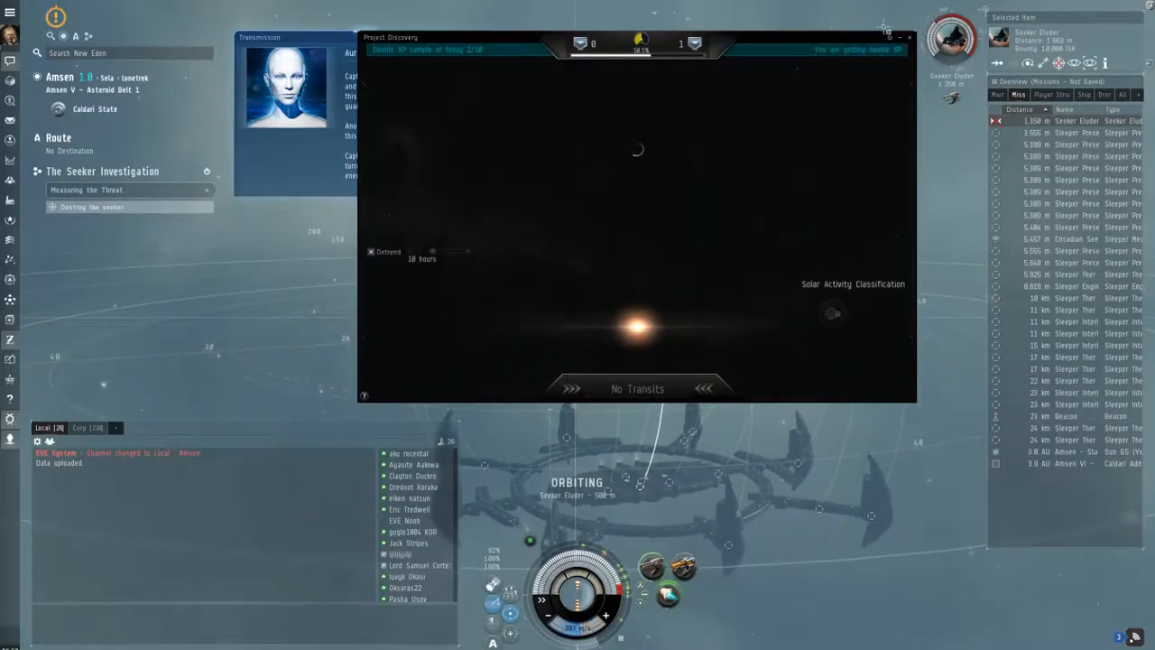